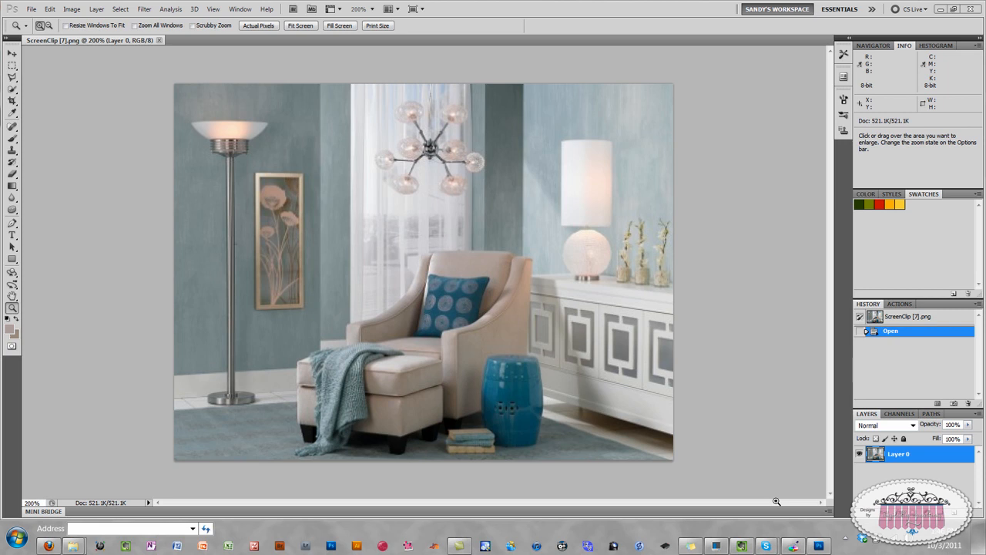
{"action": "mouse_move", "coordinate": [248, 440]}
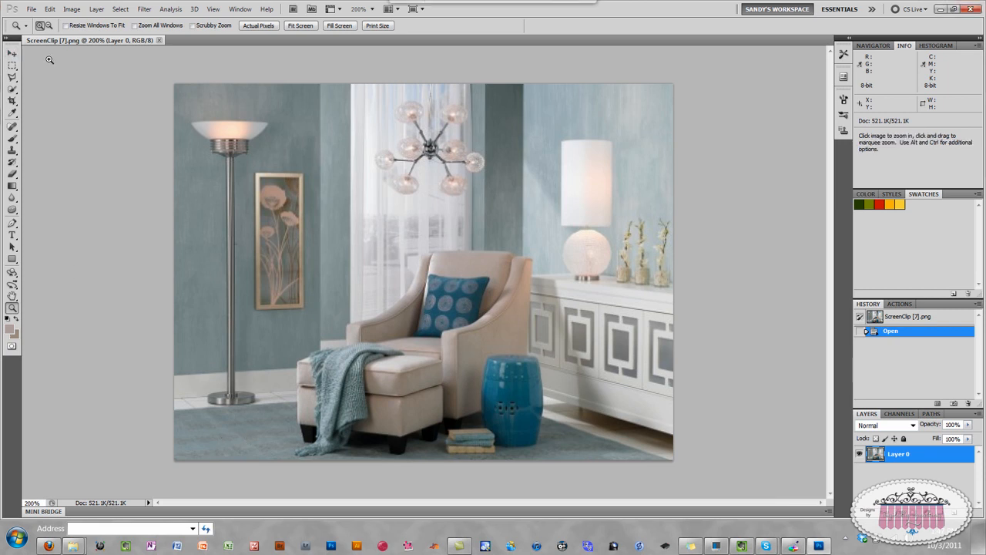
Scroll through the Houzz photo page's Lamps Plus product list and comments.
{"action": "left_click", "coordinate": [12, 54]}
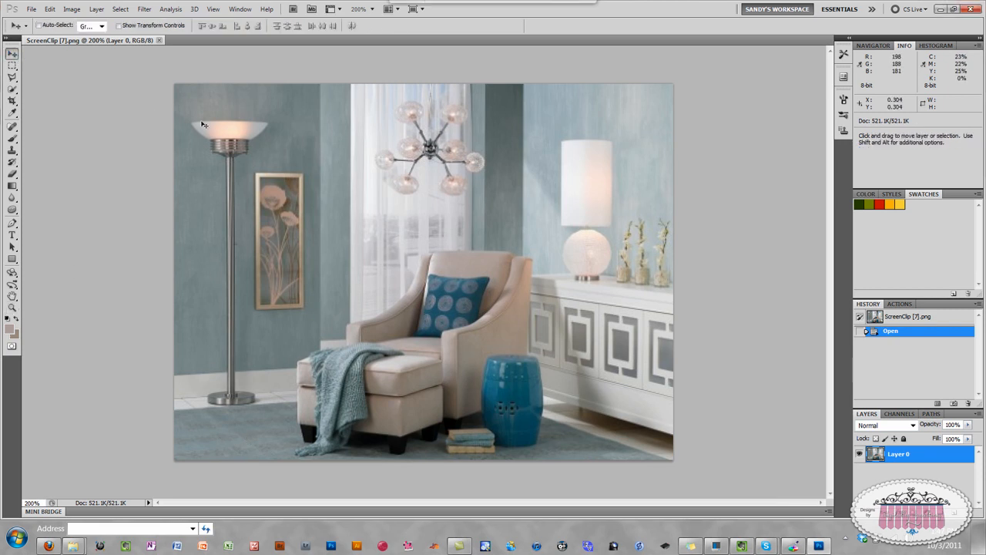
{"action": "mouse_move", "coordinate": [537, 143]}
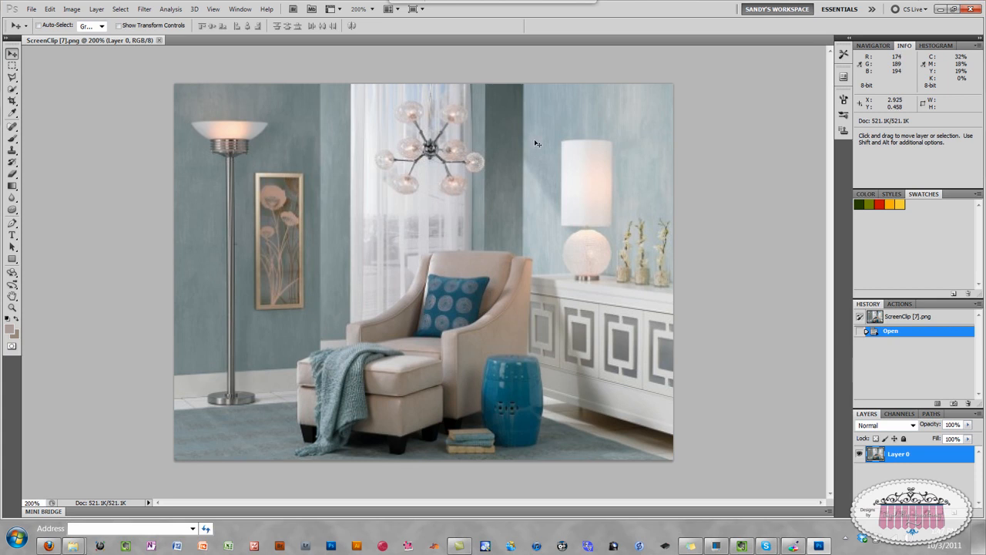
{"action": "mouse_move", "coordinate": [553, 342]}
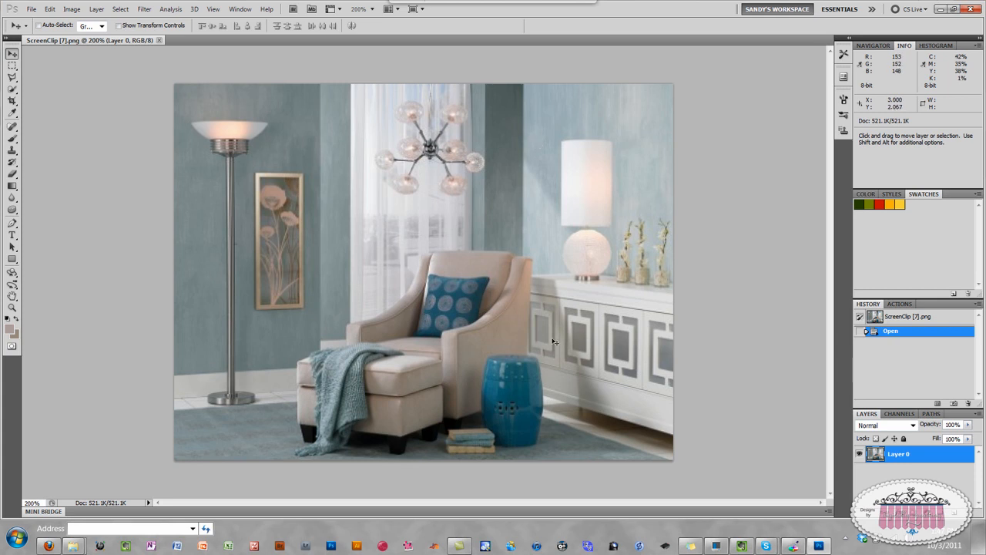
{"action": "mouse_move", "coordinate": [508, 267]}
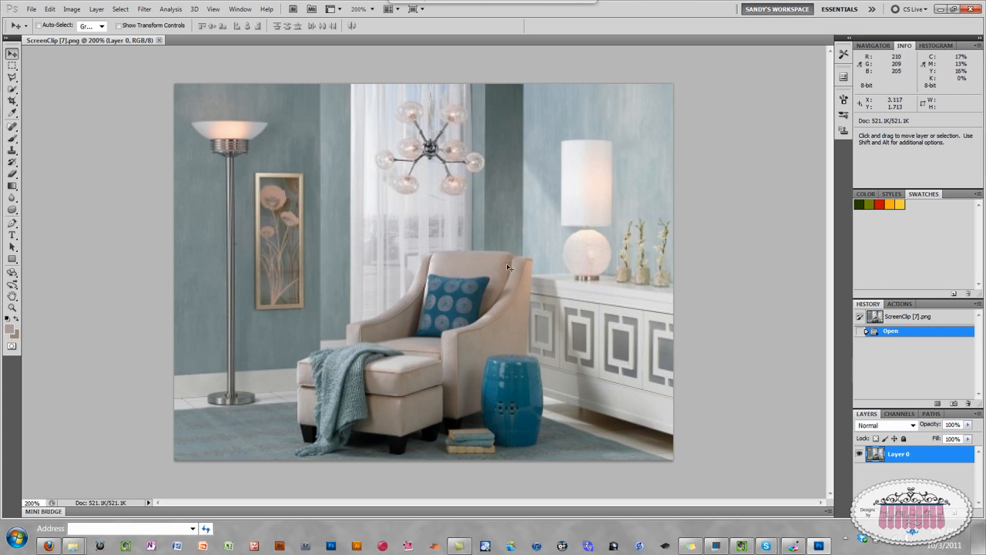
{"action": "mouse_move", "coordinate": [252, 263]}
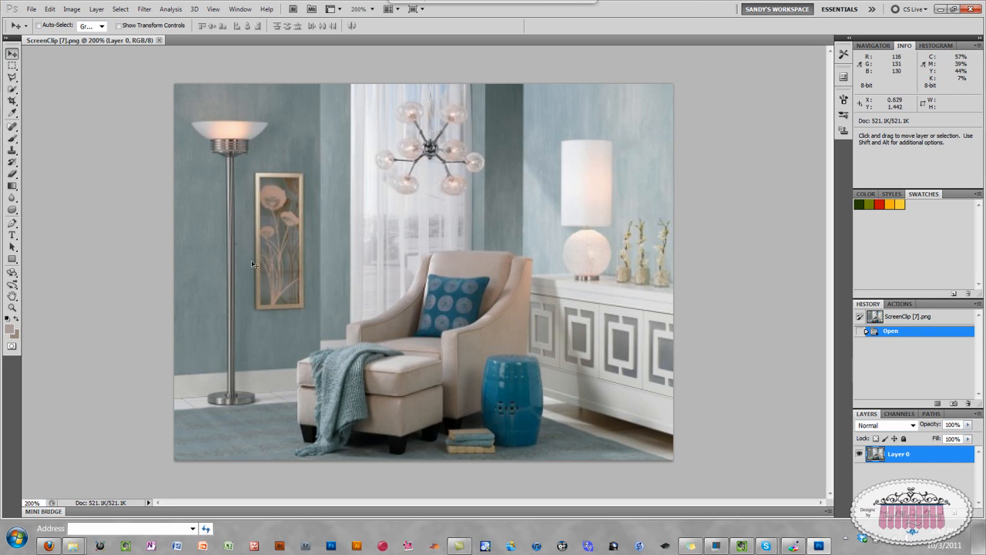
{"action": "mouse_move", "coordinate": [242, 145]}
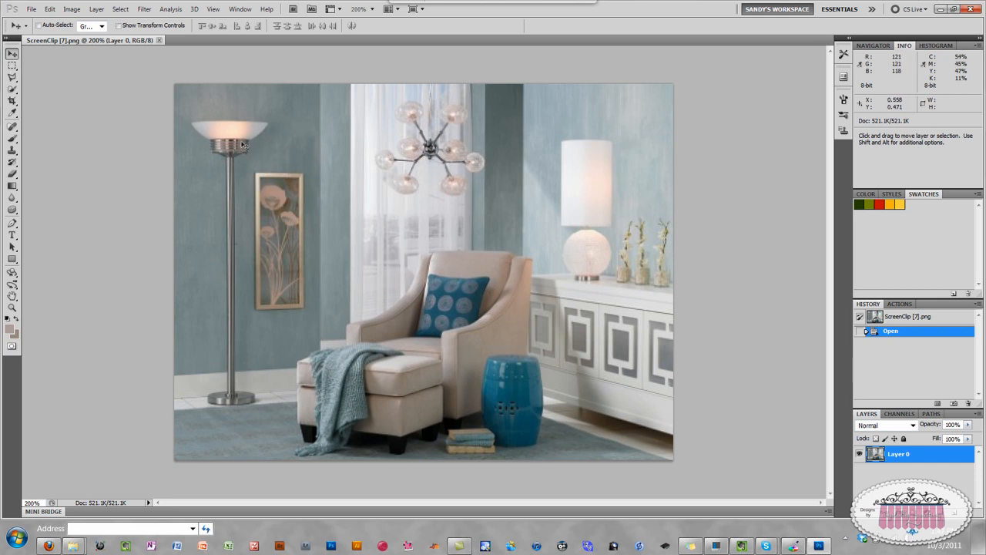
{"action": "mouse_move", "coordinate": [238, 114]}
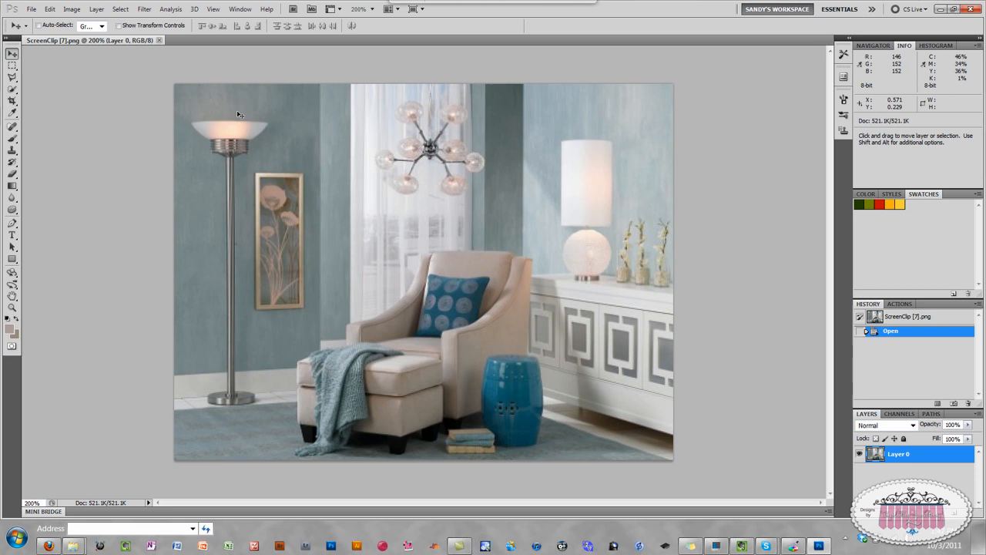
{"action": "mouse_move", "coordinate": [405, 433]}
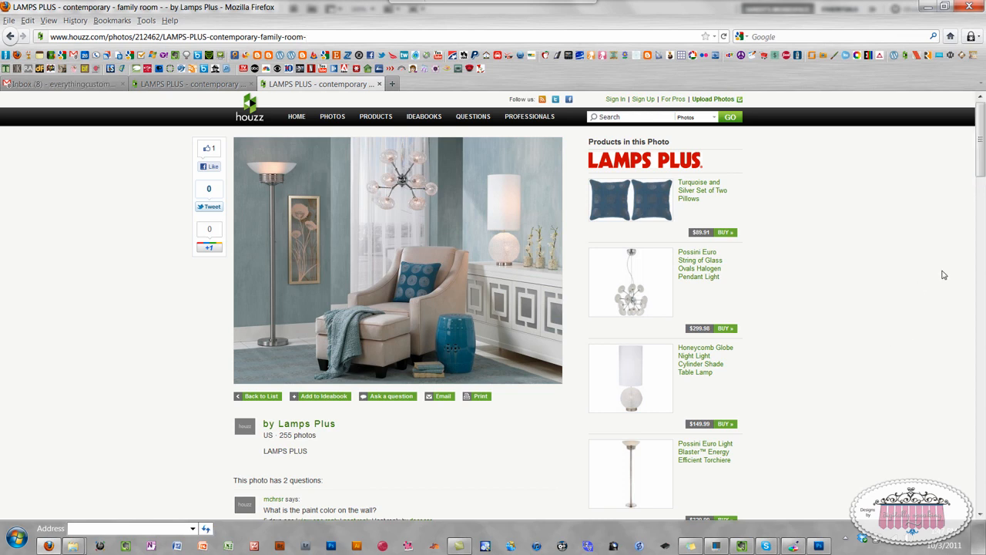
{"action": "scroll", "scroll_direction": "down", "scroll_amount": 3}
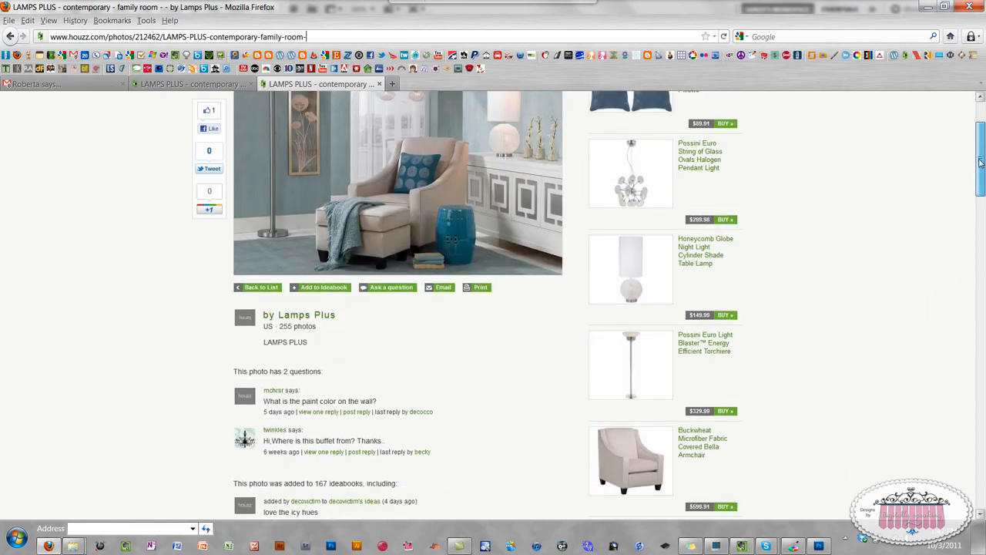
{"action": "scroll", "scroll_direction": "down", "scroll_amount": 3}
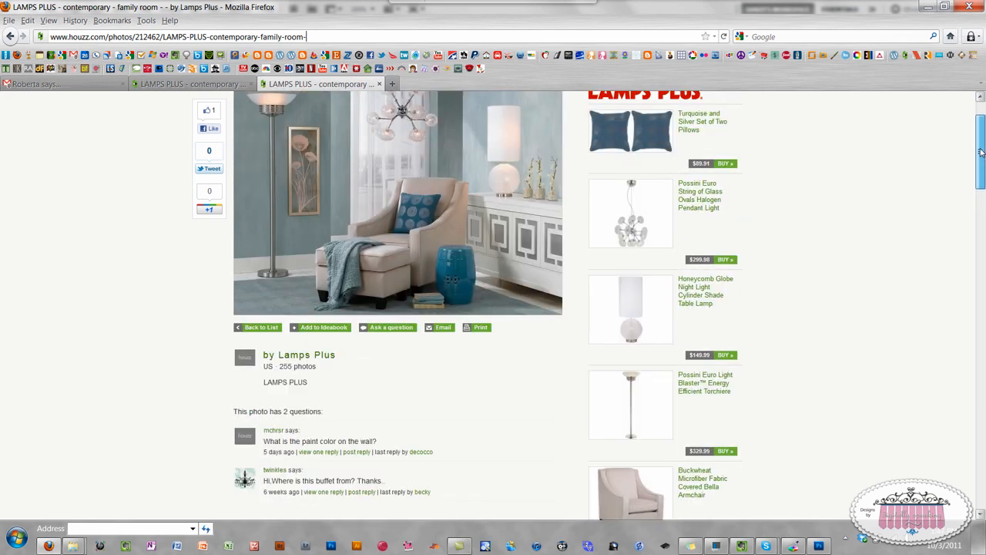
{"action": "scroll", "scroll_direction": "down", "scroll_amount": 3}
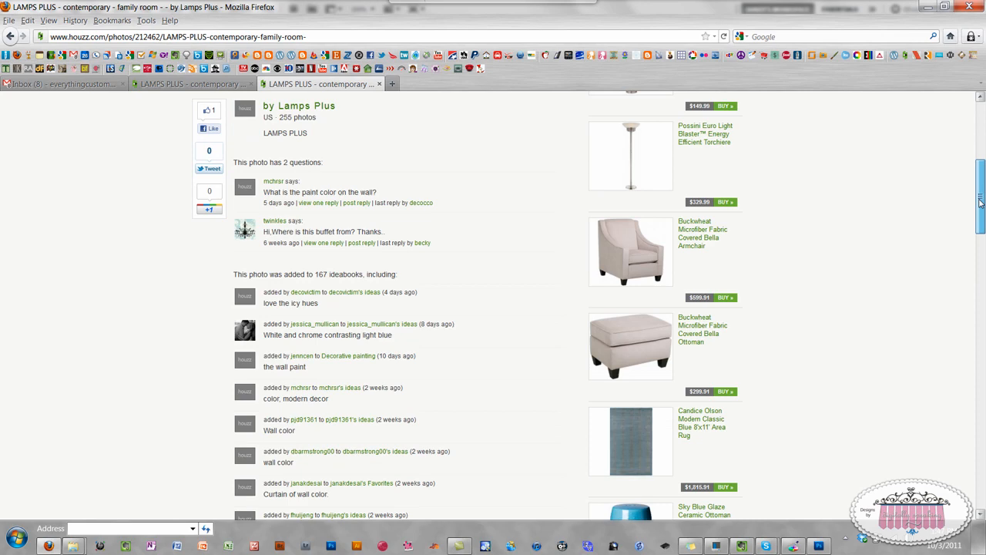
{"action": "scroll", "scroll_direction": "up", "scroll_amount": 3}
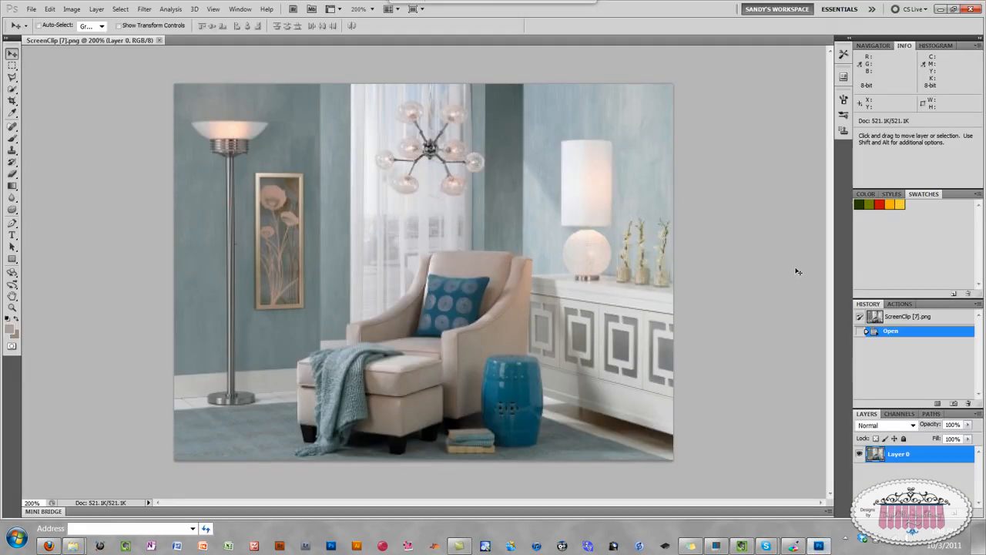
{"action": "mouse_move", "coordinate": [137, 114]}
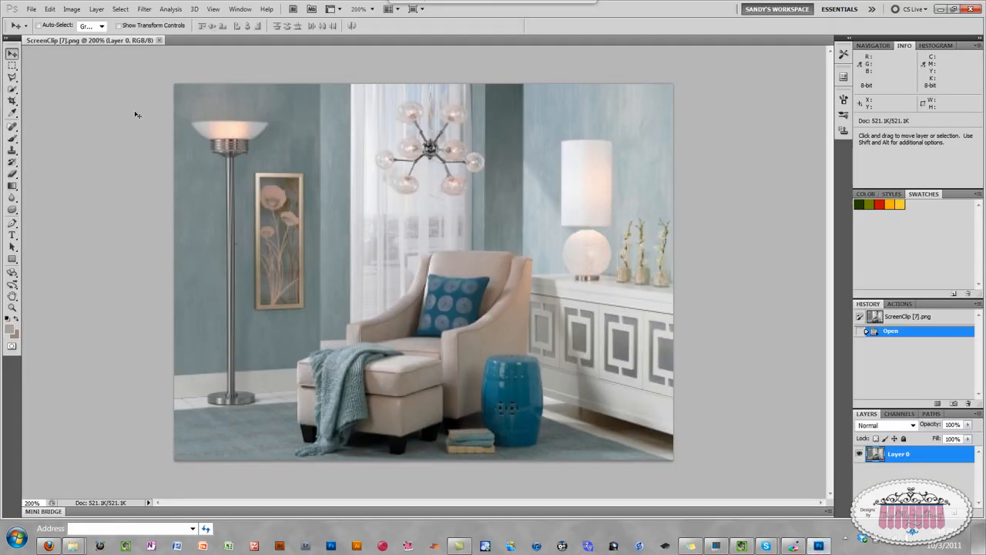
Return to Photoshop with the unedited living-room photo in front.
{"action": "left_click", "coordinate": [12, 76]}
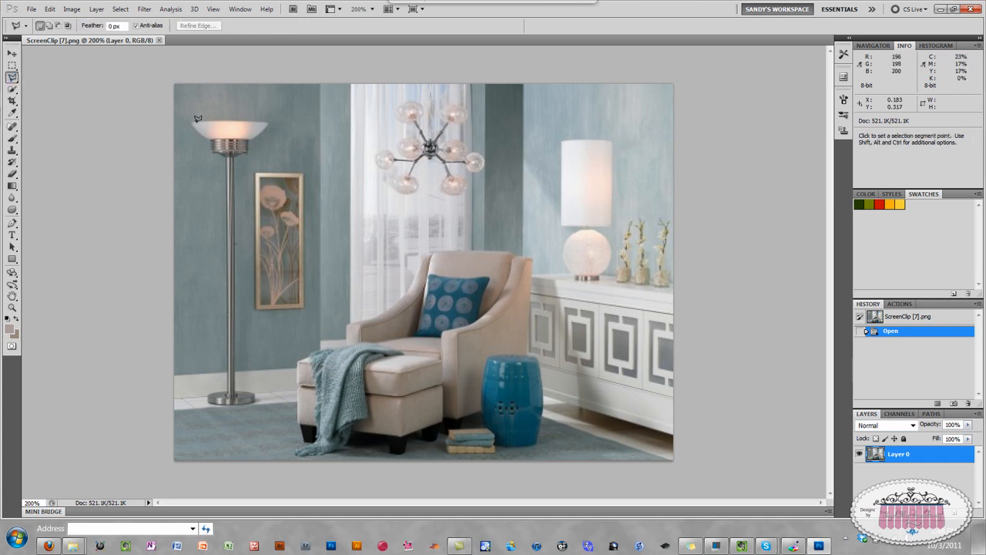
{"action": "mouse_move", "coordinate": [190, 120]}
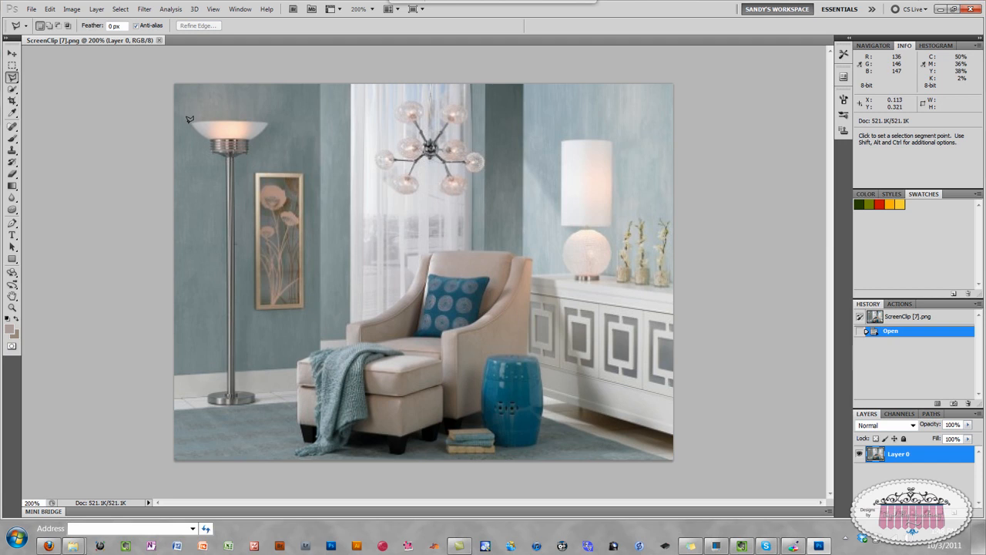
{"action": "mouse_move", "coordinate": [200, 128]}
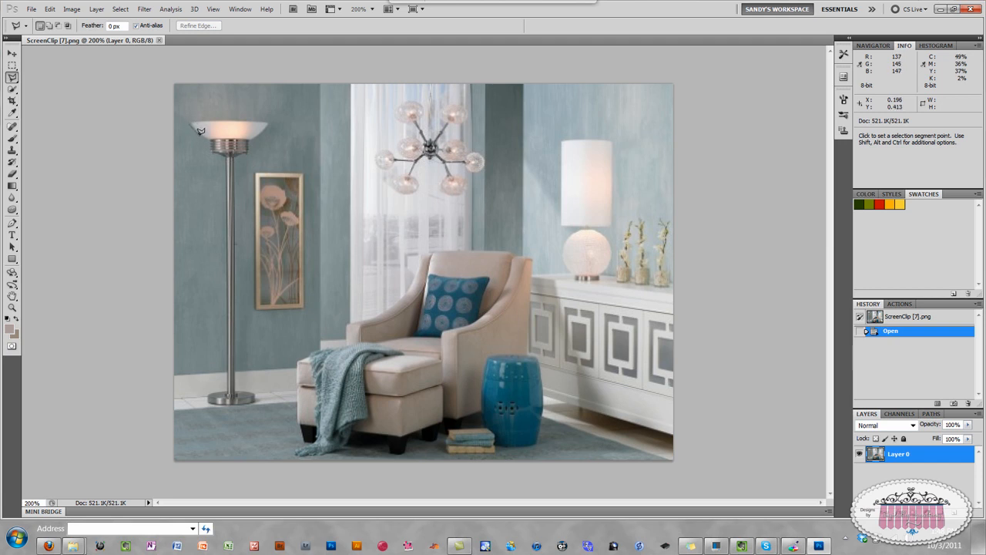
{"action": "mouse_move", "coordinate": [208, 143]}
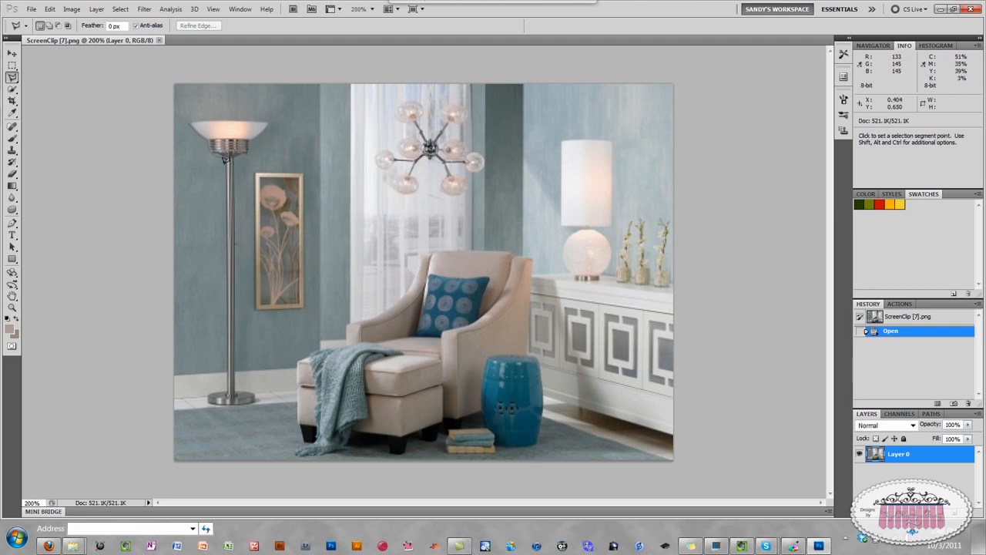
{"action": "mouse_move", "coordinate": [222, 275]}
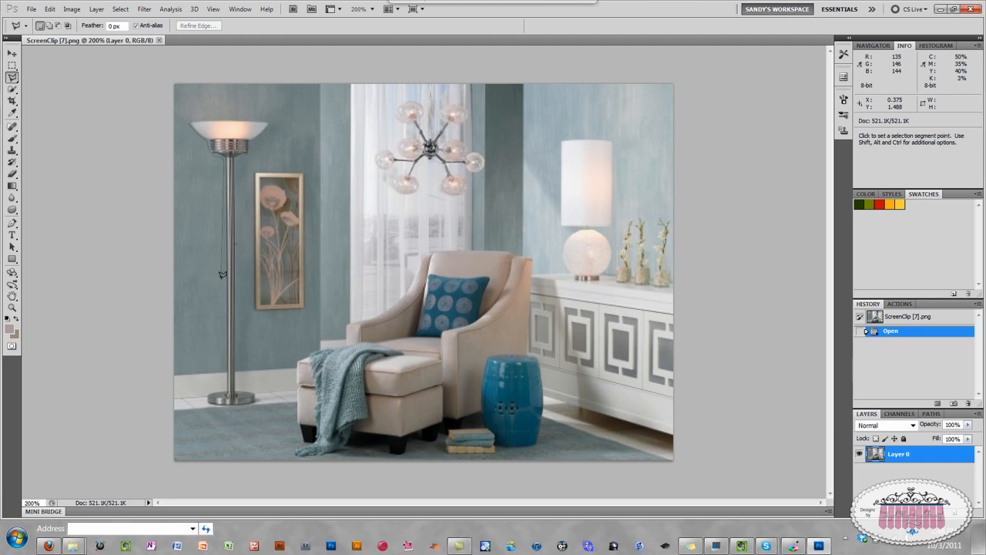
{"action": "mouse_move", "coordinate": [223, 276]}
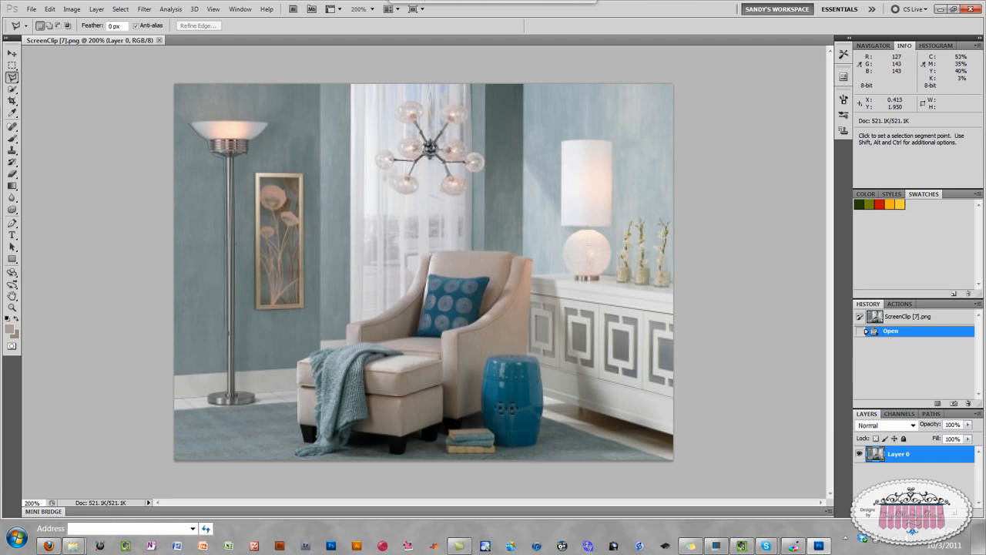
{"action": "mouse_move", "coordinate": [226, 378]}
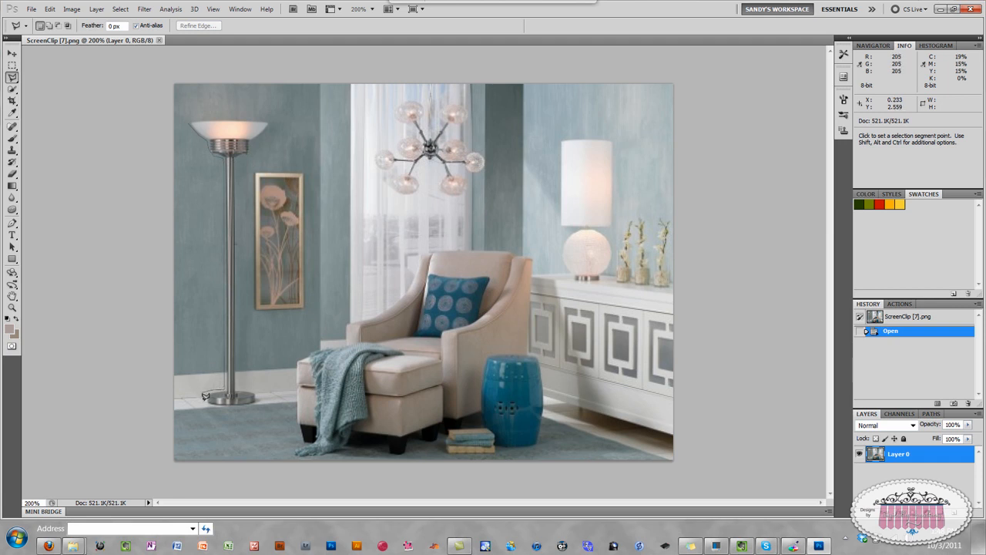
{"action": "mouse_move", "coordinate": [208, 397]}
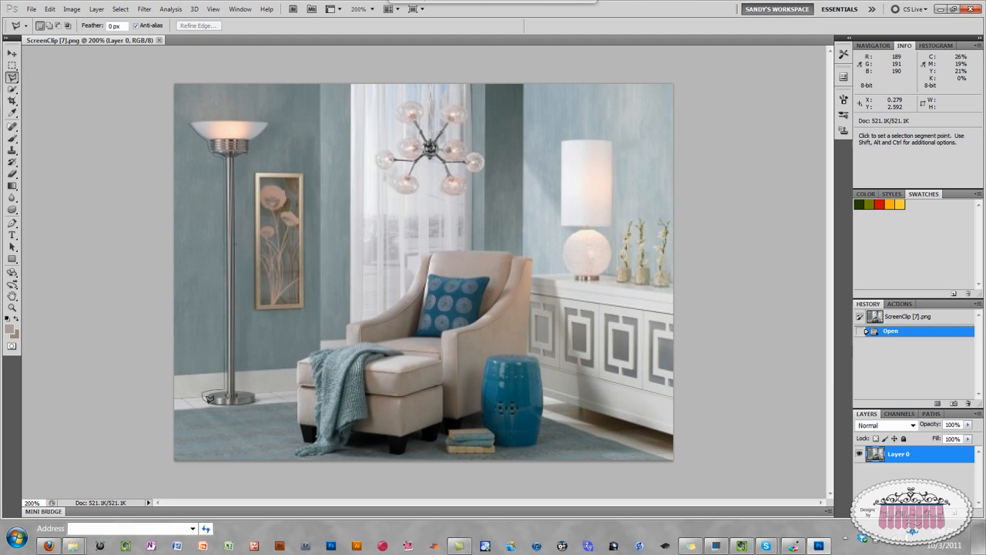
{"action": "mouse_move", "coordinate": [219, 400]}
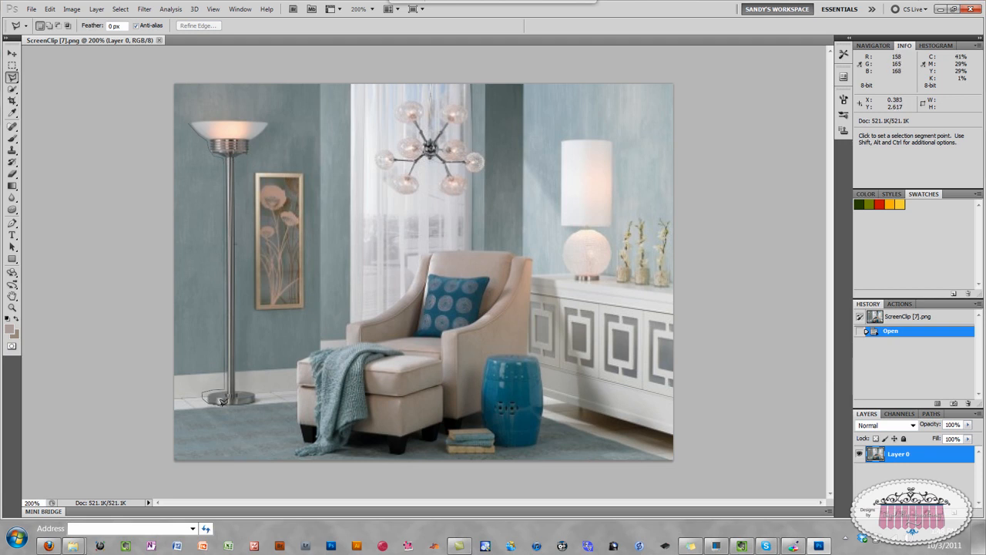
{"action": "mouse_move", "coordinate": [260, 395]}
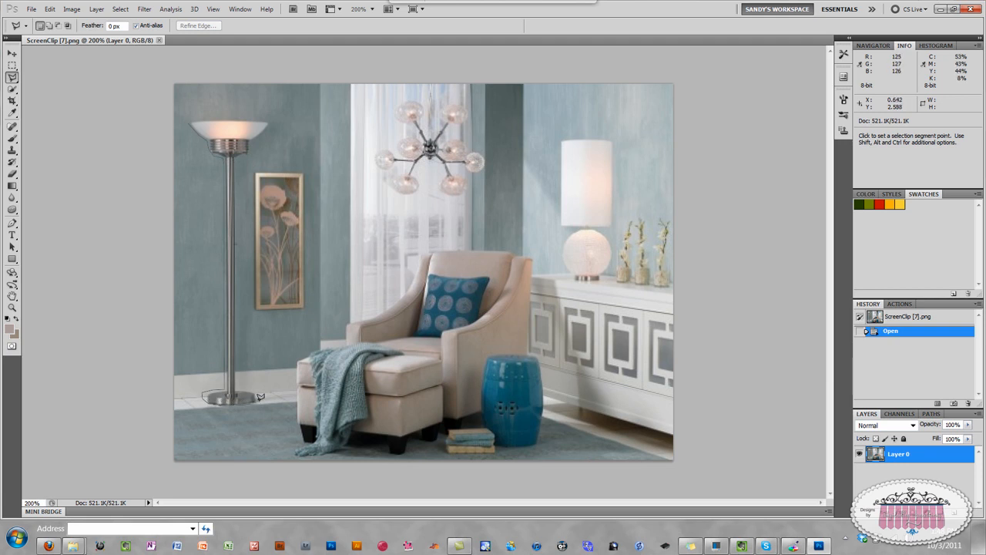
{"action": "mouse_move", "coordinate": [259, 387]}
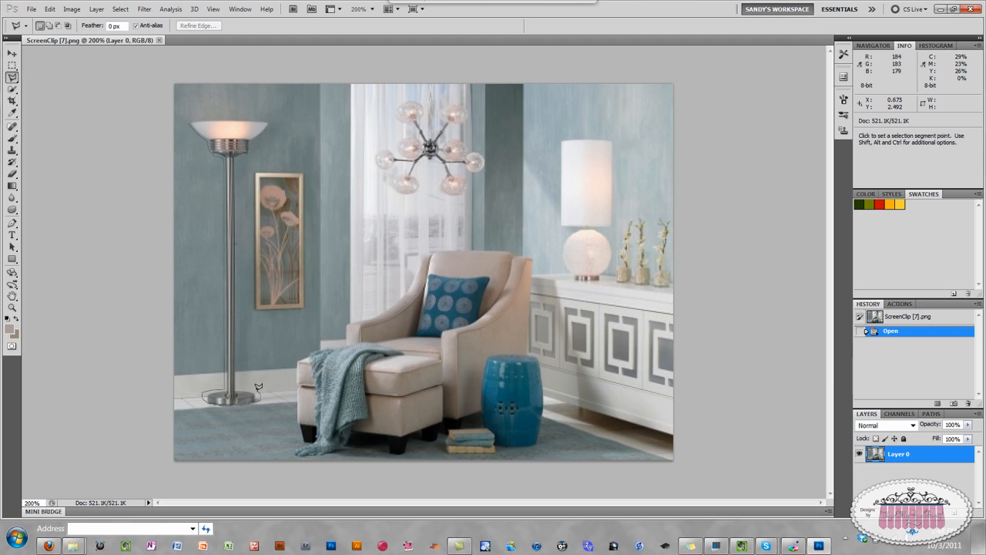
{"action": "mouse_move", "coordinate": [240, 375]}
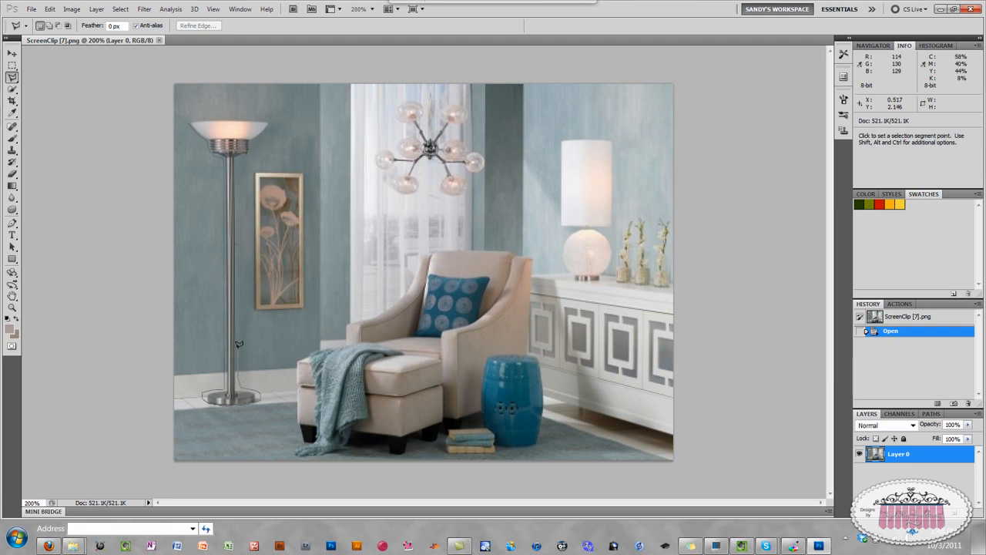
{"action": "mouse_move", "coordinate": [239, 294]}
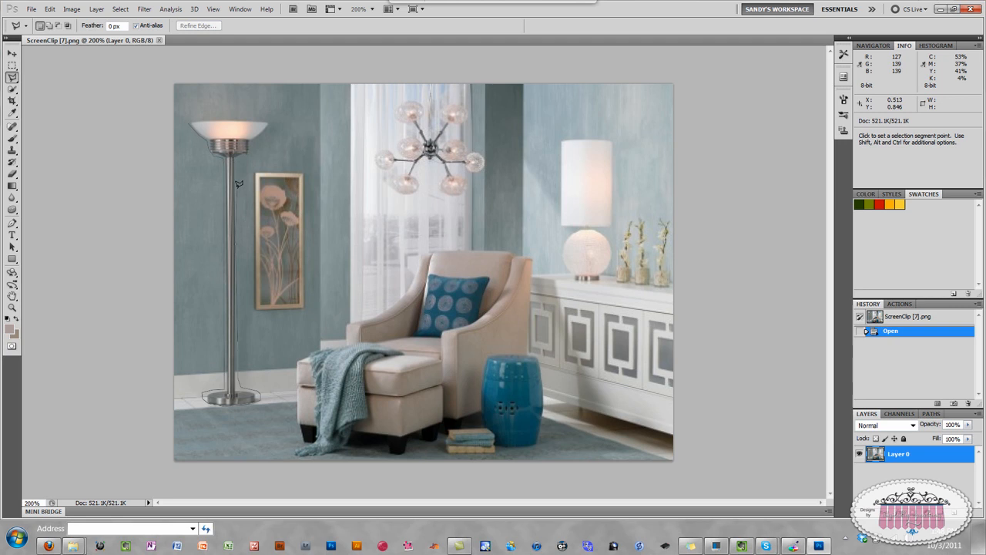
{"action": "mouse_move", "coordinate": [238, 155]}
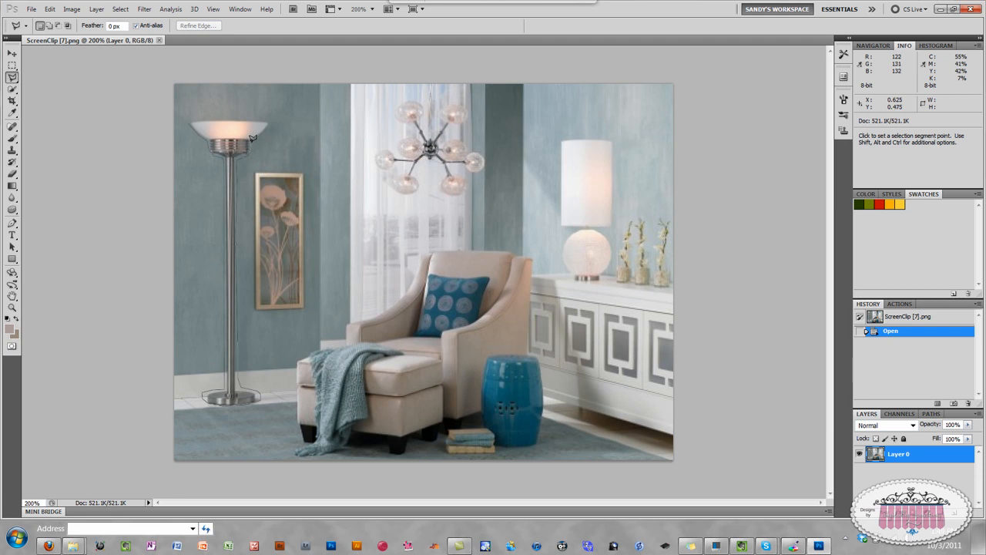
{"action": "mouse_move", "coordinate": [272, 120]}
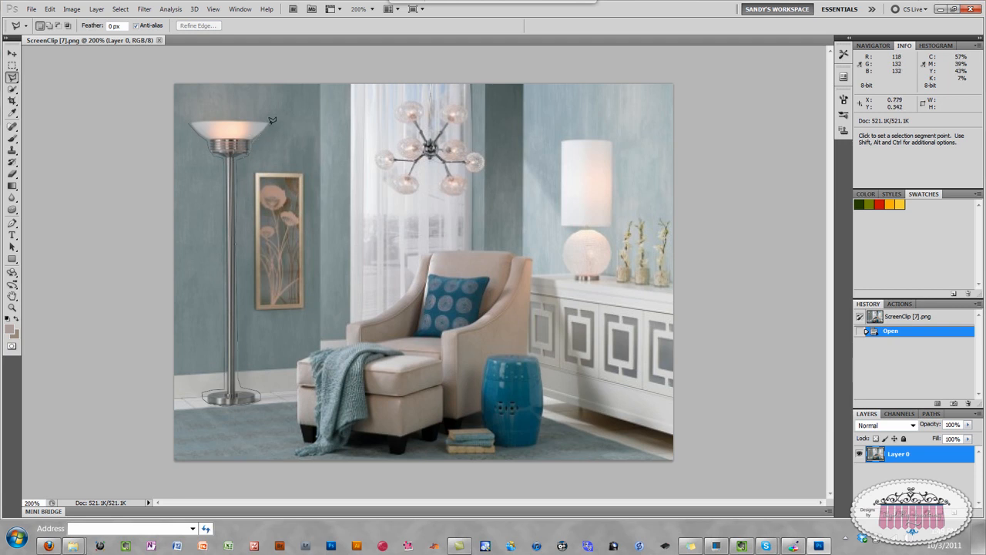
{"action": "mouse_move", "coordinate": [265, 114]}
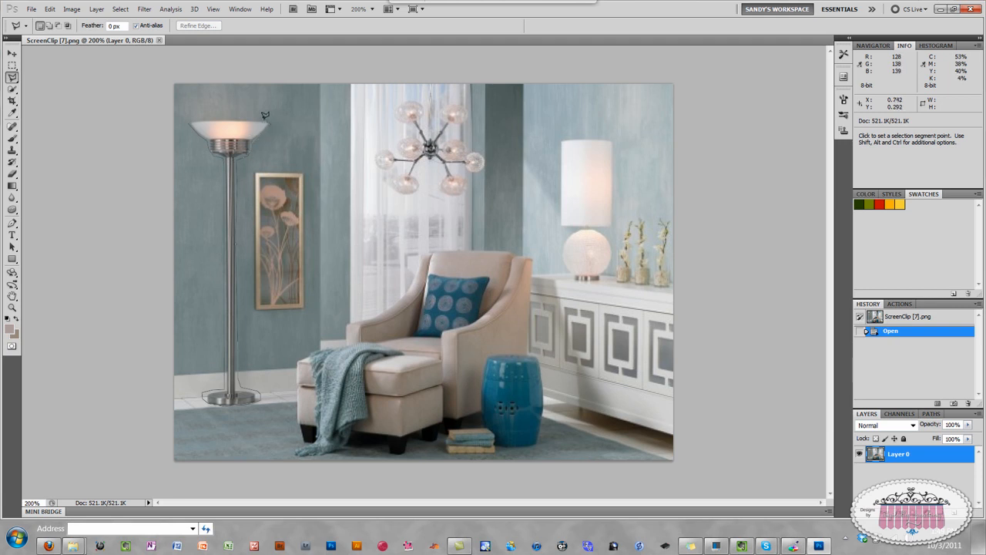
{"action": "mouse_move", "coordinate": [208, 112]}
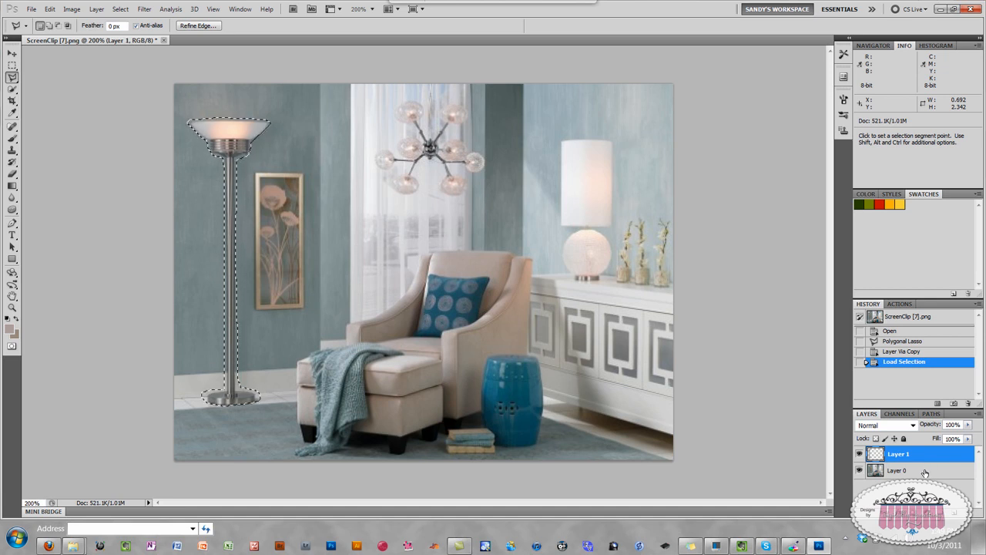
Select the original photo layer beneath the copied floor lamp.
{"action": "left_click", "coordinate": [897, 470]}
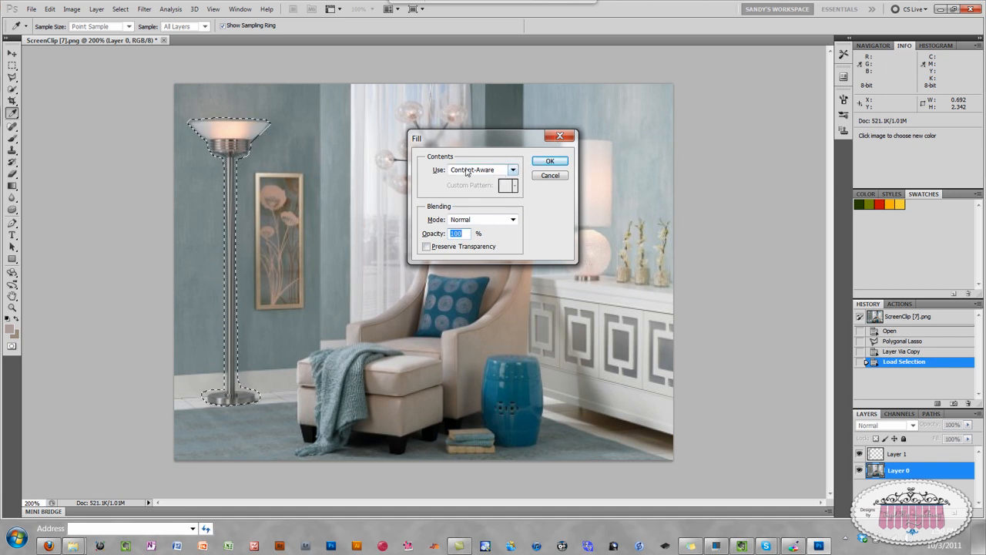
Content-Aware fill the lamp's selected area on the original photo layer.
{"action": "left_click", "coordinate": [512, 169]}
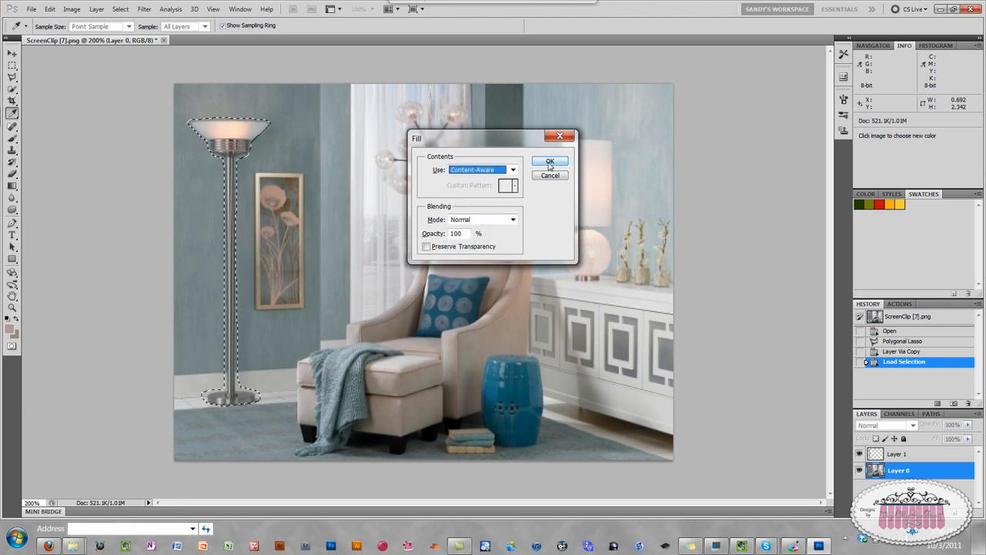
{"action": "left_click", "coordinate": [550, 161]}
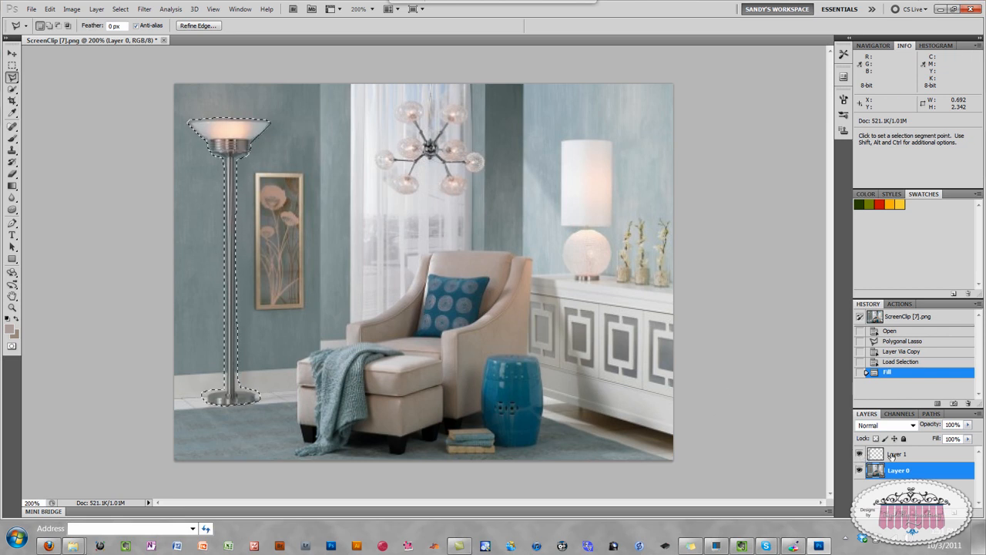
Drag the copied lamp layer beside the blue stool, then deselect.
{"action": "left_click", "coordinate": [898, 454]}
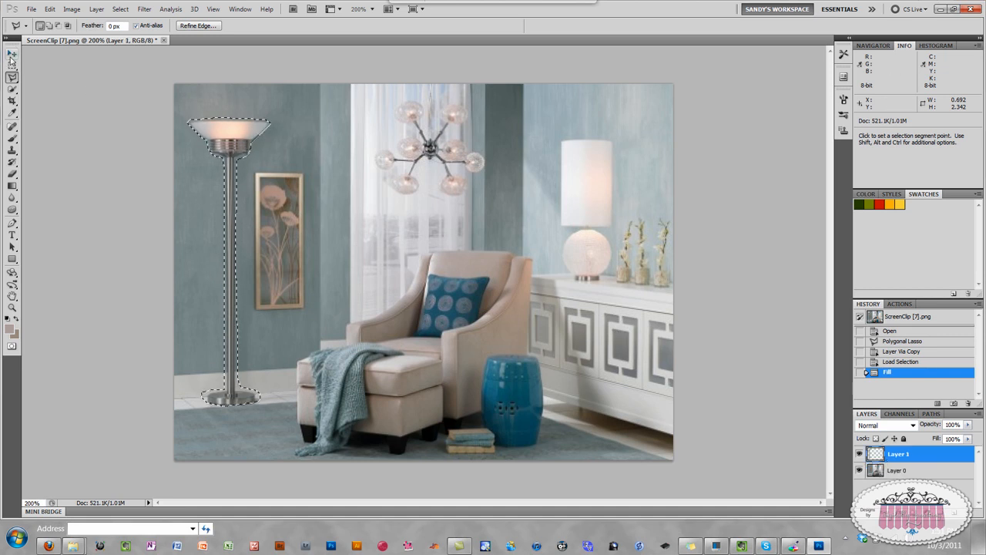
{"action": "left_click", "coordinate": [12, 54]}
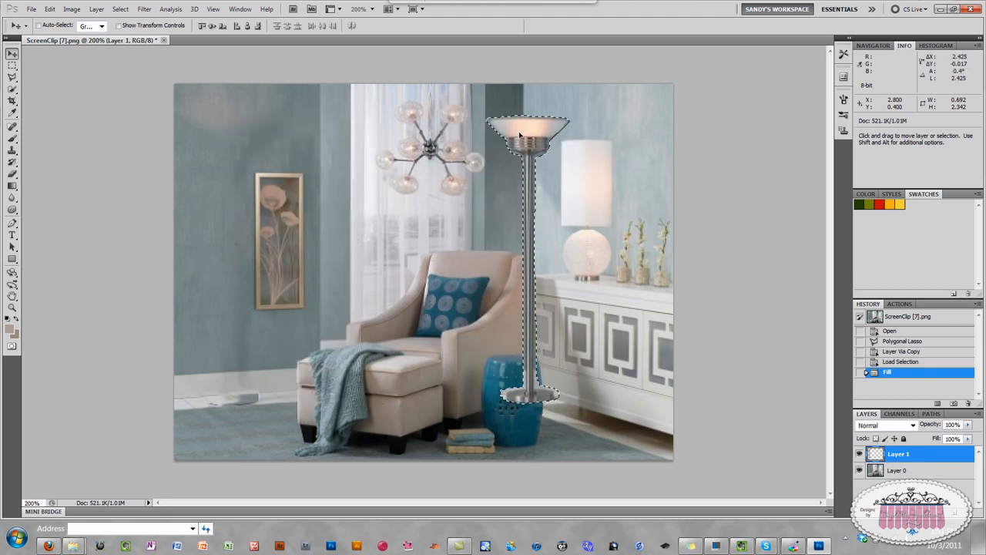
{"action": "left_click_drag", "start_coordinate": [528, 138], "coordinate": [522, 127]}
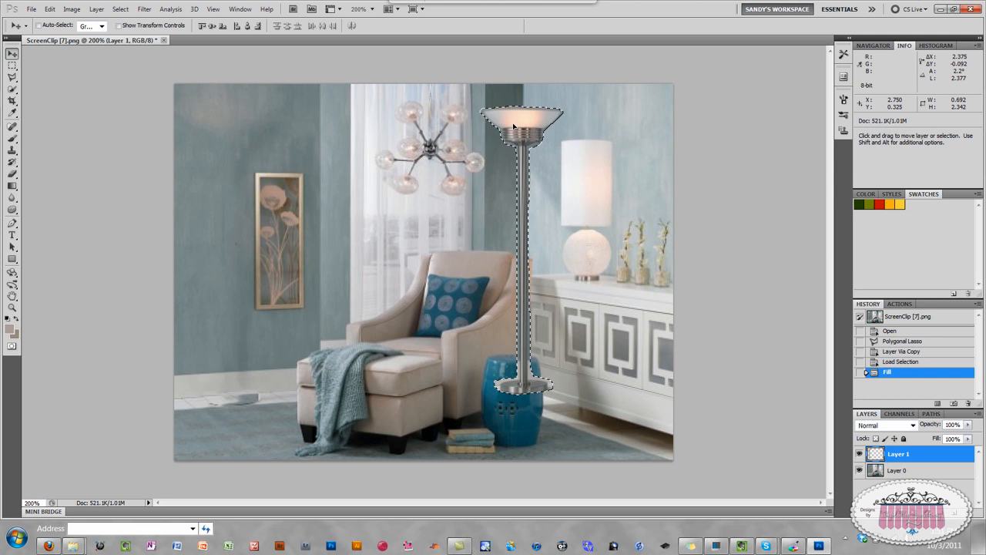
{"action": "left_click_drag", "start_coordinate": [524, 231], "coordinate": [528, 223]}
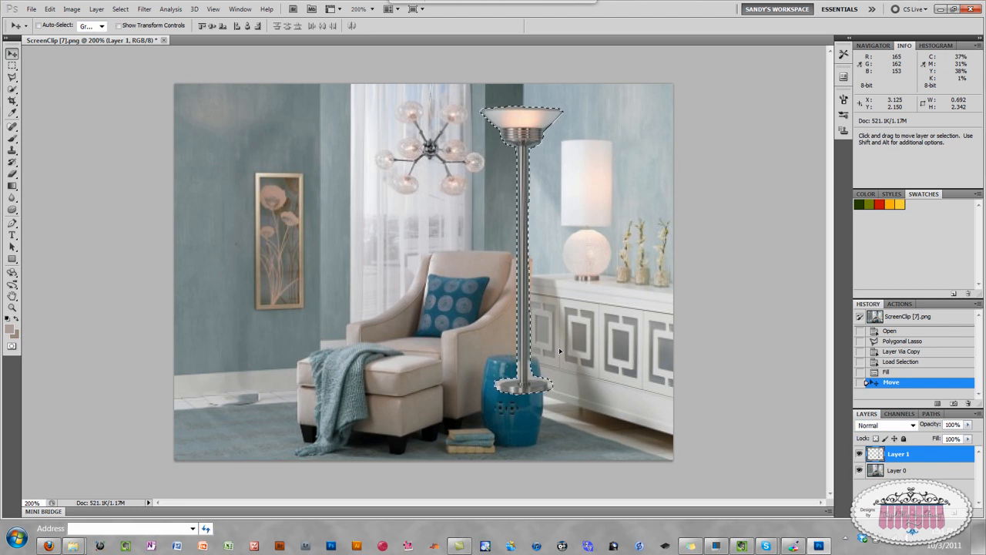
{"action": "key", "text": "ctrl+d"}
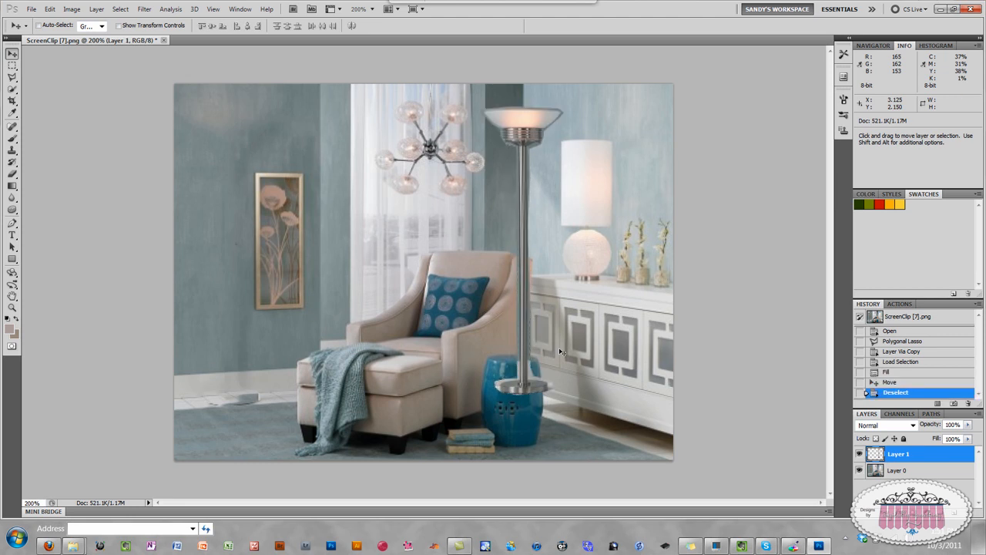
{"action": "mouse_move", "coordinate": [514, 254]}
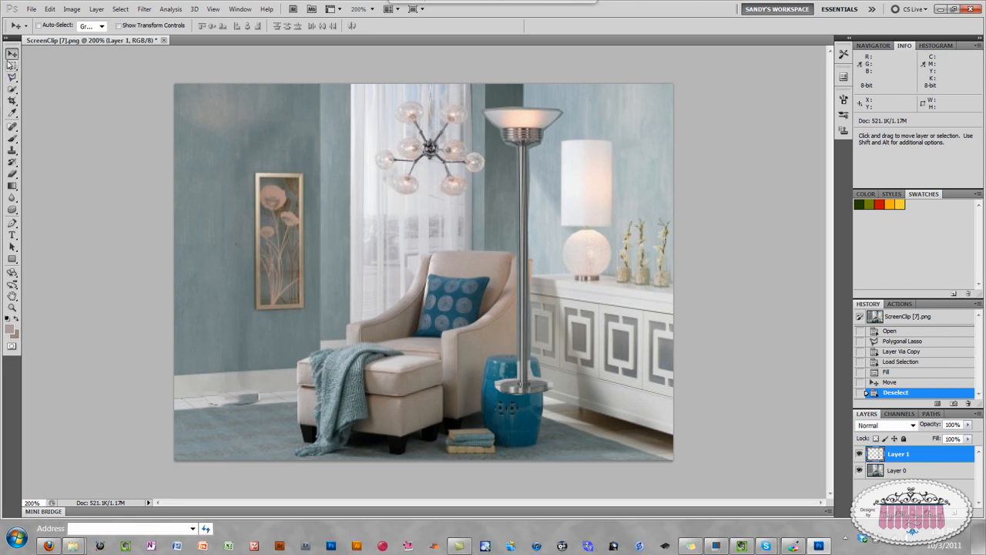
Erase the lamp's lower pole and base within a rectangular selection, then deselect.
{"action": "left_click", "coordinate": [12, 65]}
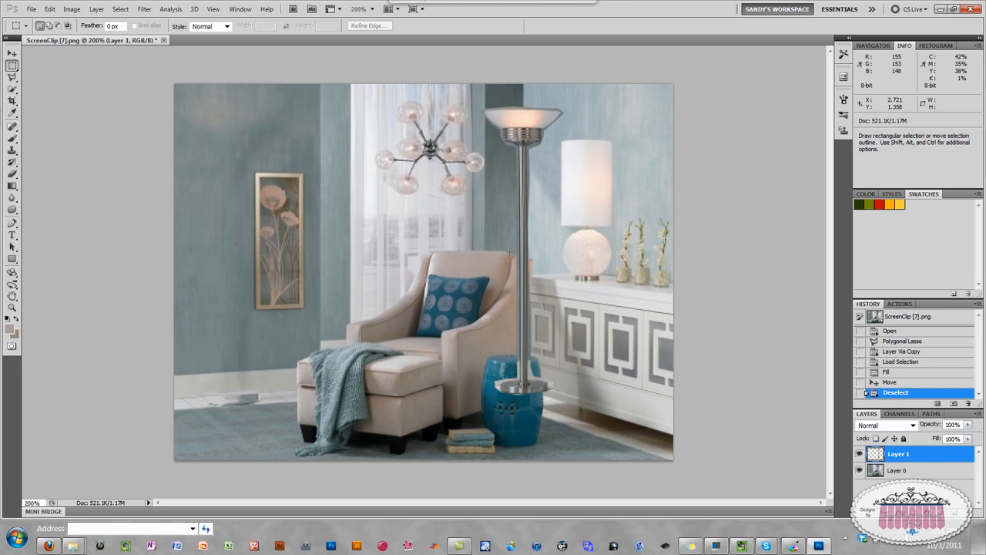
{"action": "mouse_move", "coordinate": [563, 401]}
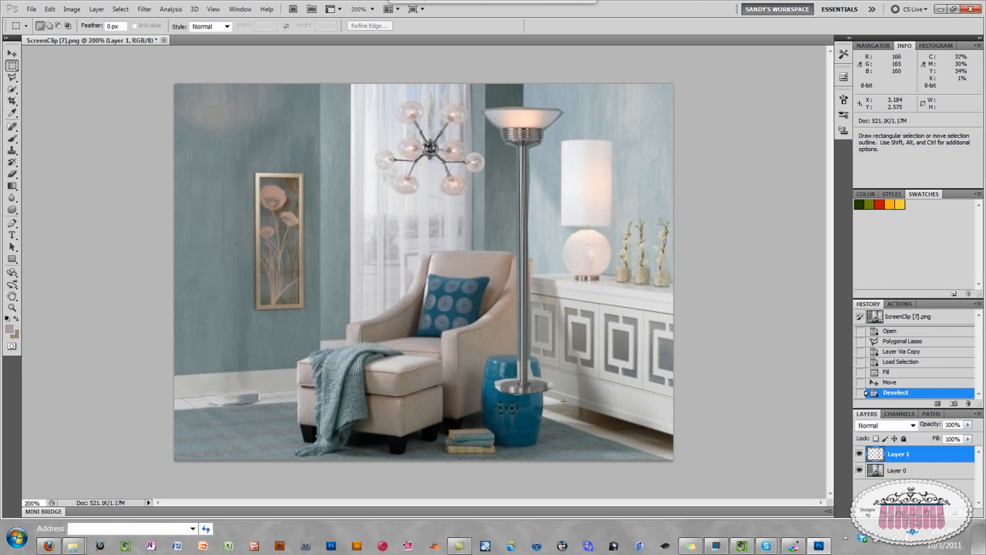
{"action": "left_click_drag", "start_coordinate": [496, 296], "coordinate": [562, 404]}
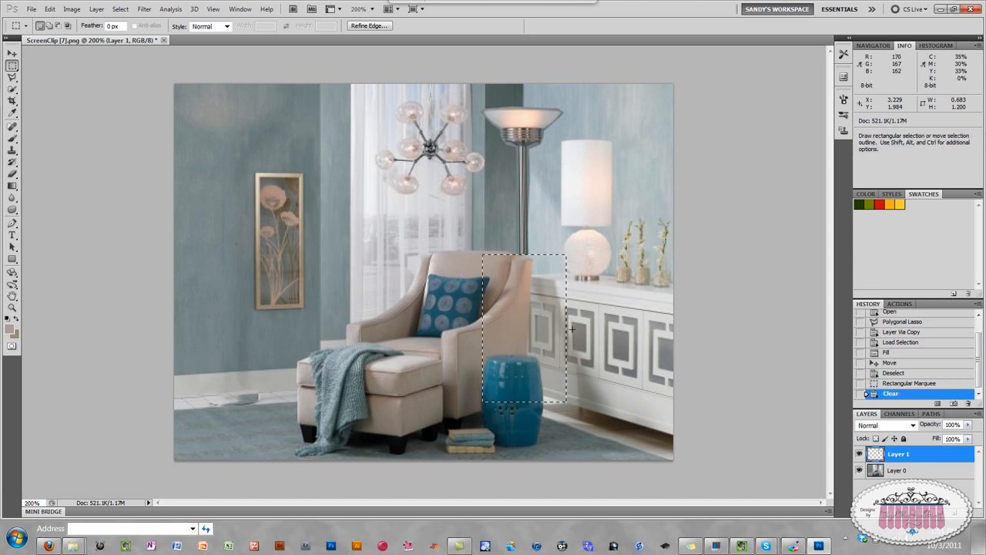
{"action": "key", "text": "ctrl+d"}
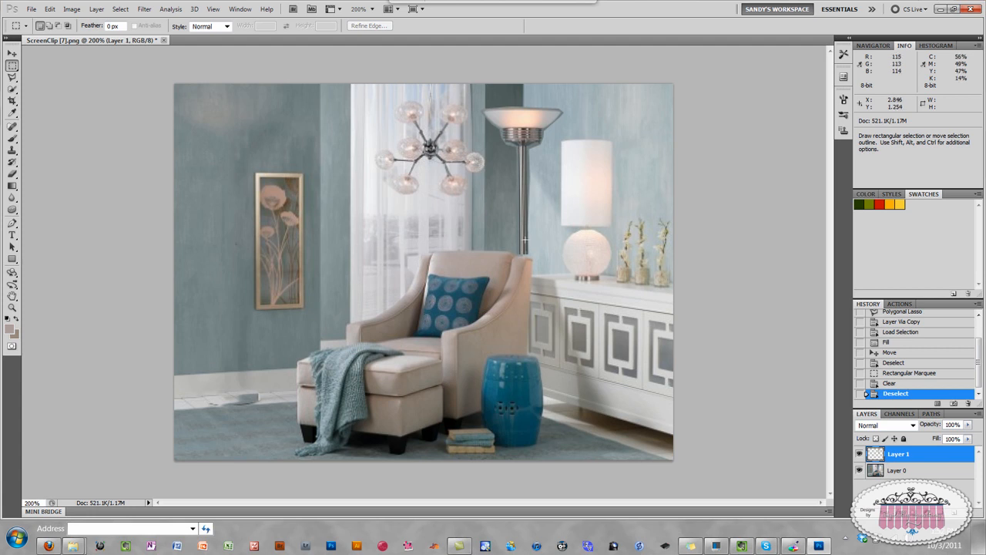
{"action": "mouse_move", "coordinate": [660, 308]}
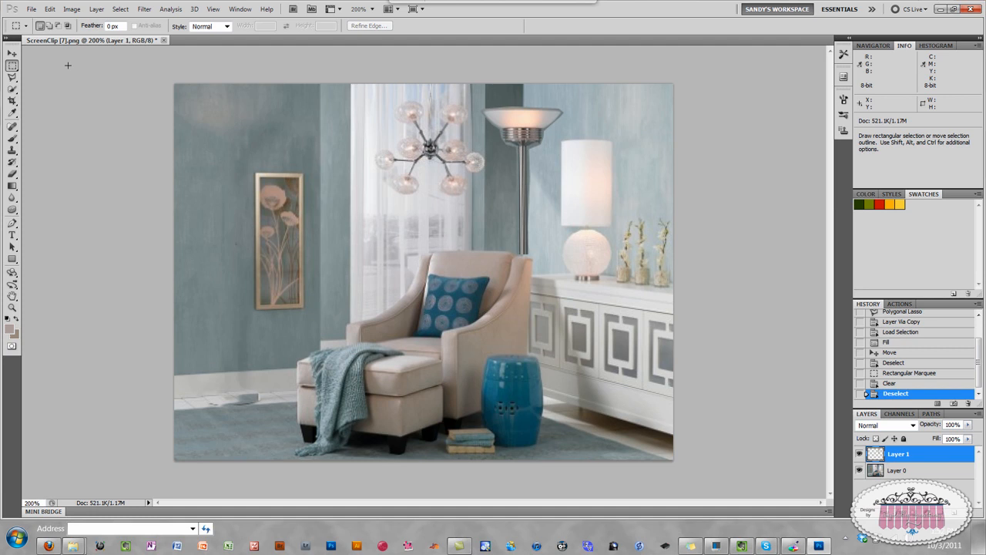
{"action": "left_click", "coordinate": [12, 54]}
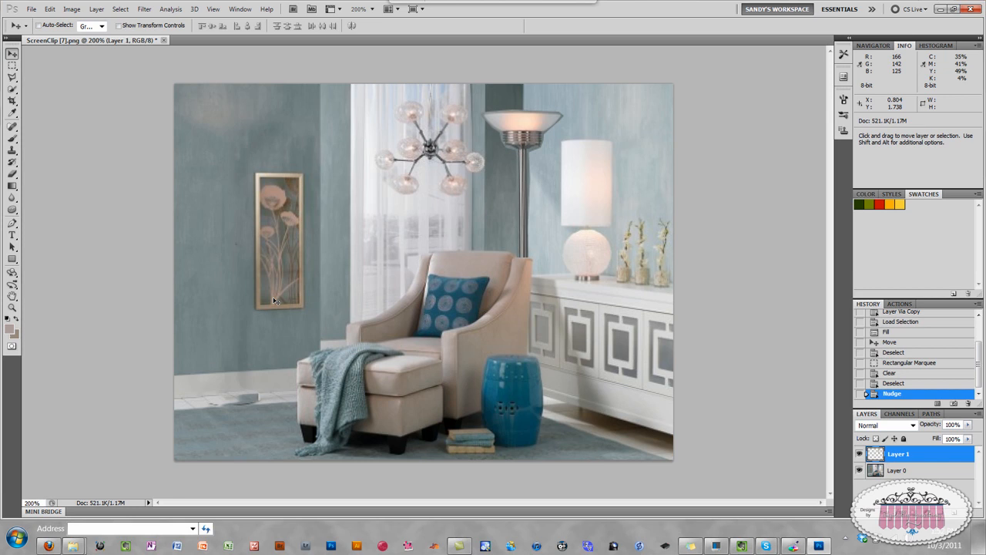
{"action": "mouse_move", "coordinate": [595, 285]}
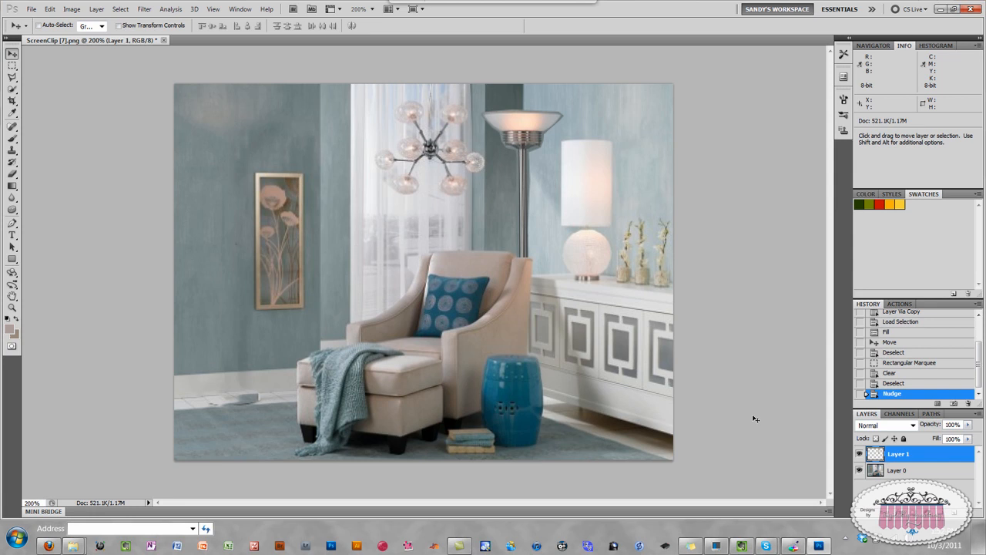
{"action": "mouse_move", "coordinate": [709, 336]}
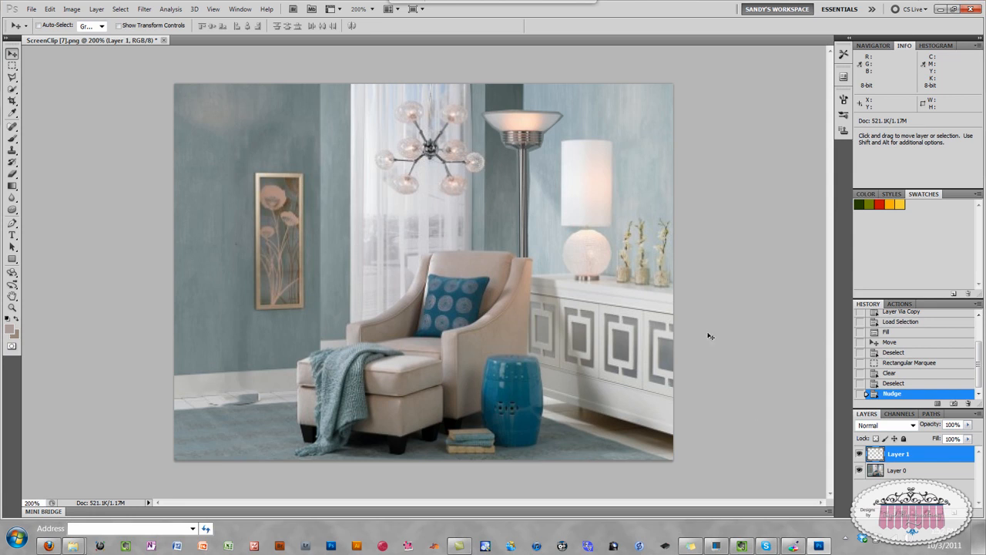
{"action": "mouse_move", "coordinate": [621, 138]}
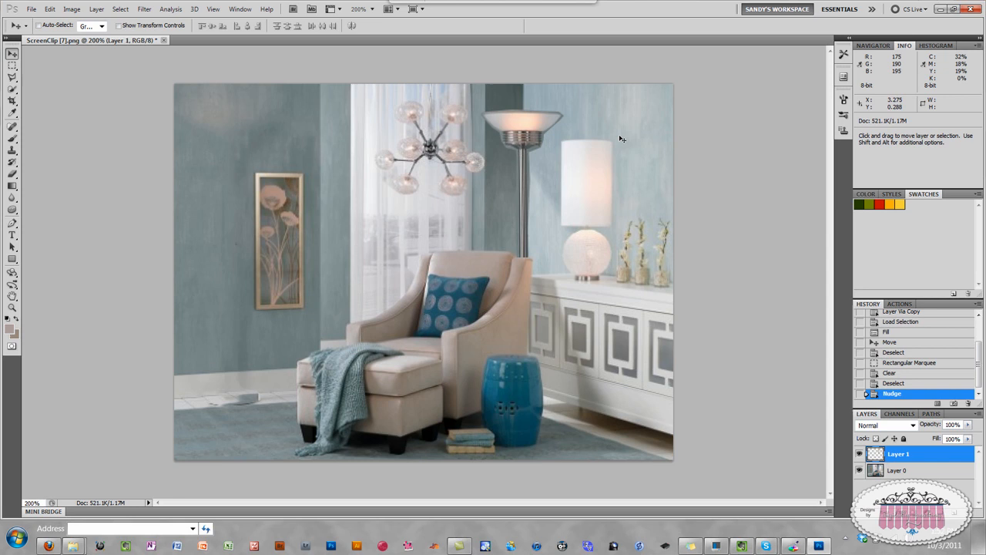
{"action": "mouse_move", "coordinate": [734, 370]}
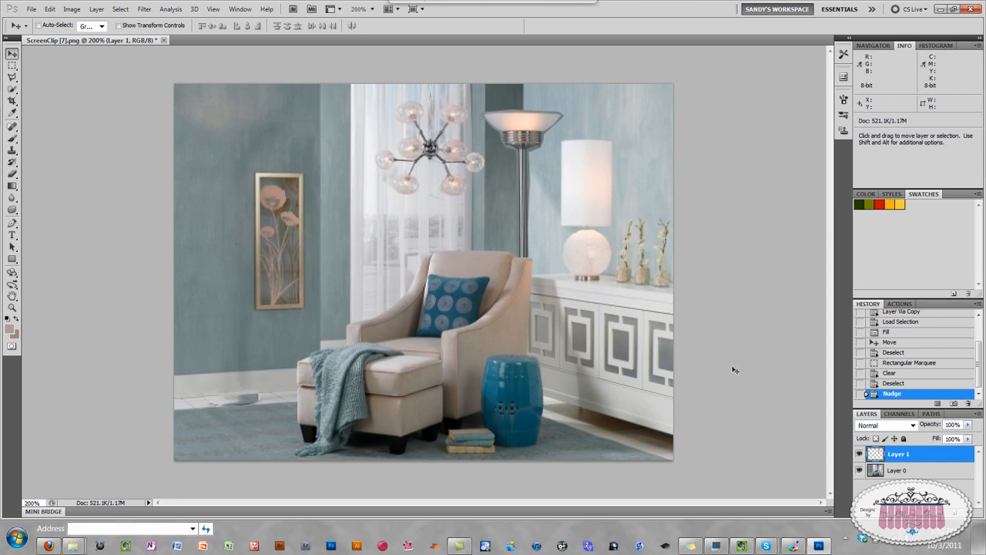
{"action": "mouse_move", "coordinate": [258, 231]}
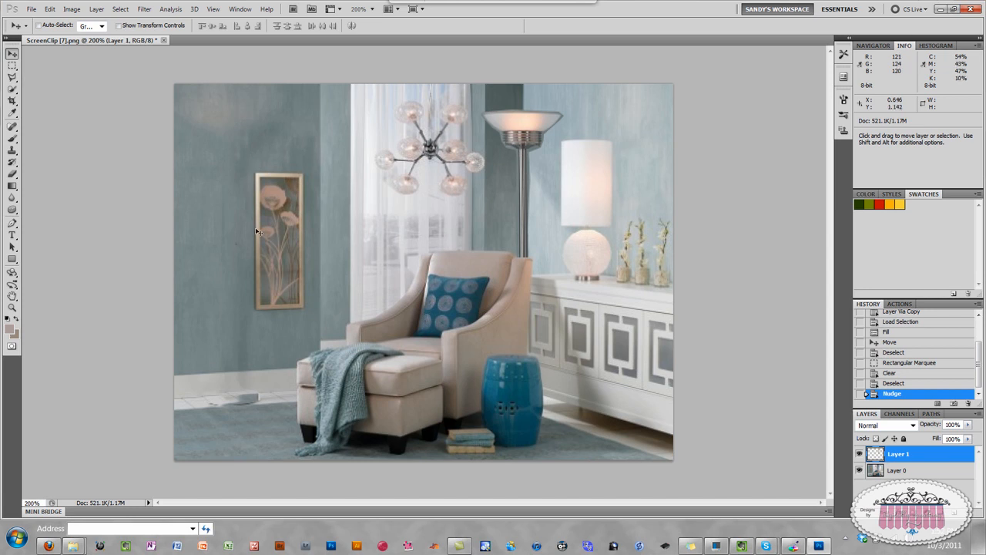
{"action": "mouse_move", "coordinate": [731, 416]}
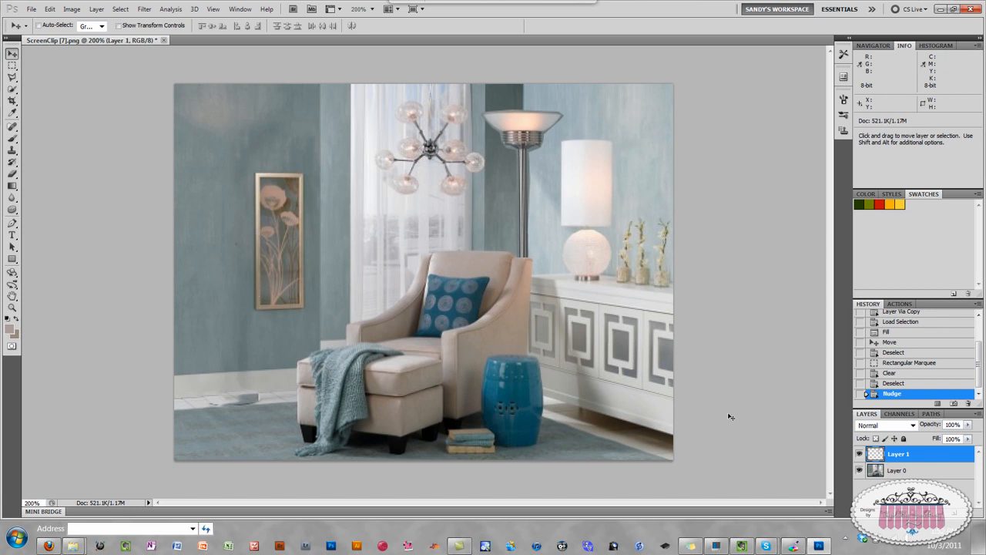
Draw a rectangular selection around the wall picture on the original photo layer.
{"action": "left_click", "coordinate": [897, 470]}
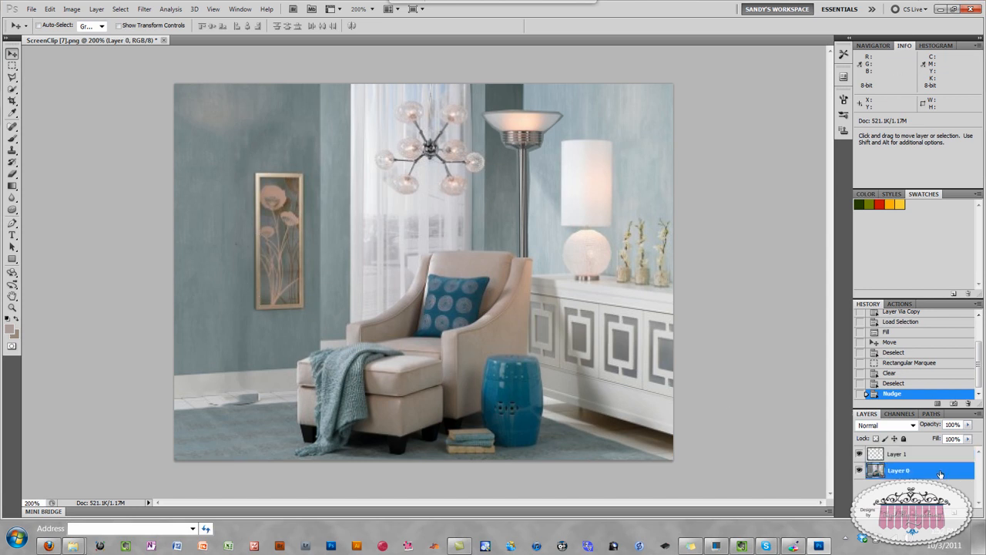
{"action": "mouse_move", "coordinate": [270, 267]}
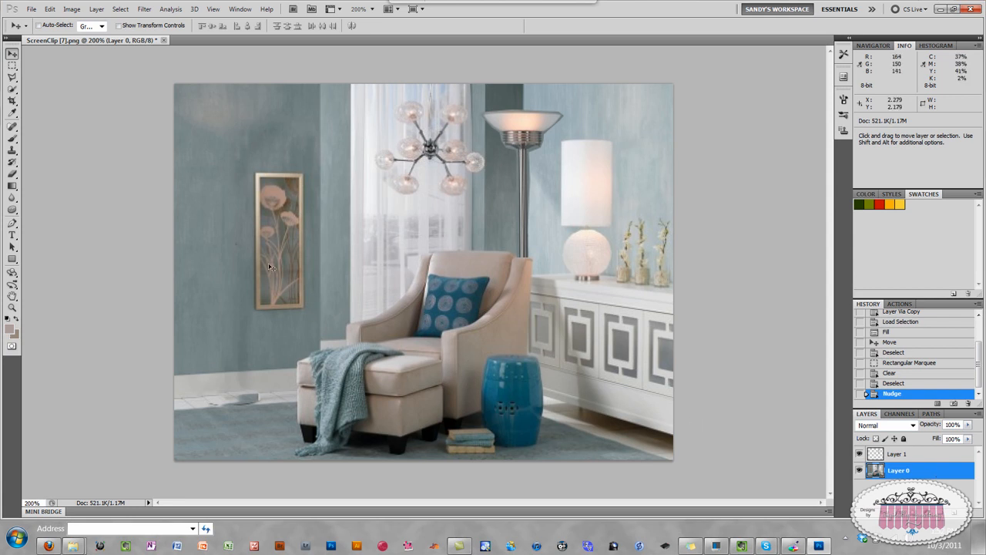
{"action": "left_click", "coordinate": [12, 66]}
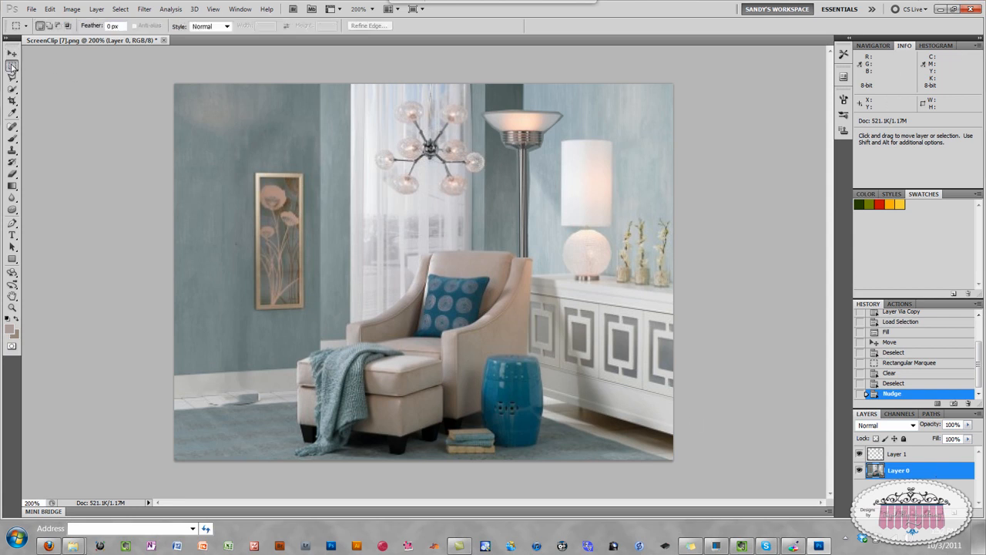
{"action": "left_click", "coordinate": [13, 65]}
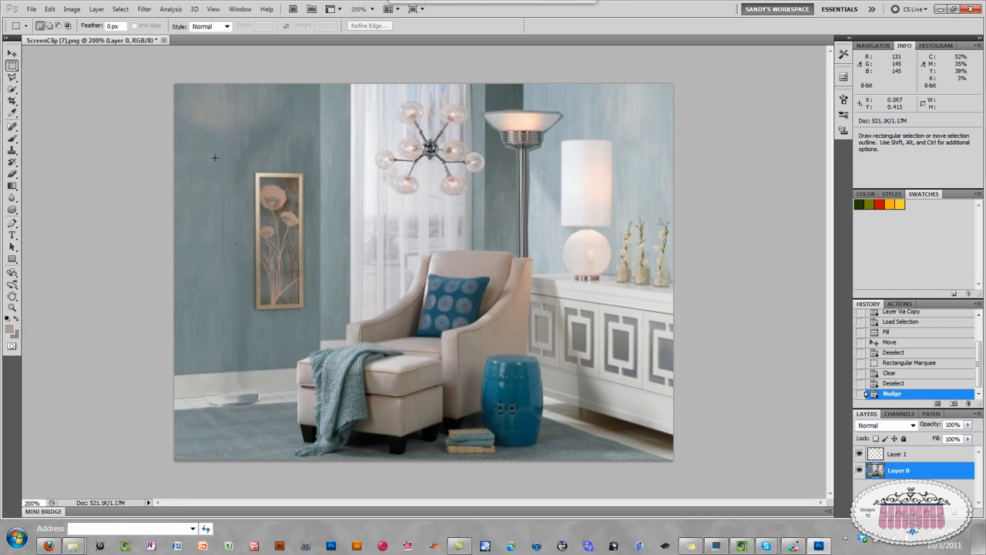
{"action": "mouse_move", "coordinate": [251, 170]}
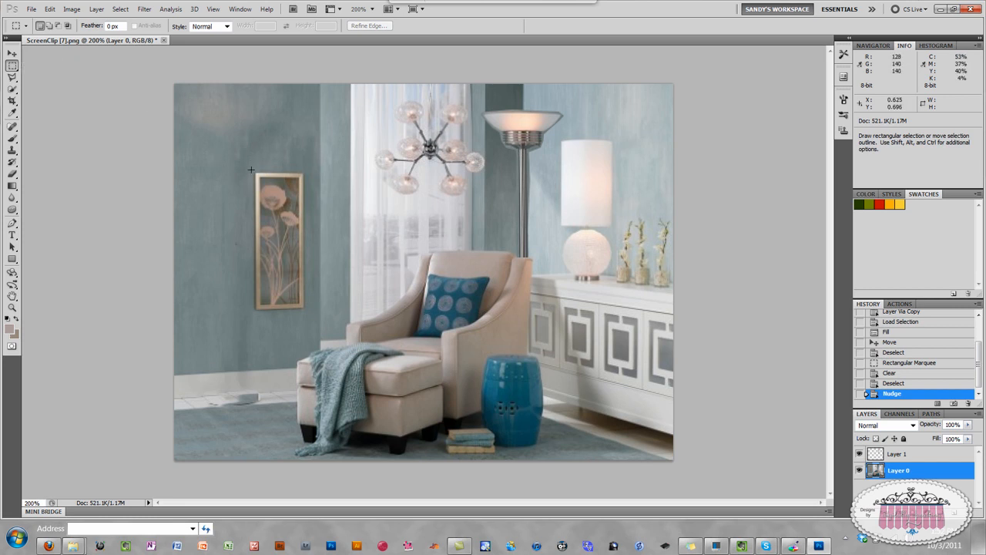
{"action": "mouse_move", "coordinate": [171, 142]}
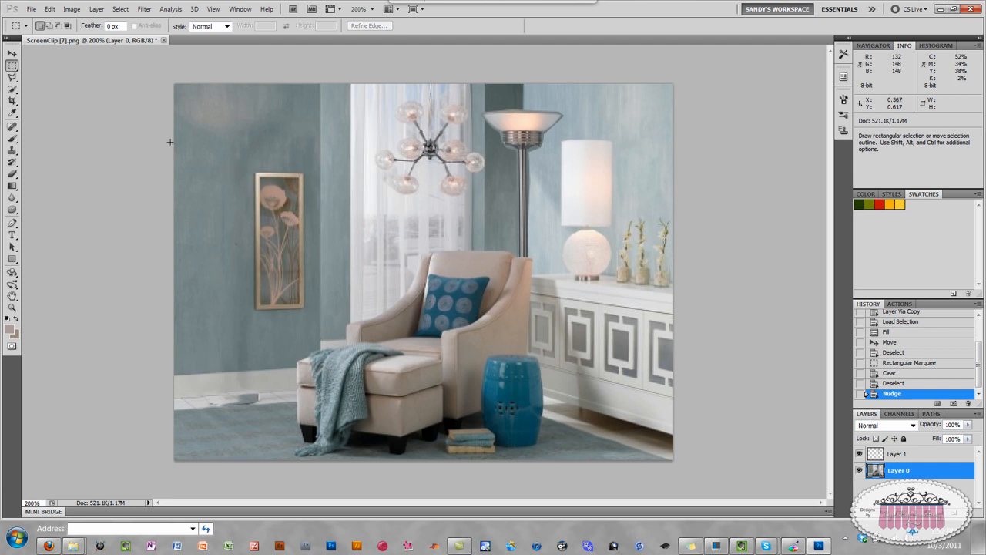
{"action": "mouse_move", "coordinate": [54, 95]}
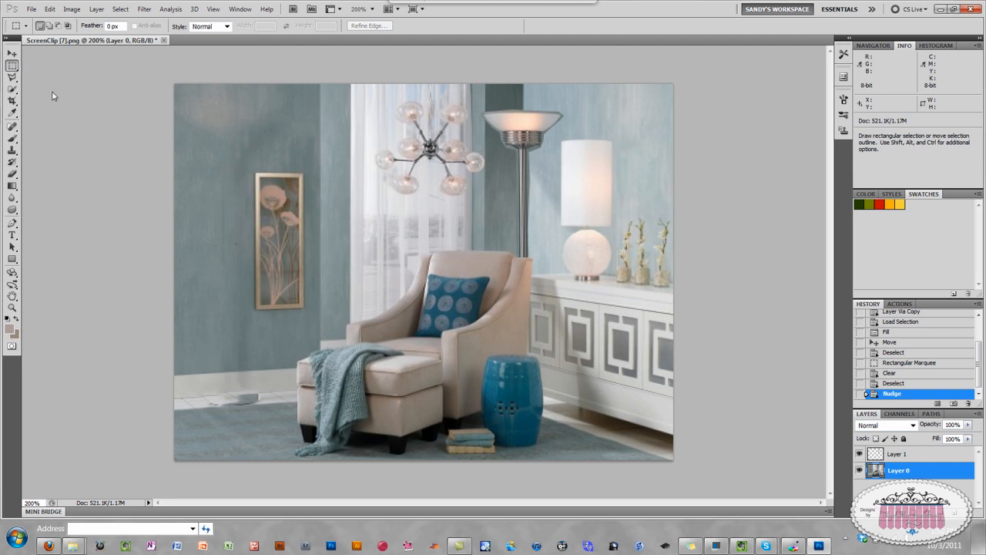
{"action": "mouse_move", "coordinate": [218, 156]}
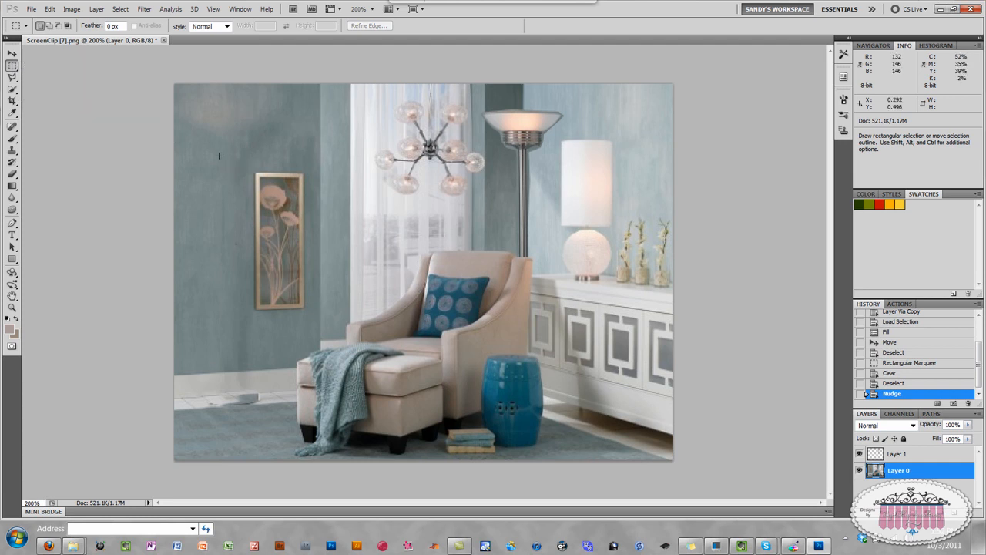
{"action": "mouse_move", "coordinate": [250, 170]}
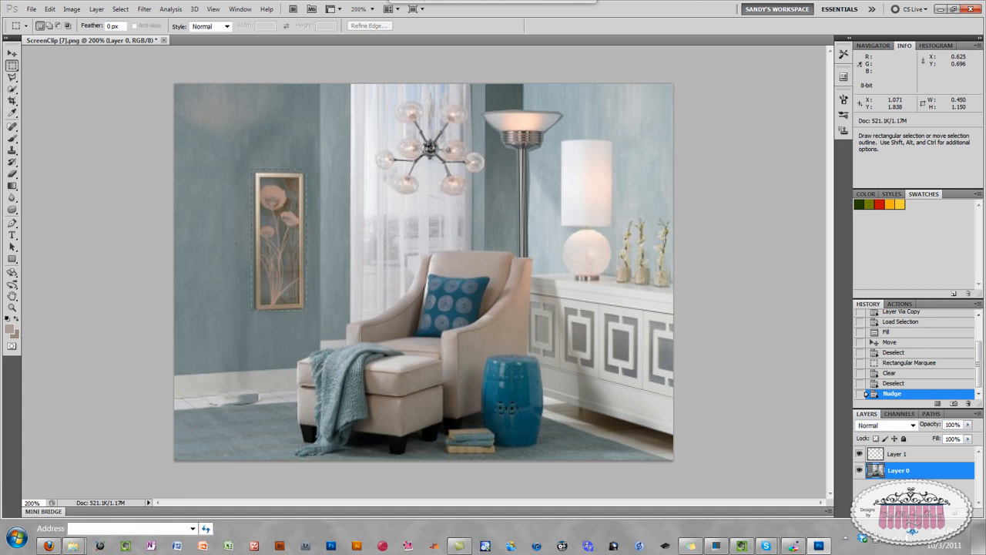
{"action": "left_click_drag", "start_coordinate": [253, 168], "coordinate": [306, 315]}
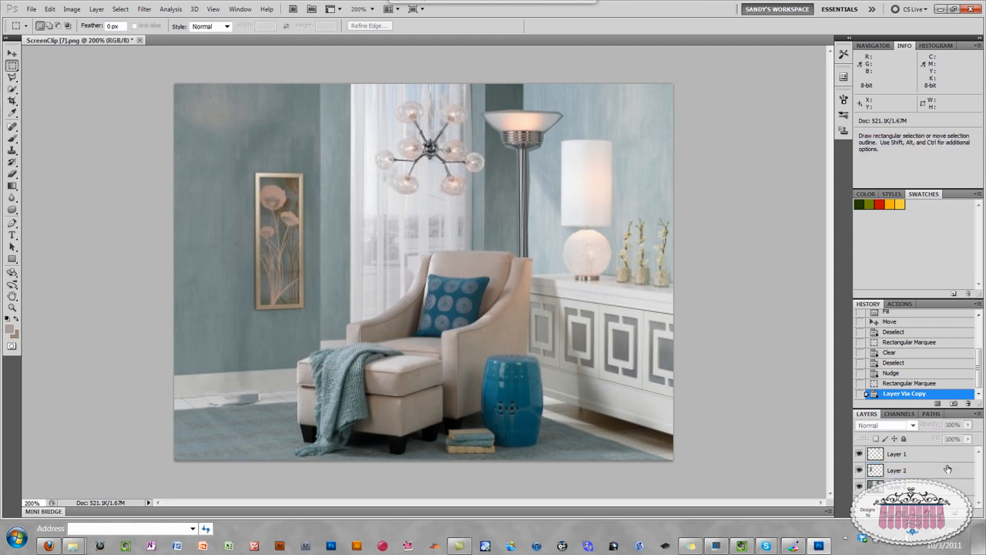
Load the copied picture's outline and Content-Aware fill that spot on the background layer.
{"action": "left_click", "coordinate": [898, 470]}
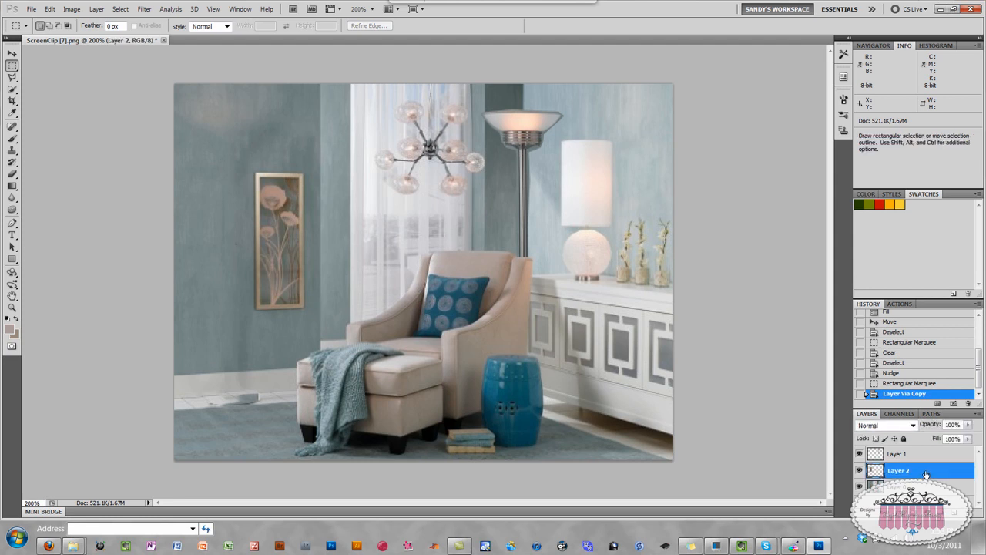
{"action": "left_click", "coordinate": [898, 470]}
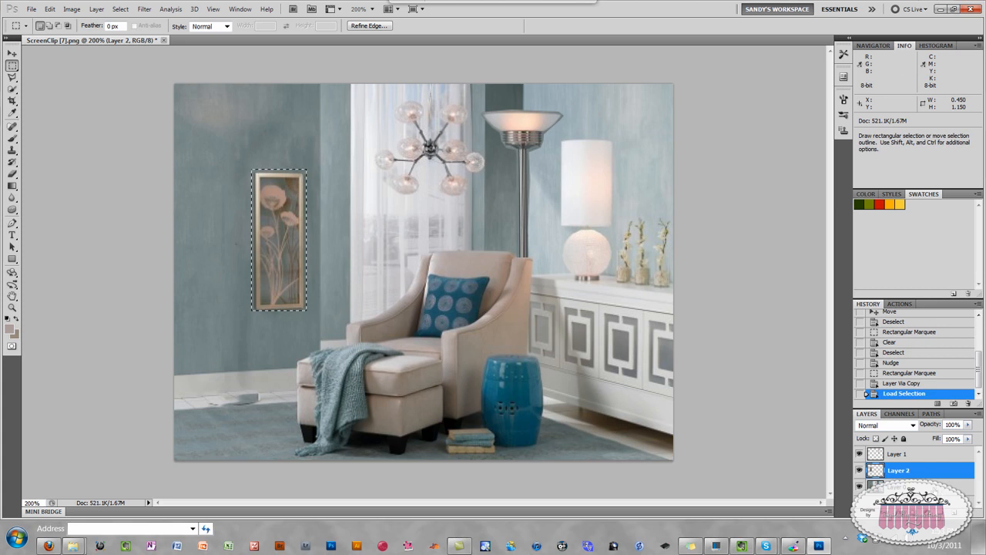
{"action": "left_click", "coordinate": [897, 484]}
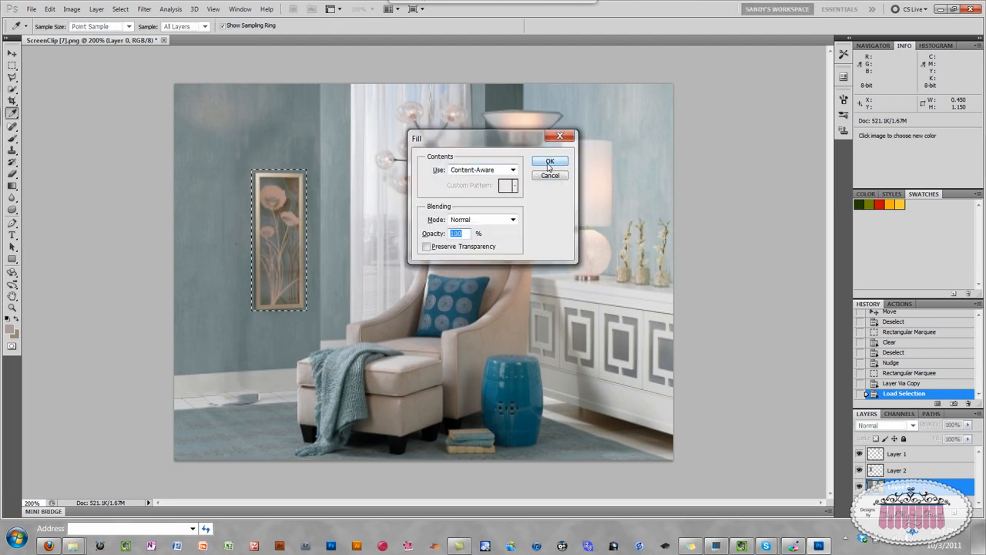
{"action": "left_click", "coordinate": [550, 161]}
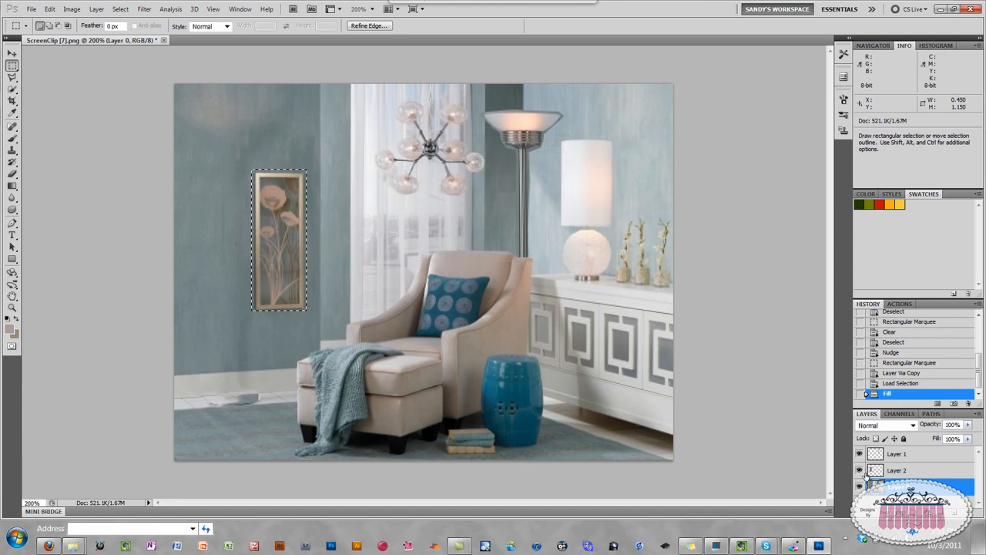
Rename Layer 2 to 'Picture' and Layer 1 to 'lamp'.
{"action": "left_click", "coordinate": [859, 470]}
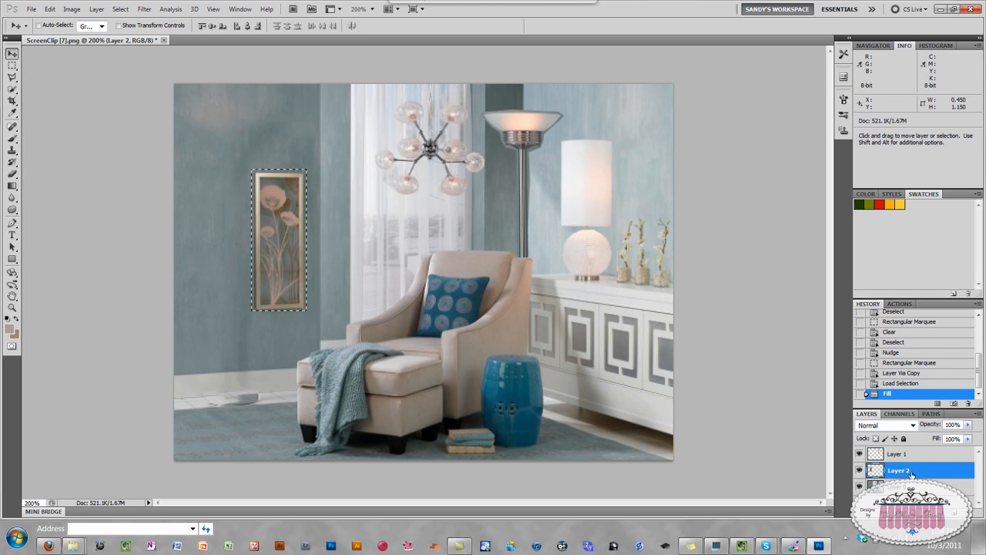
{"action": "double_click", "coordinate": [898, 470]}
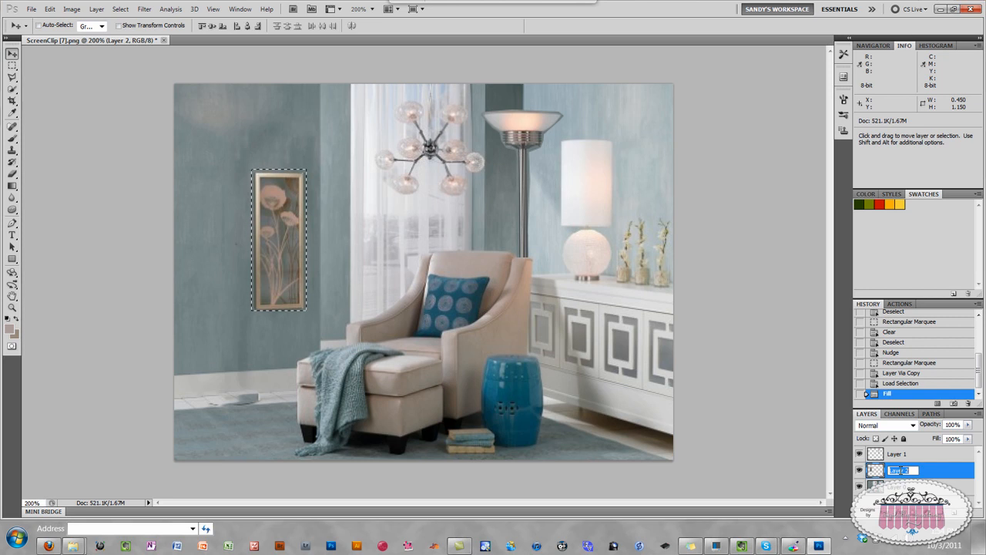
{"action": "type", "text": "Picture"}
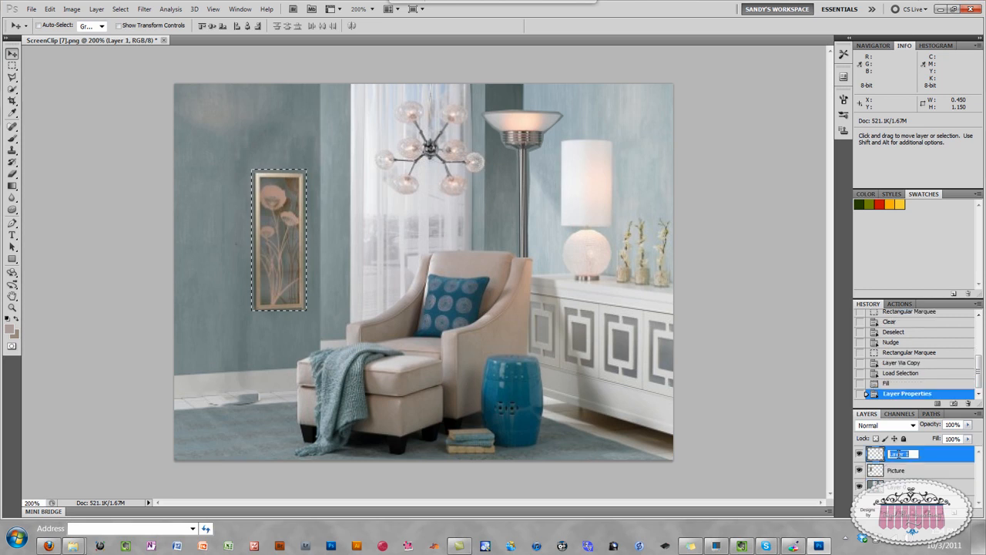
{"action": "double_click", "coordinate": [901, 453]}
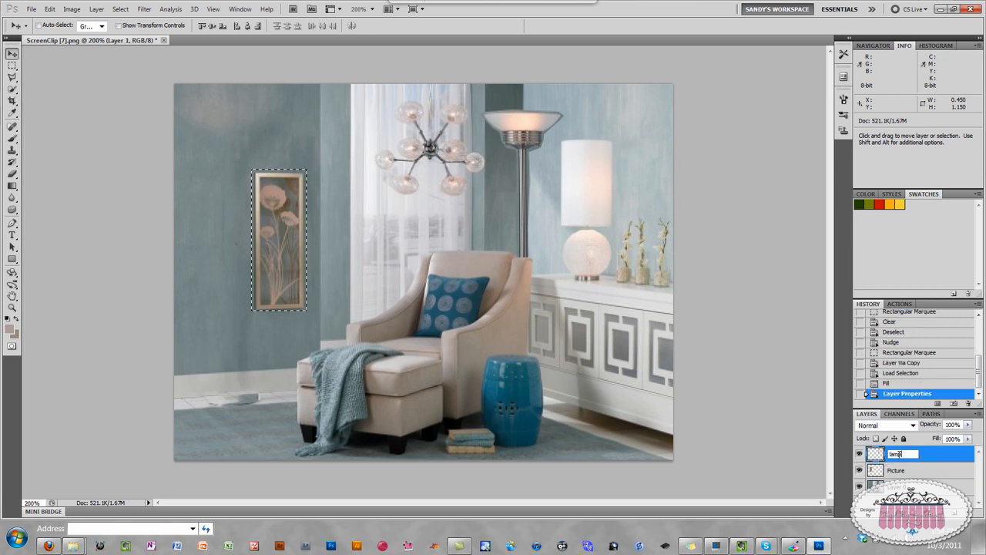
{"action": "left_click", "coordinate": [898, 470]}
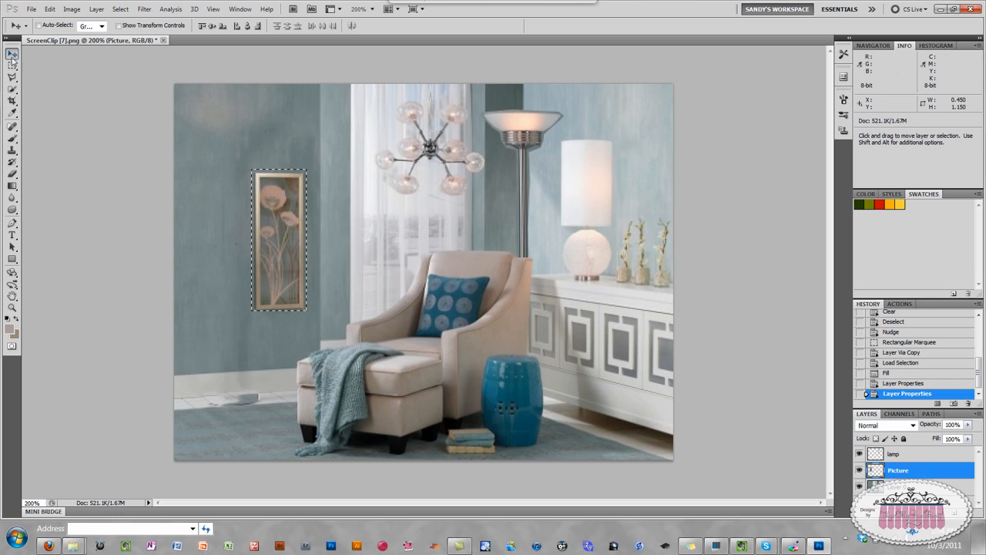
Drag the Picture layer up and left into its final spot on the wall.
{"action": "left_click_drag", "start_coordinate": [280, 239], "coordinate": [255, 199]}
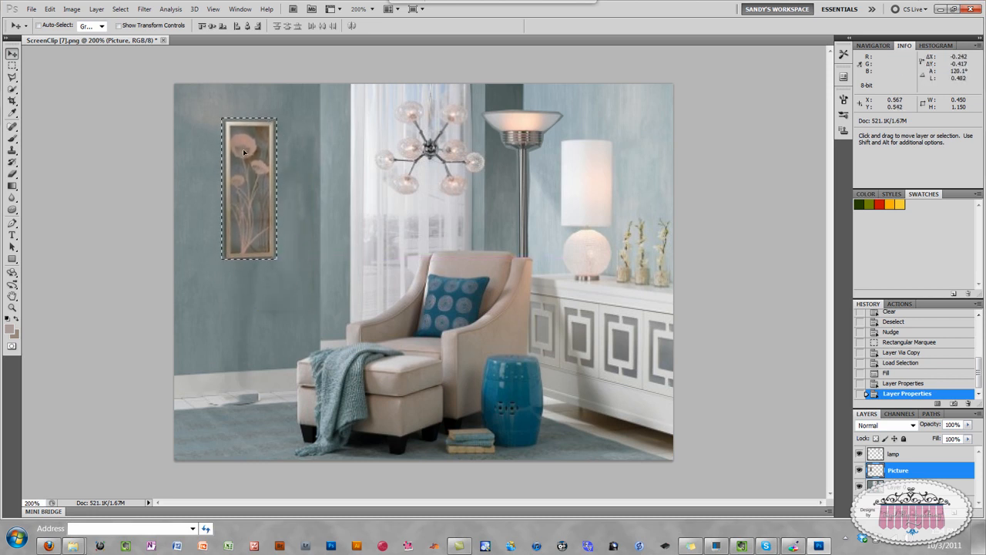
{"action": "left_click_drag", "start_coordinate": [249, 186], "coordinate": [283, 217]}
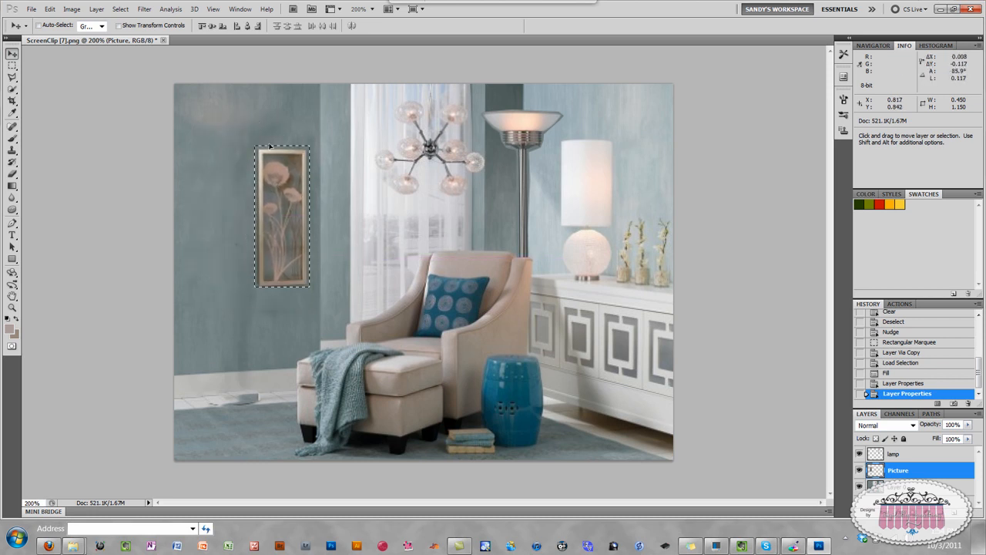
{"action": "left_click_drag", "start_coordinate": [283, 216], "coordinate": [173, 208]}
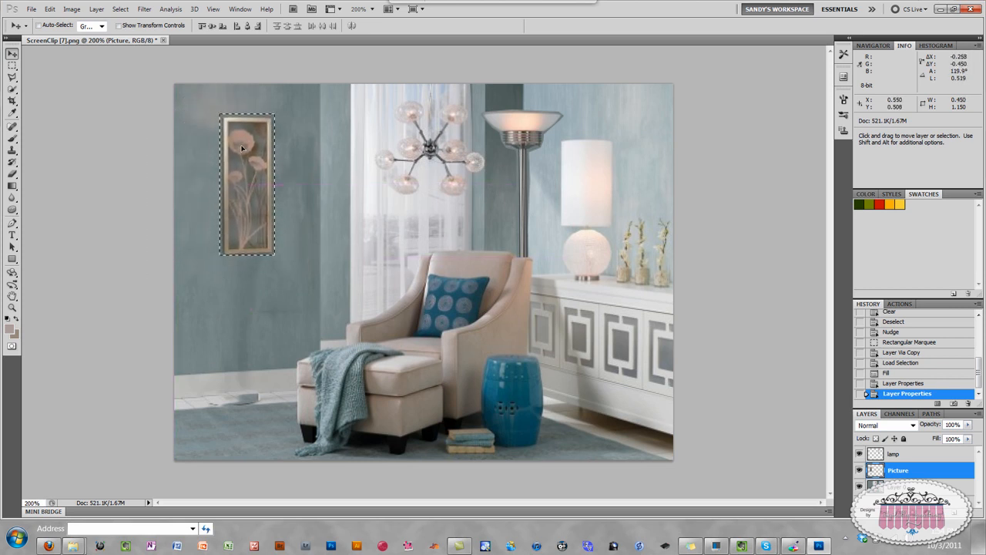
{"action": "left_click_drag", "start_coordinate": [246, 185], "coordinate": [246, 190]}
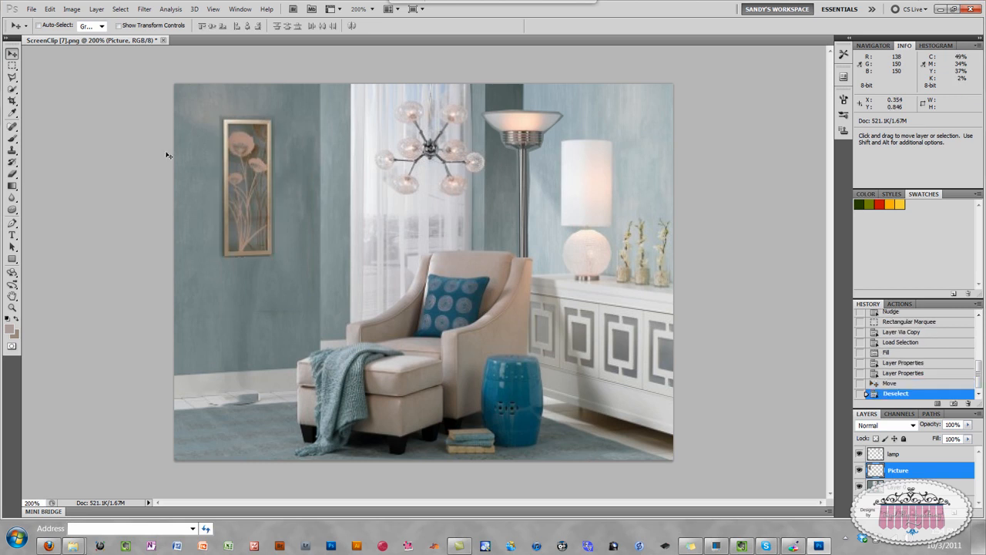
{"action": "mouse_move", "coordinate": [275, 119]}
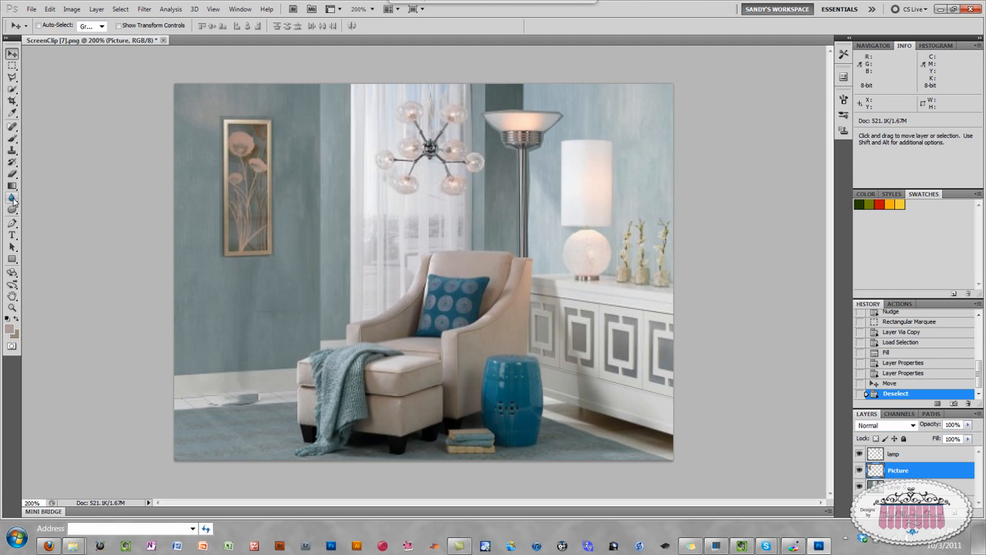
Pick the Blur tool to soften the wall picture's edges, then switch to Zoom.
{"action": "left_click", "coordinate": [12, 197]}
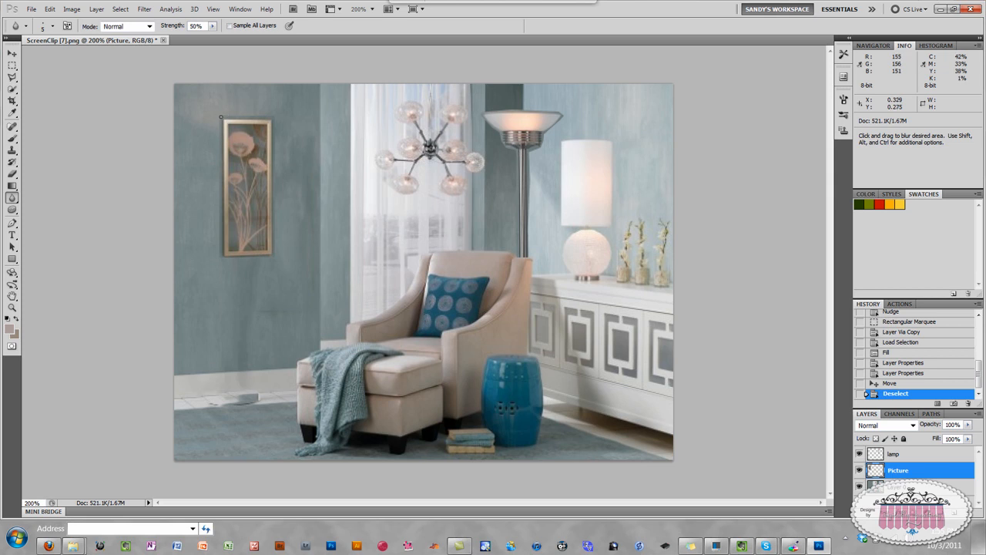
{"action": "mouse_move", "coordinate": [261, 114]}
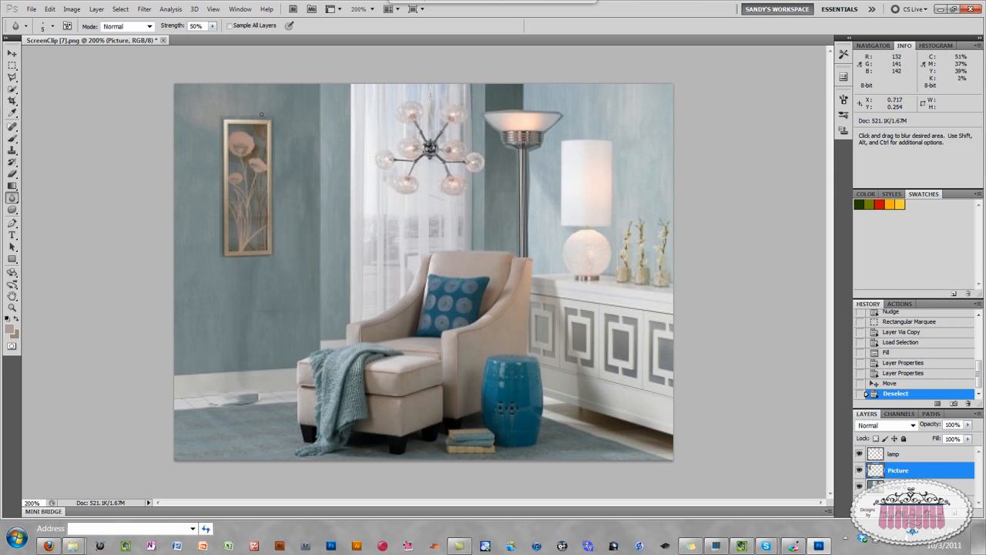
{"action": "mouse_move", "coordinate": [219, 126]}
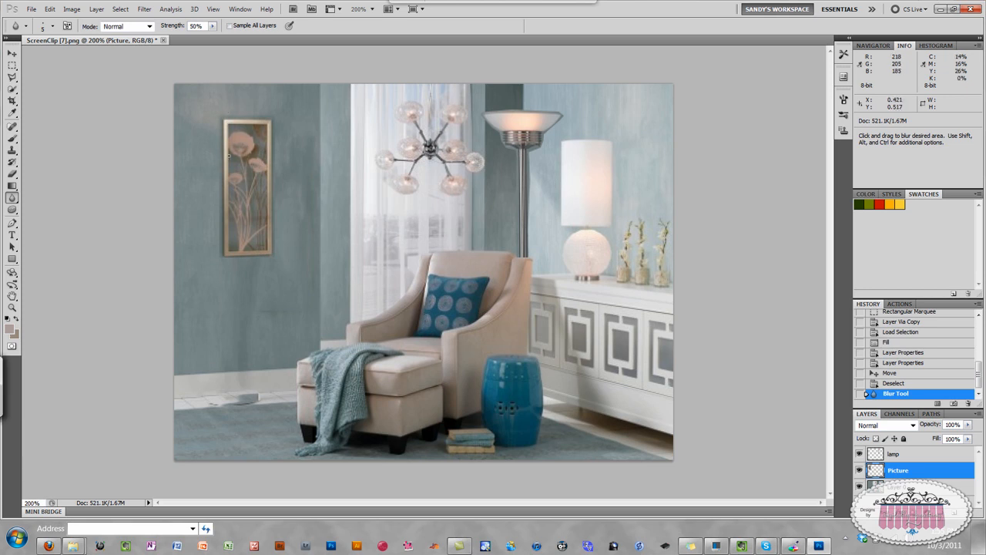
{"action": "mouse_move", "coordinate": [218, 189]}
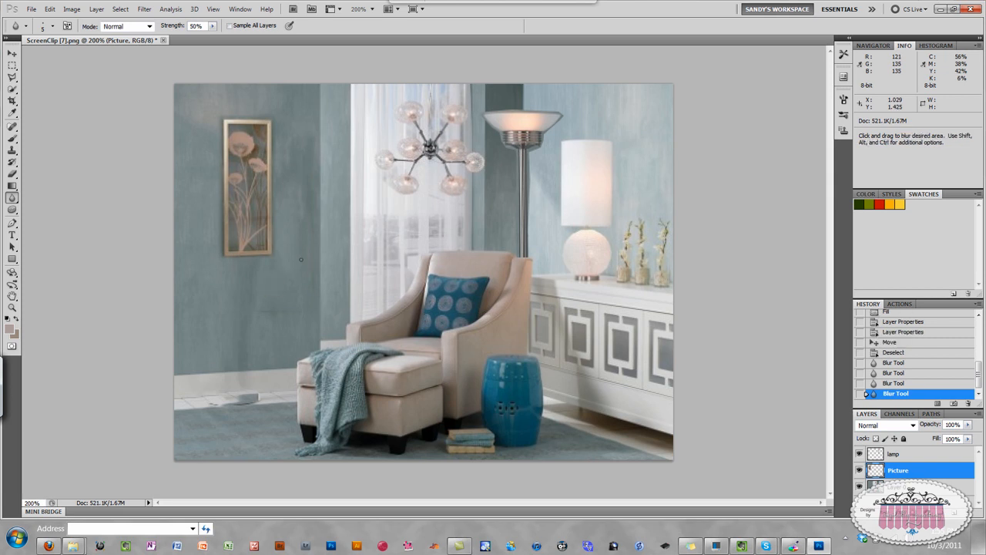
{"action": "mouse_move", "coordinate": [262, 262]}
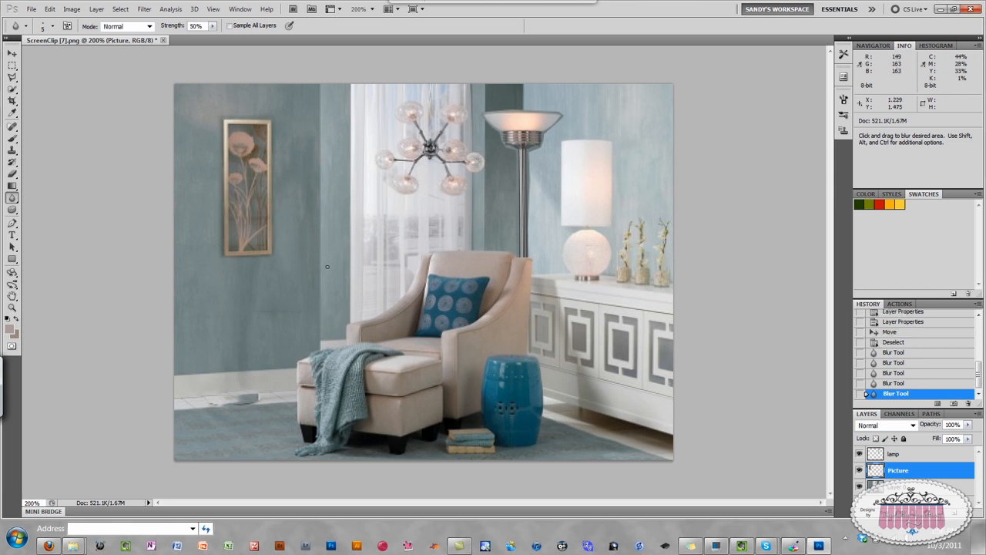
{"action": "mouse_move", "coordinate": [531, 101]}
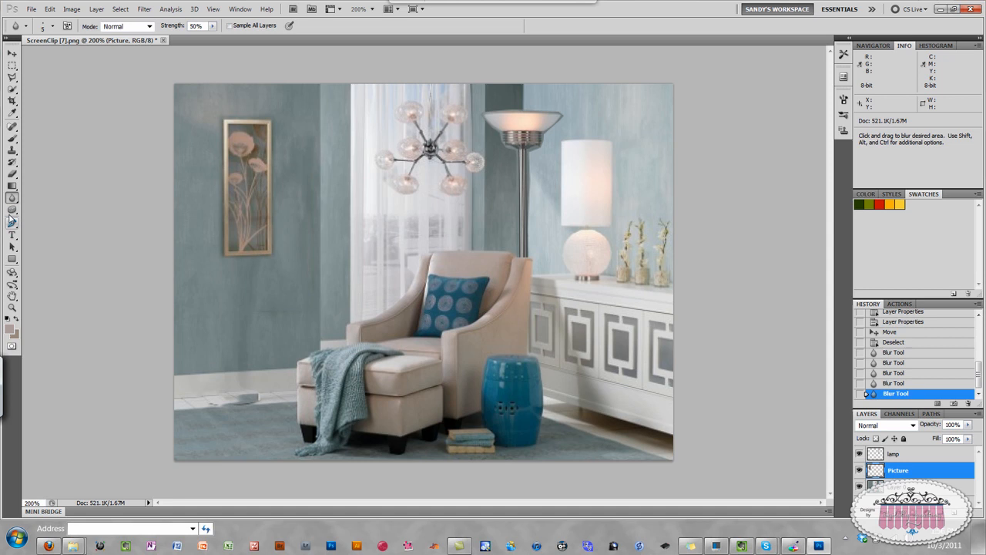
{"action": "left_click", "coordinate": [13, 173]}
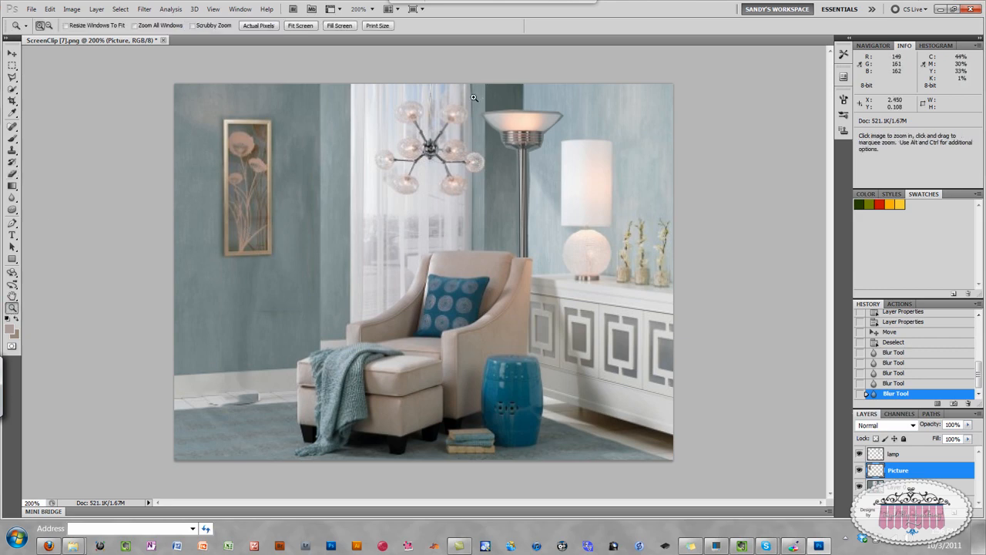
Zoom in, select the lamp layer, and erase the grey fringe along the shade's edges.
{"action": "left_click", "coordinate": [474, 98]}
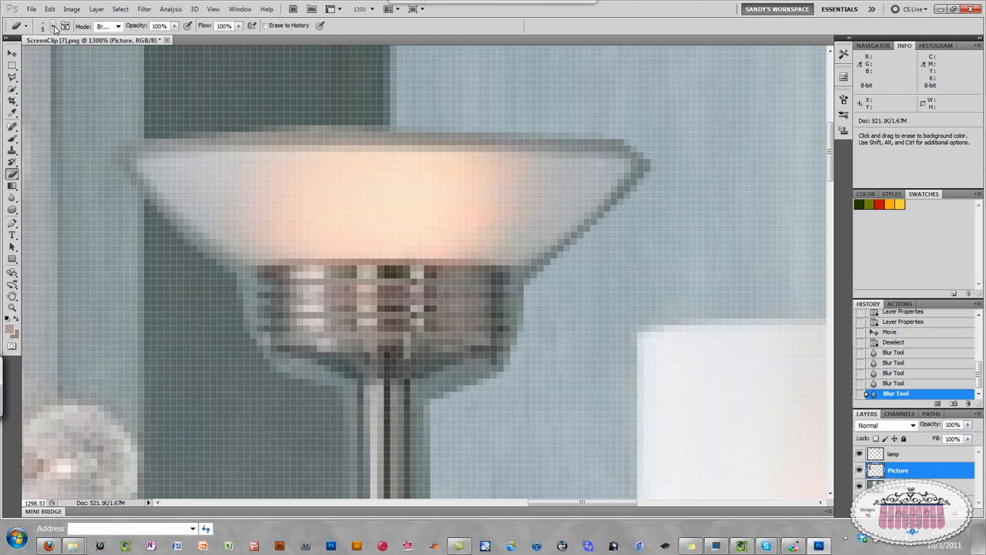
{"action": "left_click", "coordinate": [54, 25]}
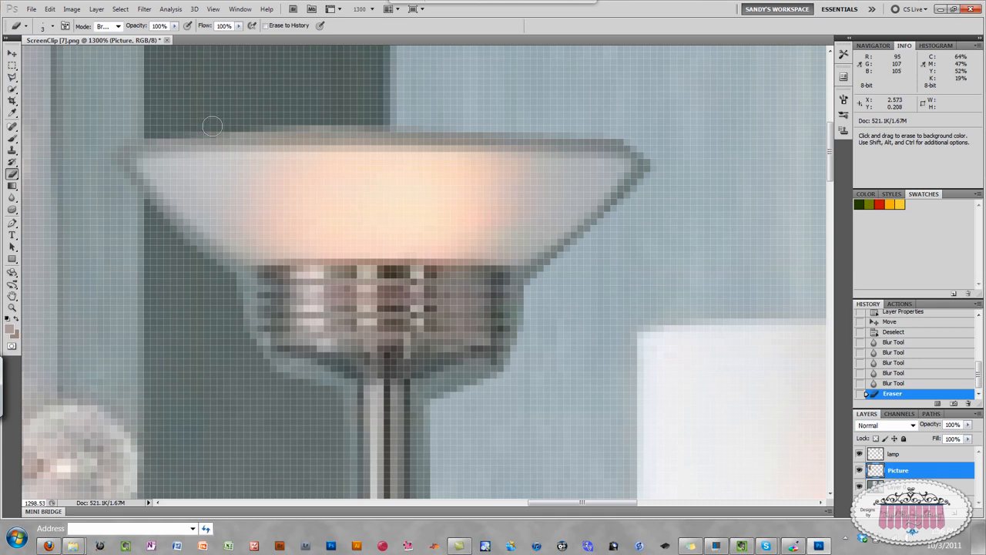
{"action": "mouse_move", "coordinate": [124, 137]}
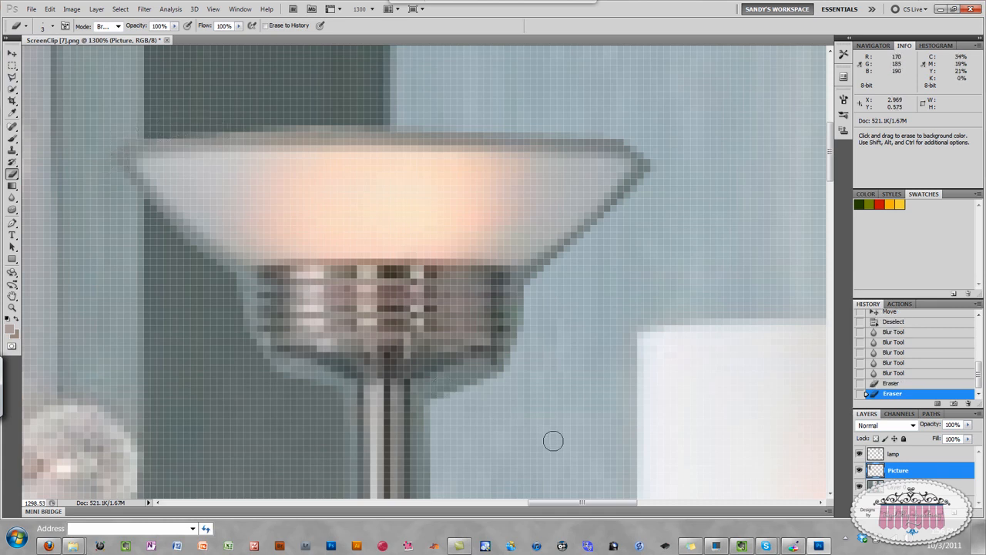
{"action": "left_click", "coordinate": [894, 453]}
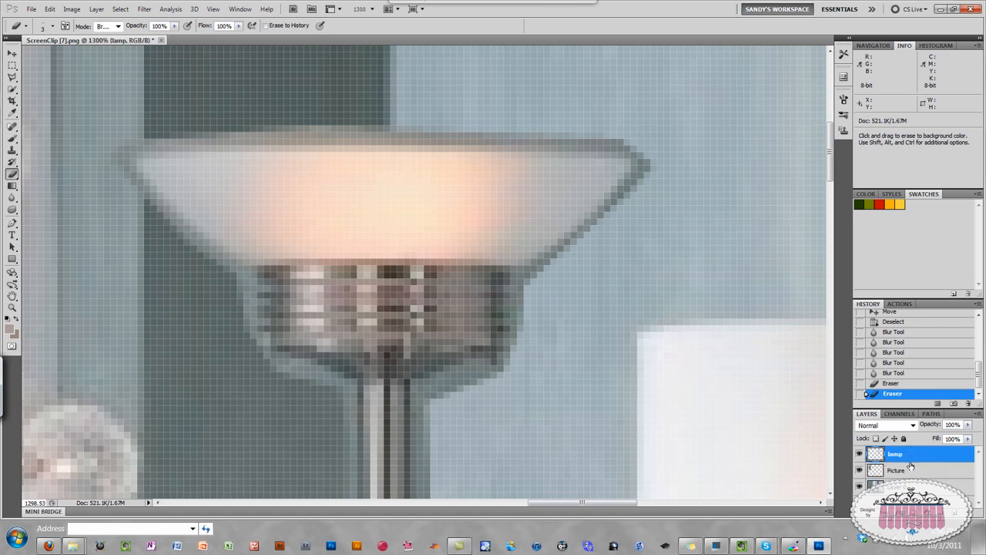
{"action": "mouse_move", "coordinate": [142, 134]}
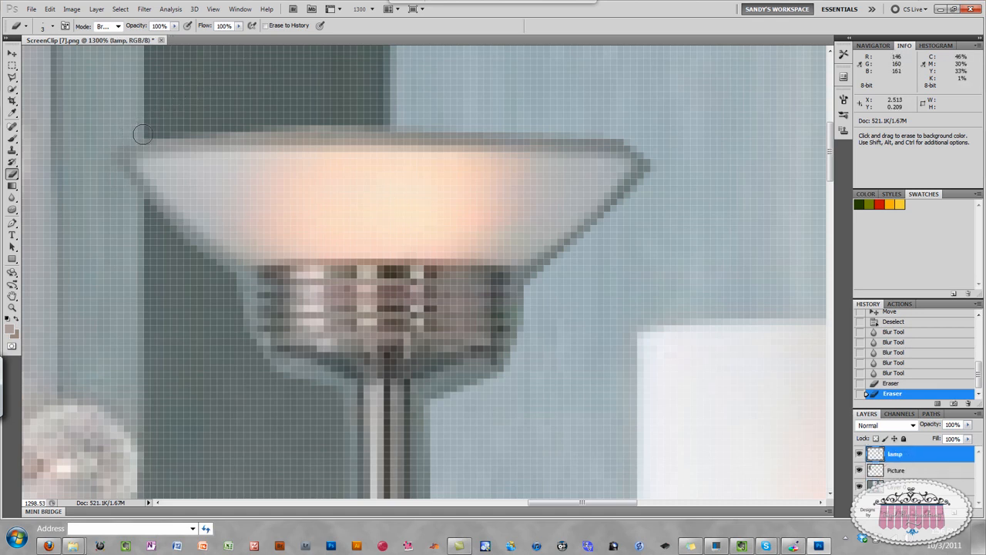
{"action": "left_click_drag", "start_coordinate": [143, 135], "coordinate": [367, 128]}
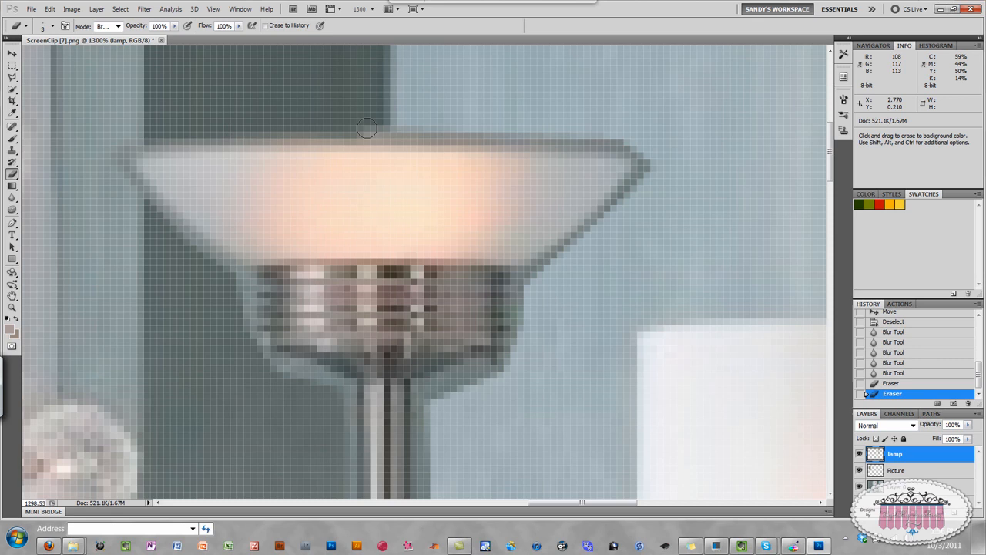
{"action": "left_click_drag", "start_coordinate": [367, 135], "coordinate": [572, 136]}
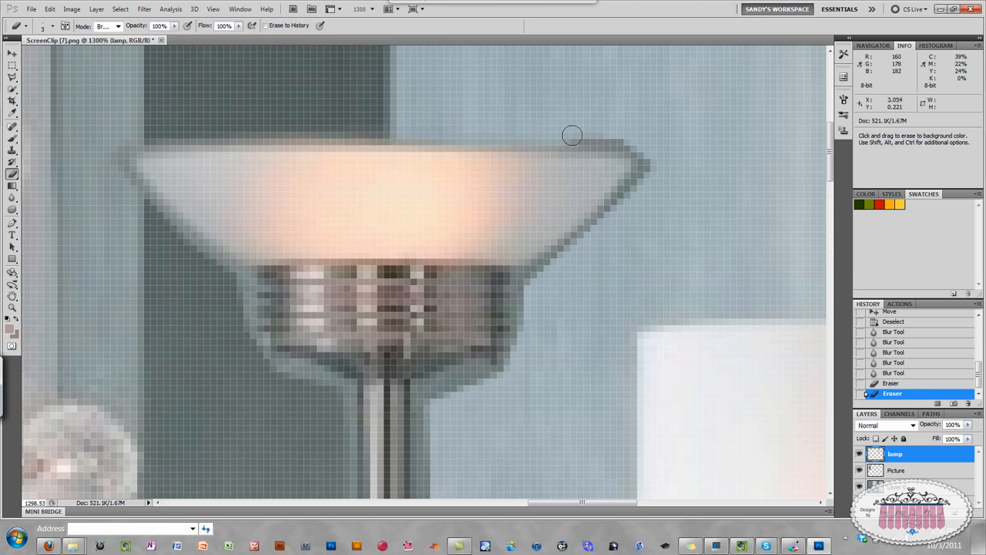
{"action": "left_click_drag", "start_coordinate": [573, 137], "coordinate": [643, 168]}
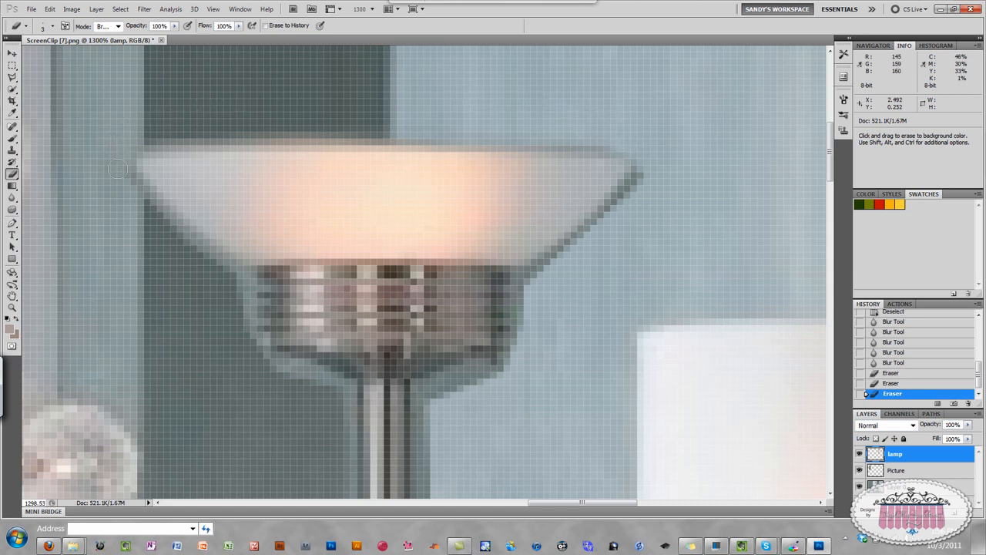
{"action": "left_click_drag", "start_coordinate": [118, 168], "coordinate": [196, 250]}
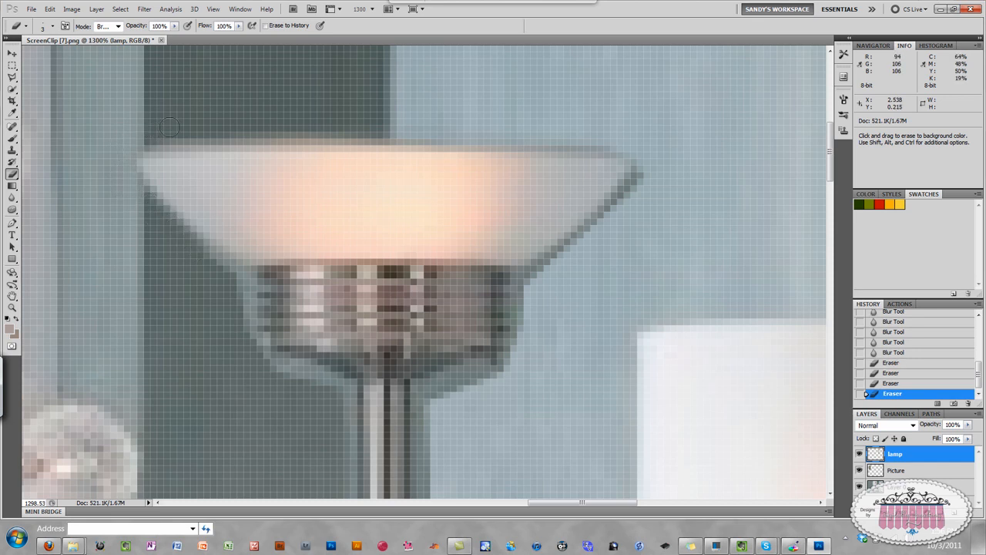
{"action": "left_click_drag", "start_coordinate": [169, 128], "coordinate": [376, 130]}
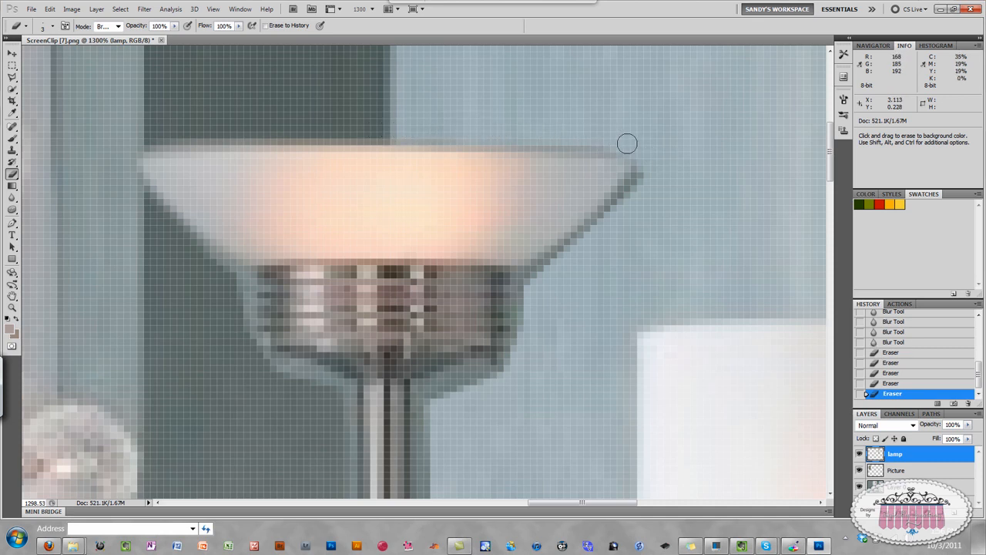
{"action": "left_click_drag", "start_coordinate": [627, 144], "coordinate": [599, 213]}
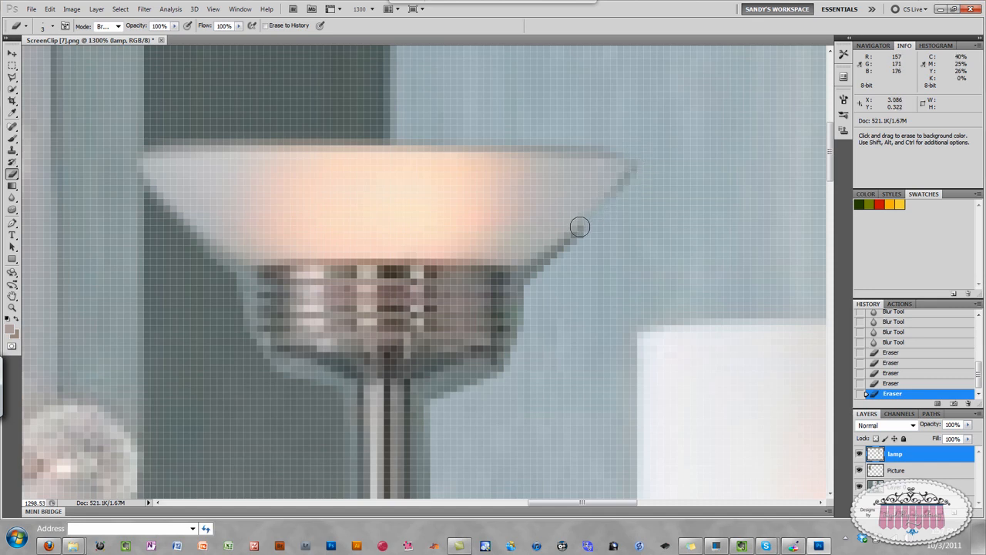
Erase the grey fringe around the lamp base's right and left sides.
{"action": "left_click_drag", "start_coordinate": [580, 226], "coordinate": [526, 284]}
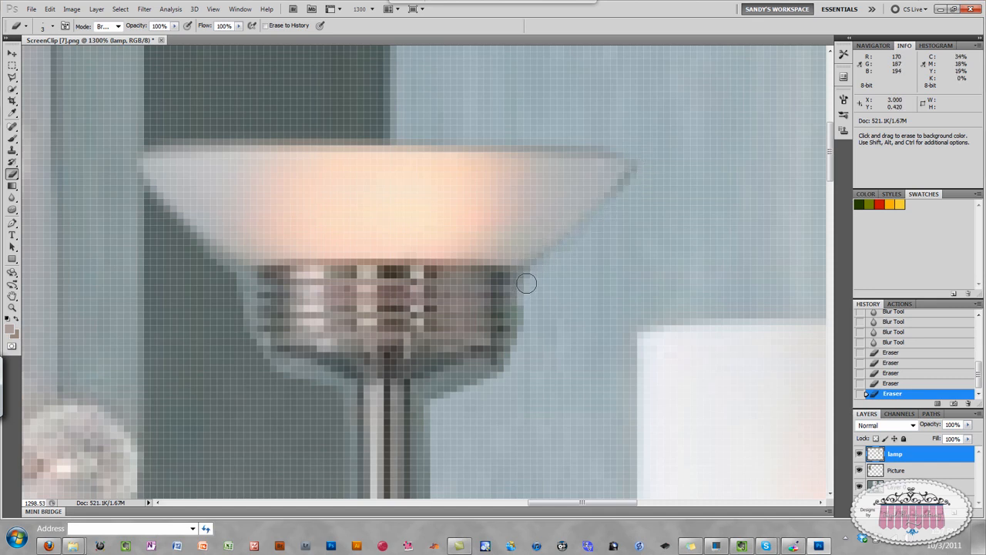
{"action": "left_click_drag", "start_coordinate": [526, 283], "coordinate": [475, 379]}
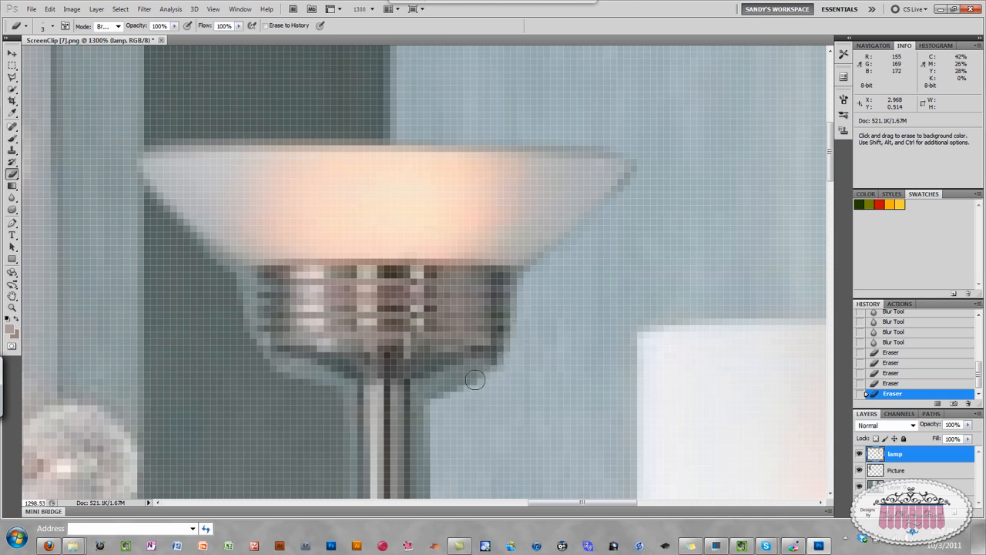
{"action": "left_click_drag", "start_coordinate": [476, 378], "coordinate": [426, 392]}
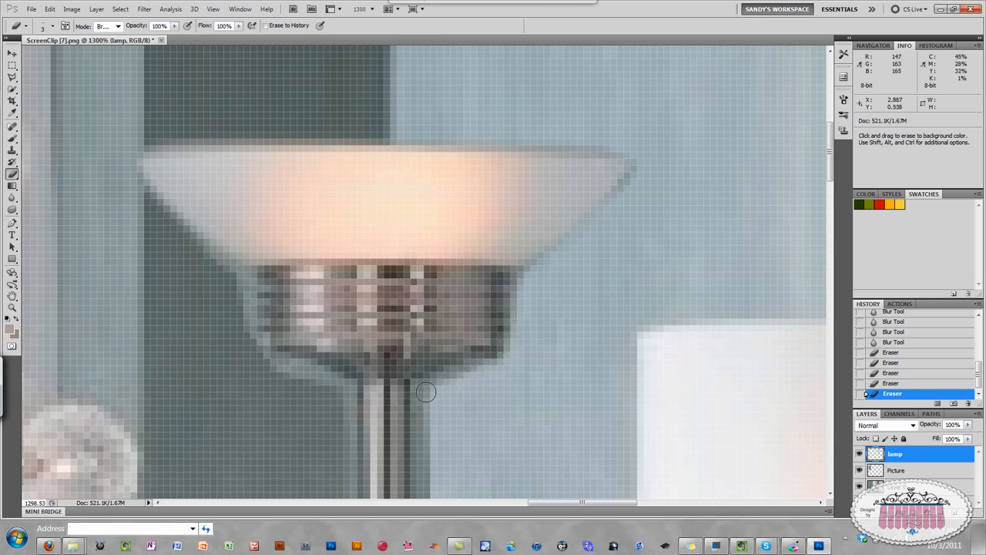
{"action": "left_click_drag", "start_coordinate": [426, 393], "coordinate": [520, 285]}
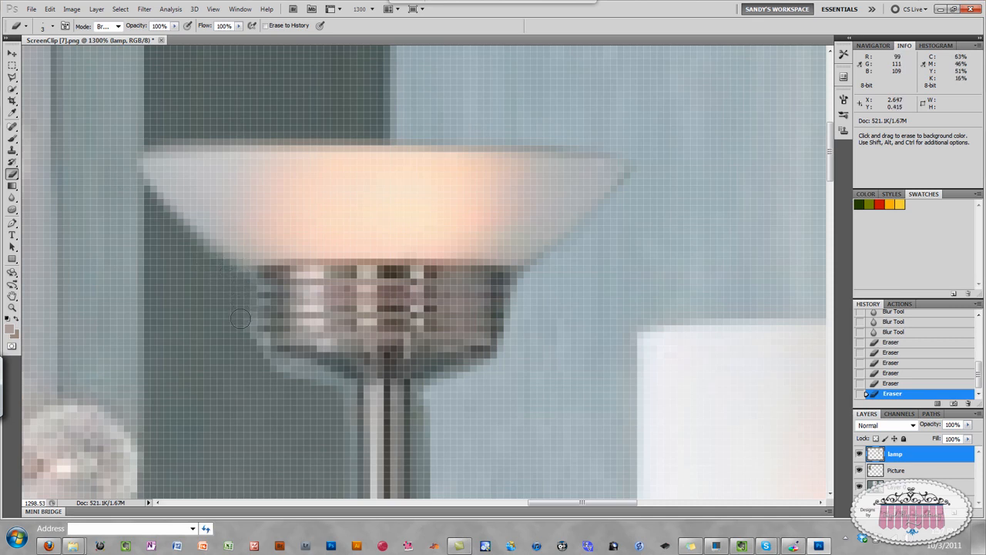
{"action": "left_click_drag", "start_coordinate": [241, 318], "coordinate": [272, 357]}
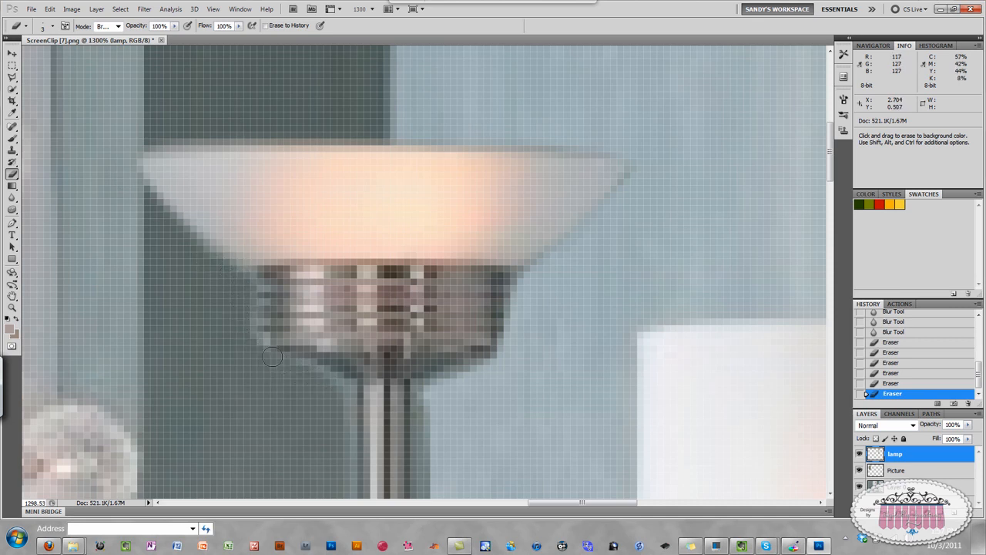
{"action": "left_click_drag", "start_coordinate": [273, 357], "coordinate": [323, 370]}
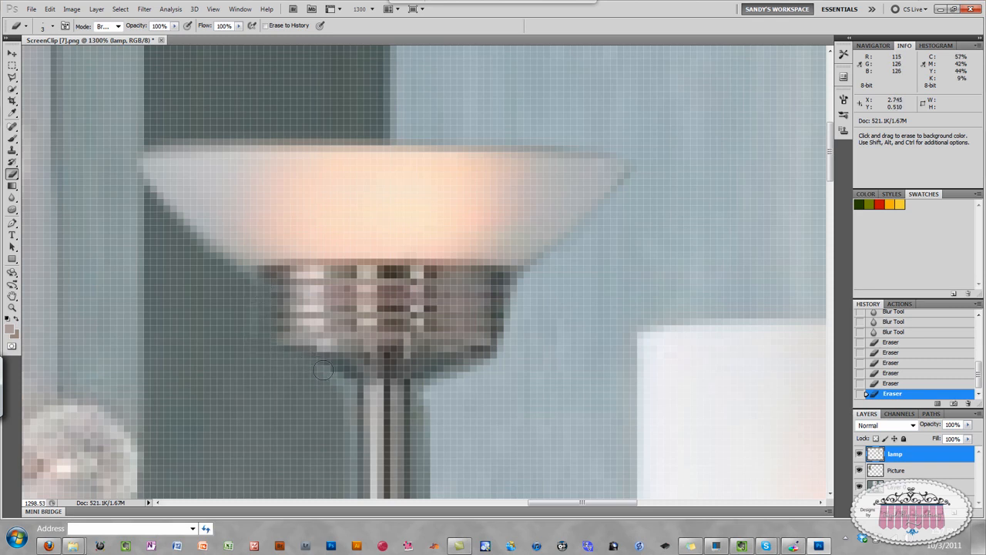
{"action": "left_click_drag", "start_coordinate": [324, 370], "coordinate": [430, 405]}
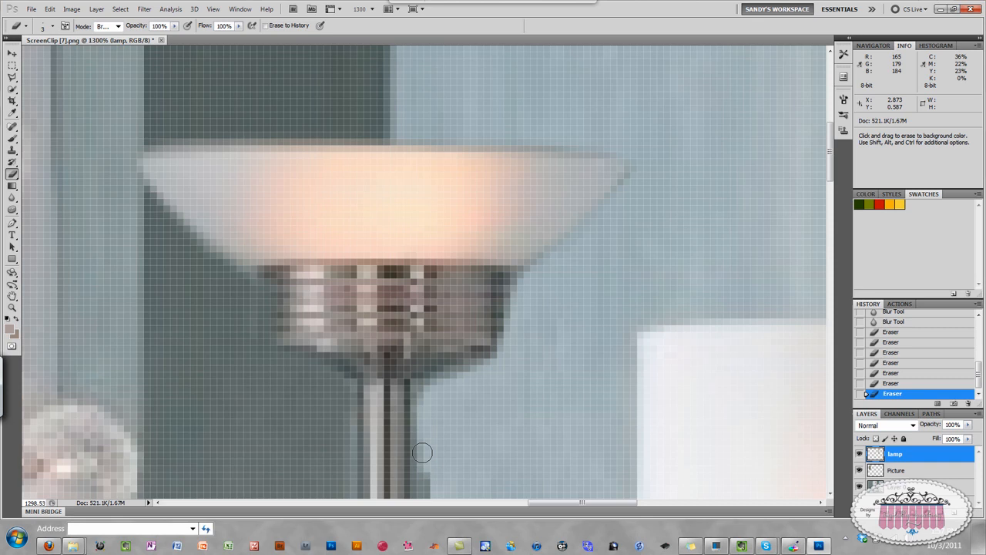
Erase the leftover grey fringe along the lamp pole's edges.
{"action": "left_click_drag", "start_coordinate": [422, 453], "coordinate": [351, 473]}
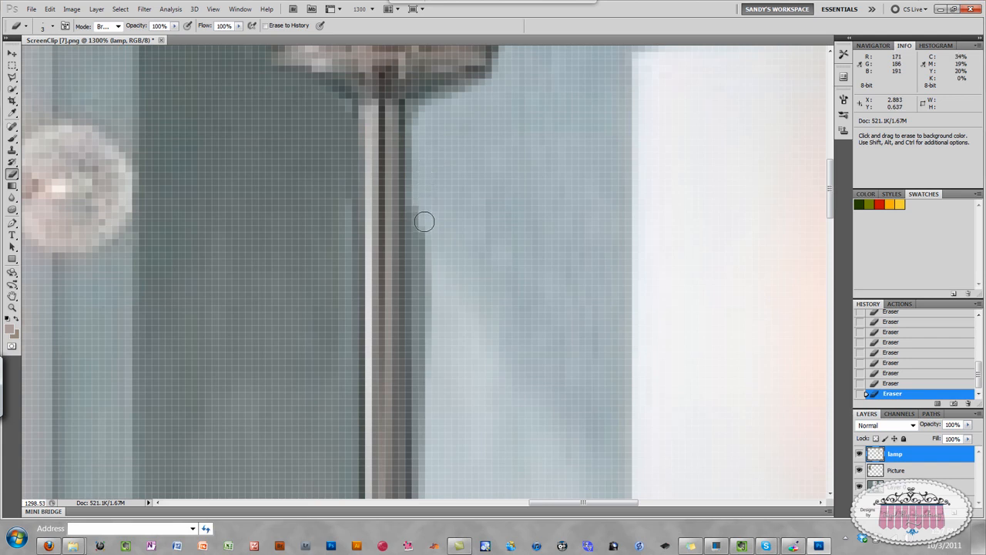
{"action": "left_click_drag", "start_coordinate": [425, 222], "coordinate": [417, 332]}
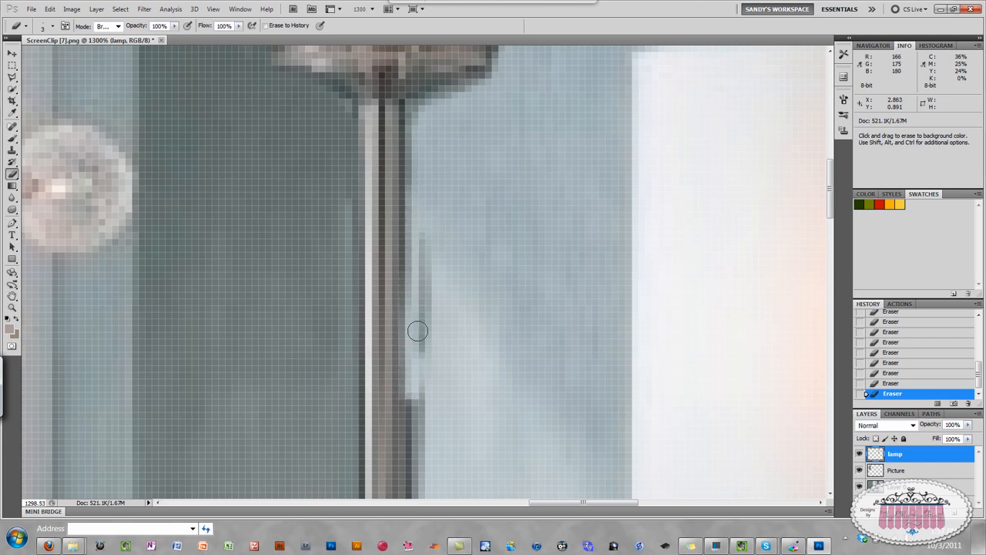
{"action": "left_click_drag", "start_coordinate": [417, 331], "coordinate": [416, 171]}
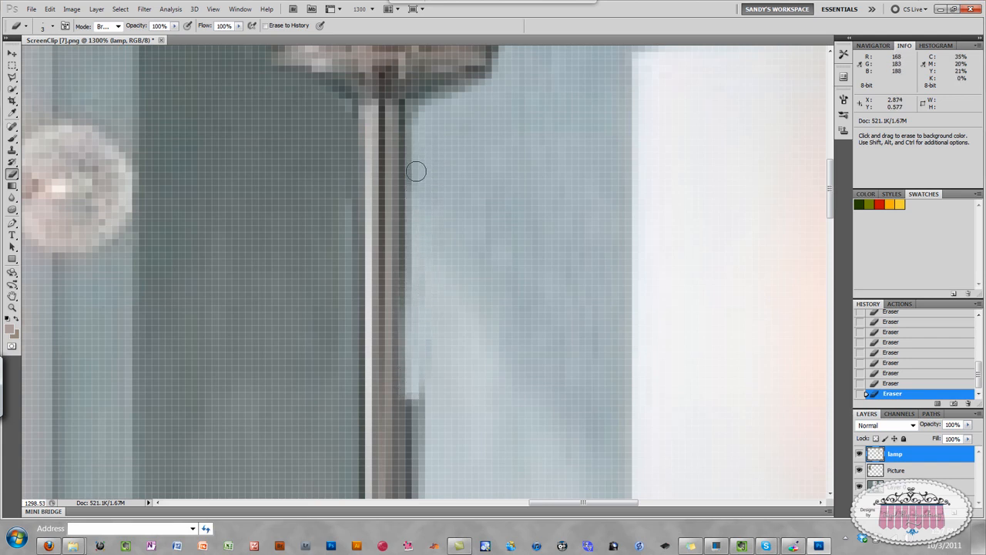
{"action": "left_click_drag", "start_coordinate": [416, 171], "coordinate": [416, 418]}
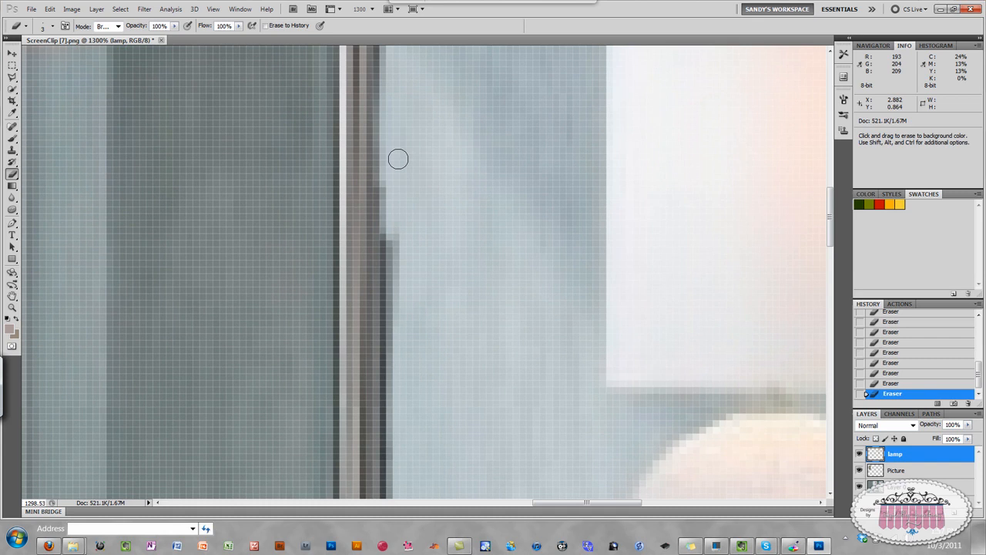
{"action": "left_click_drag", "start_coordinate": [399, 160], "coordinate": [389, 280]}
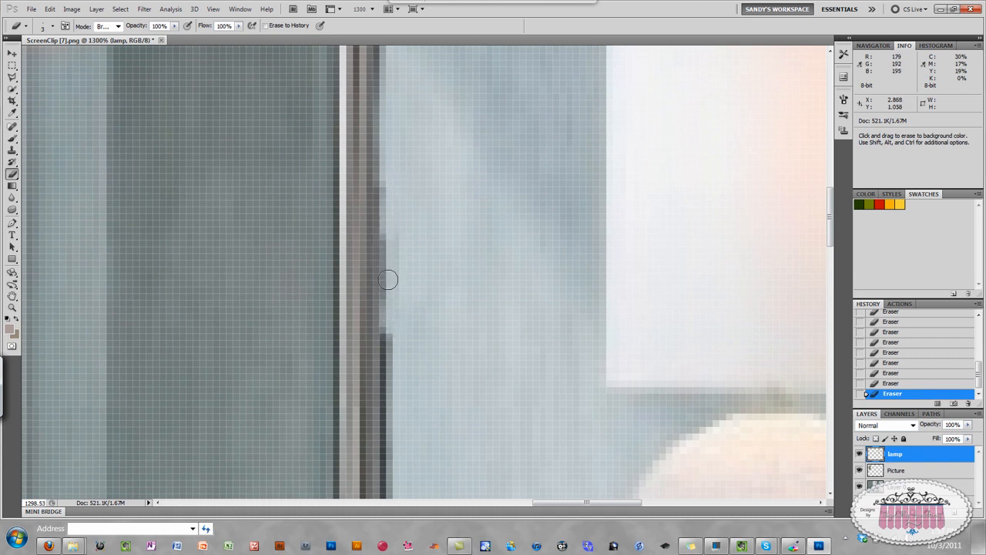
{"action": "left_click_drag", "start_coordinate": [389, 280], "coordinate": [390, 365]}
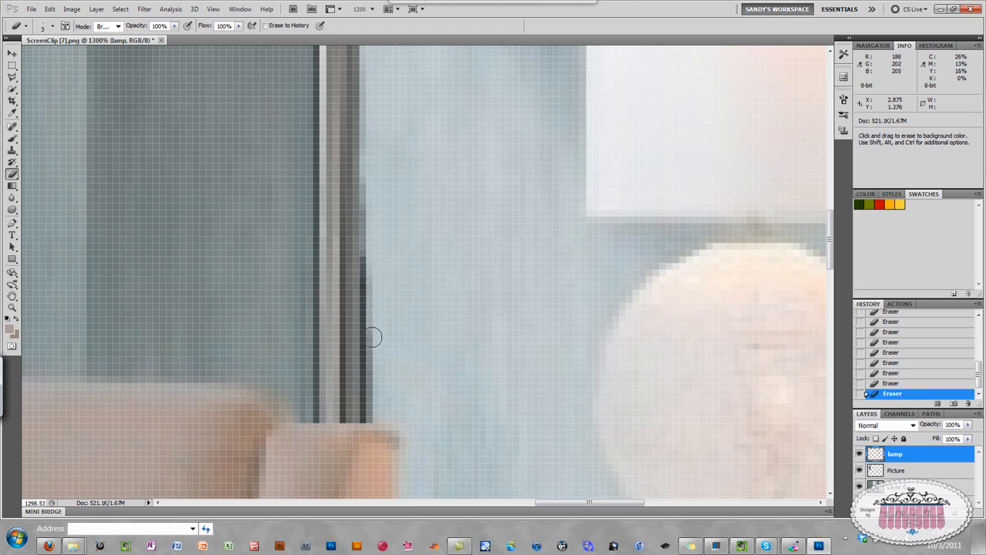
{"action": "left_click_drag", "start_coordinate": [370, 336], "coordinate": [370, 222]}
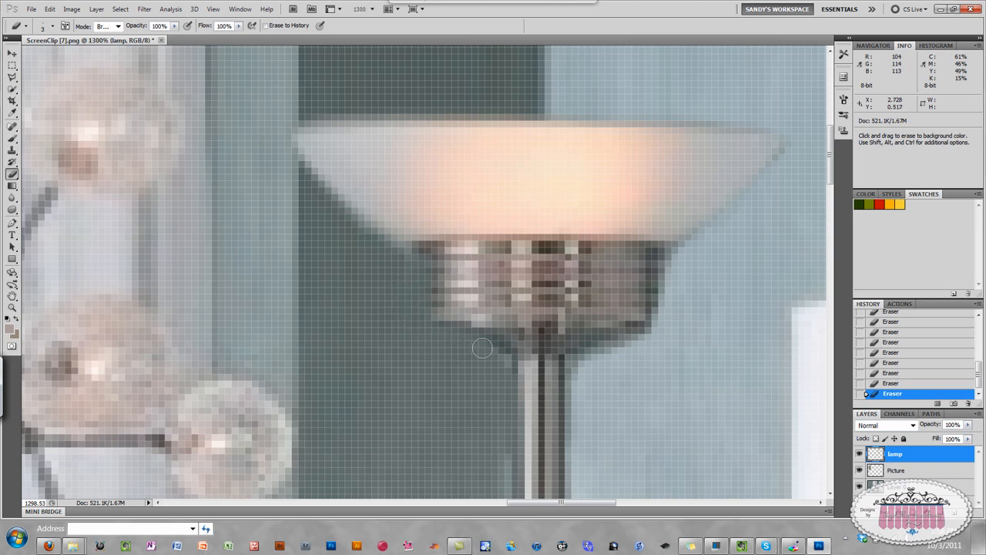
{"action": "mouse_move", "coordinate": [496, 468]}
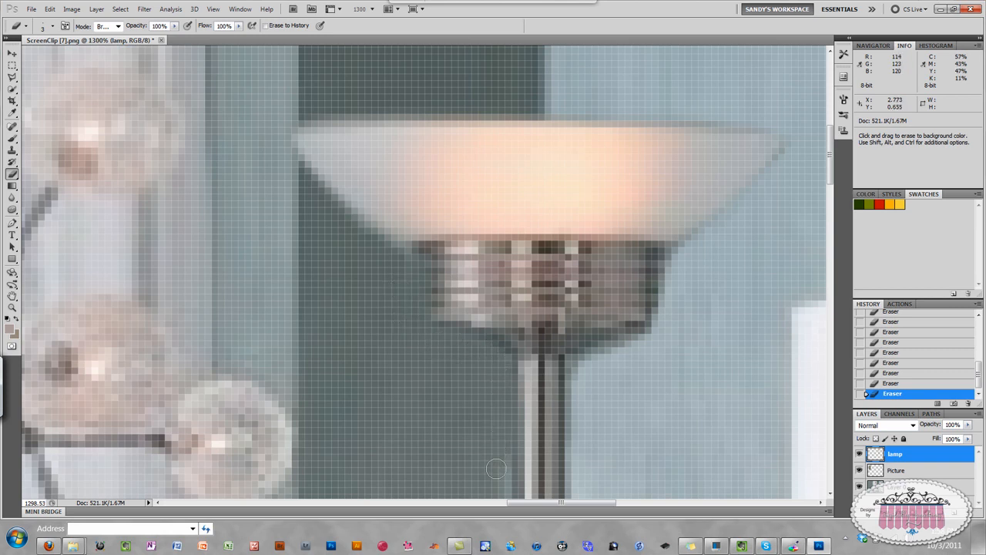
{"action": "mouse_move", "coordinate": [277, 138]}
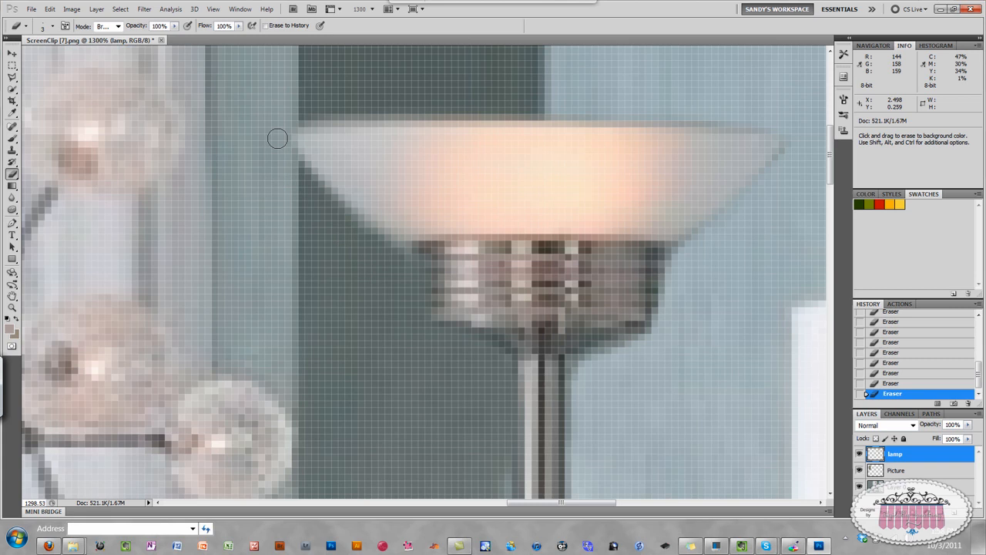
{"action": "mouse_move", "coordinate": [253, 80]}
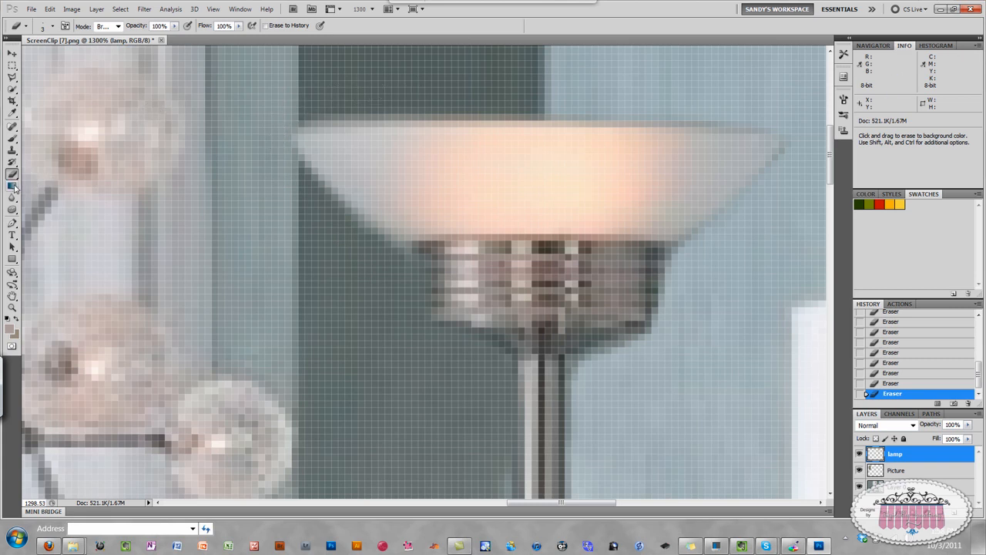
Switch to the Blur tool and soften the lamp shade's top and right edges and the pole.
{"action": "left_click", "coordinate": [12, 186]}
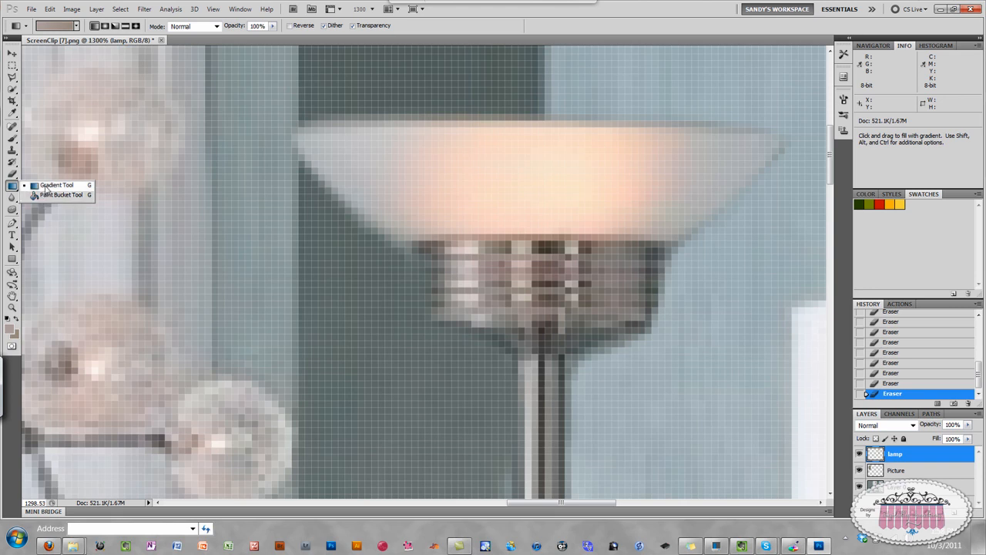
{"action": "left_click", "coordinate": [12, 199]}
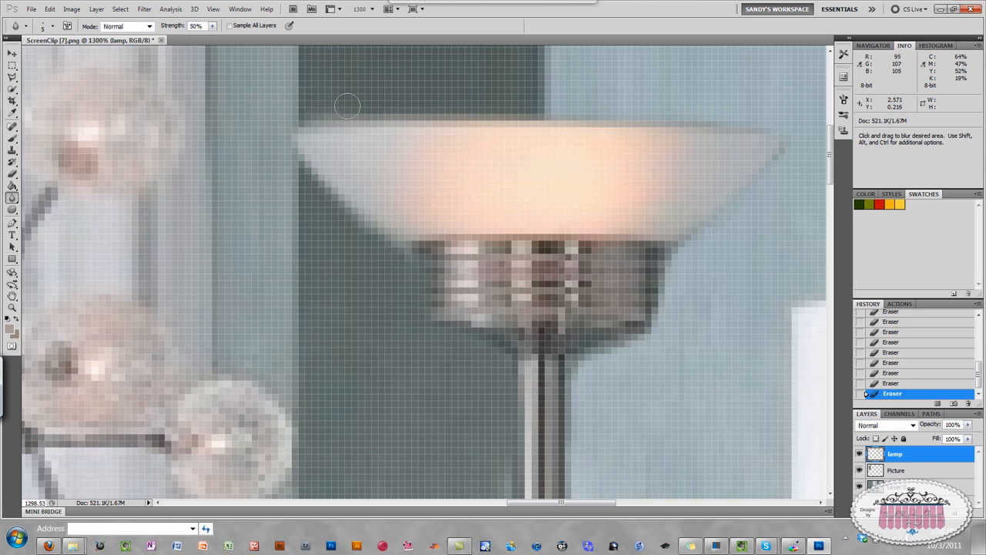
{"action": "left_click_drag", "start_coordinate": [347, 107], "coordinate": [658, 114]}
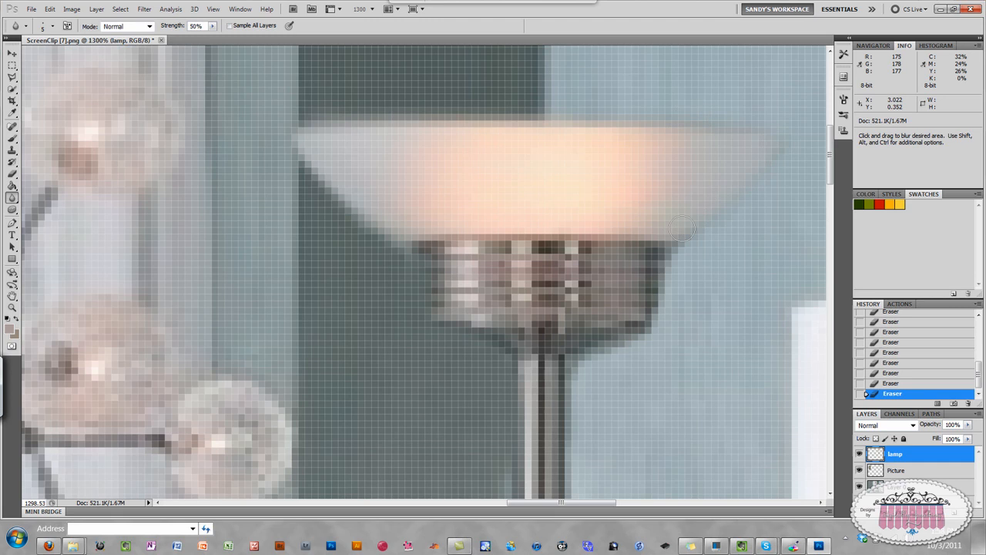
{"action": "left_click_drag", "start_coordinate": [682, 227], "coordinate": [586, 360]}
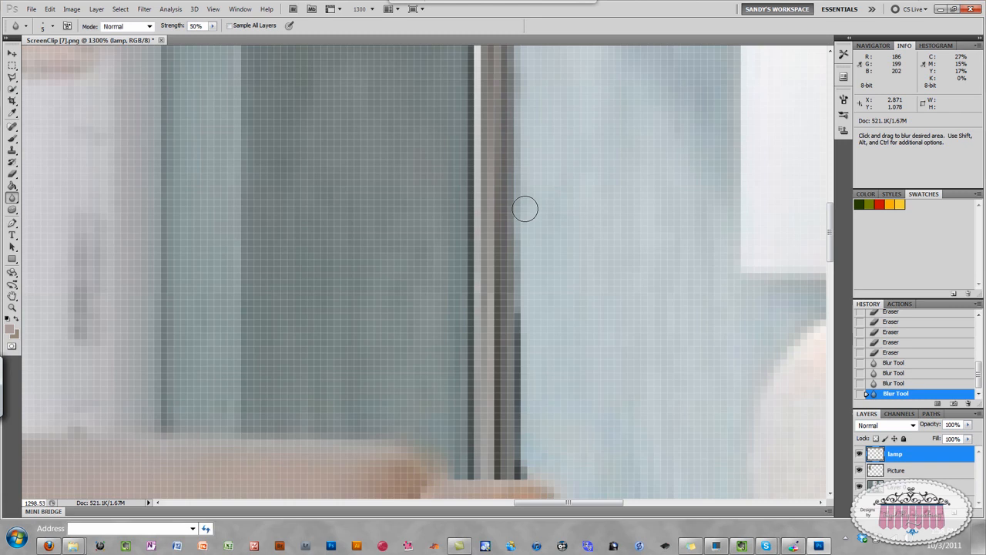
{"action": "left_click_drag", "start_coordinate": [525, 209], "coordinate": [519, 464]}
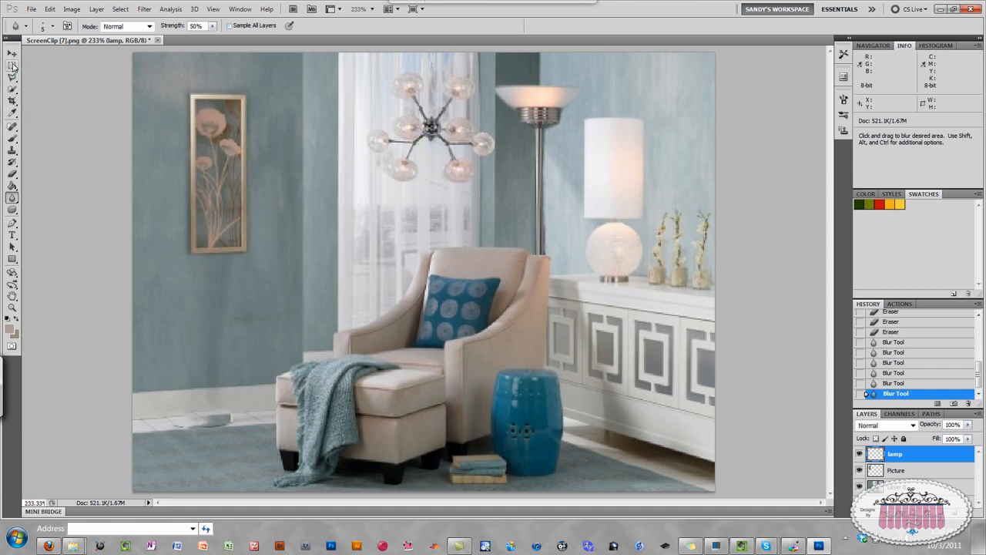
Choose the Polygonal Lasso tool for outlining the lower-left baseboard.
{"action": "left_click", "coordinate": [13, 77]}
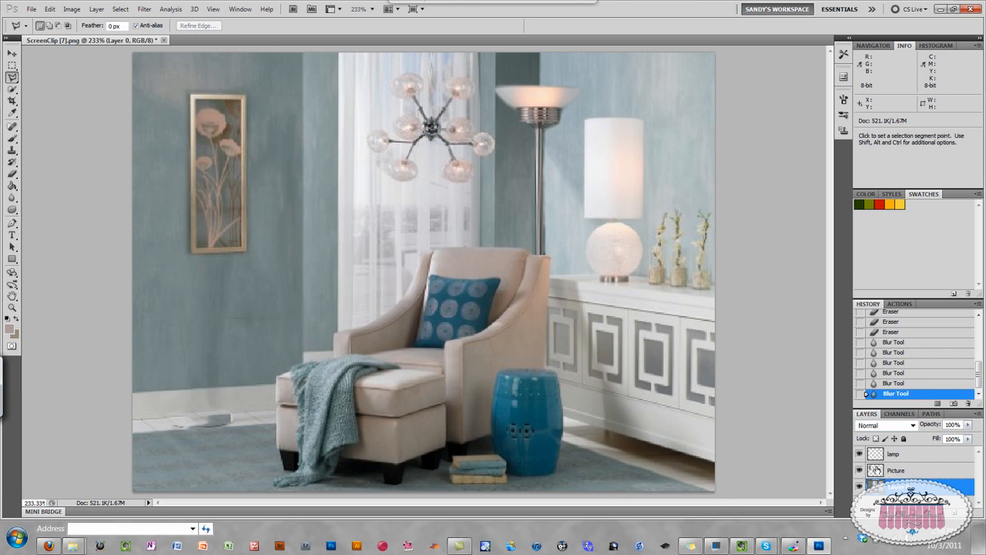
{"action": "mouse_move", "coordinate": [525, 415]}
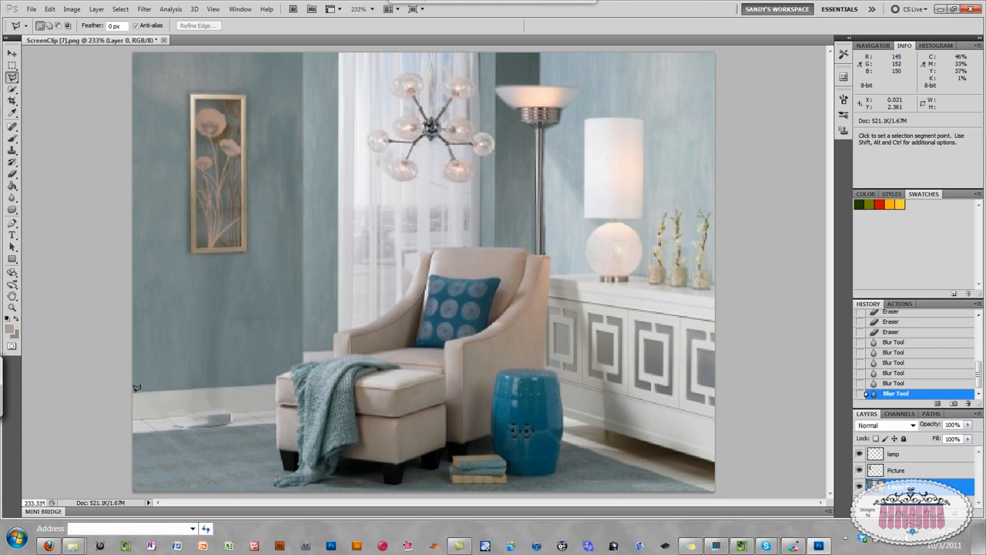
{"action": "mouse_move", "coordinate": [136, 388]}
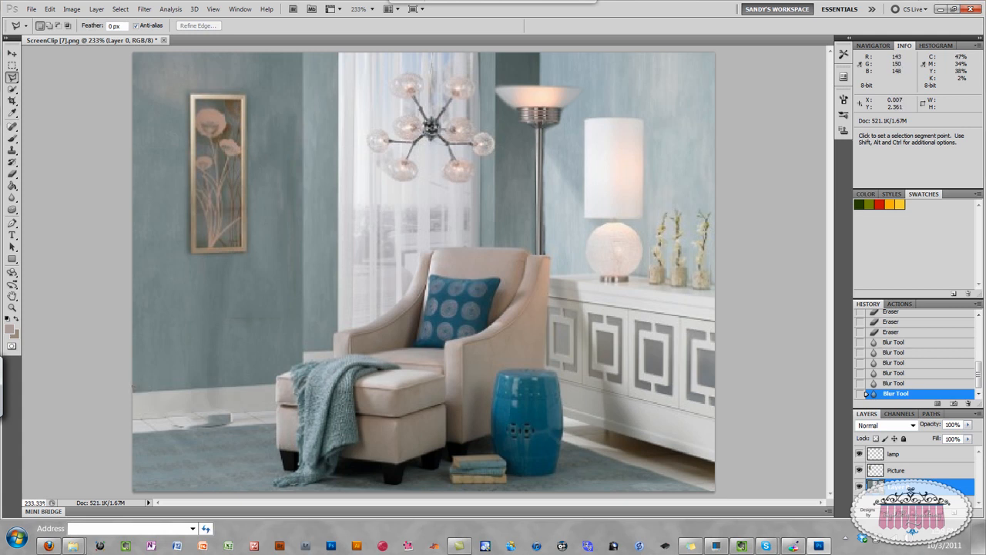
{"action": "mouse_move", "coordinate": [144, 425]}
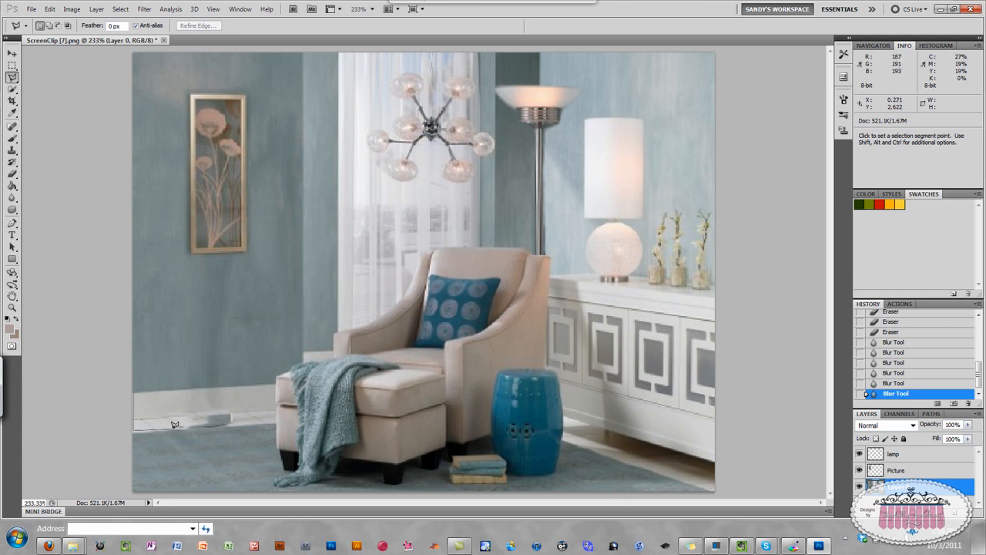
{"action": "mouse_move", "coordinate": [175, 387]}
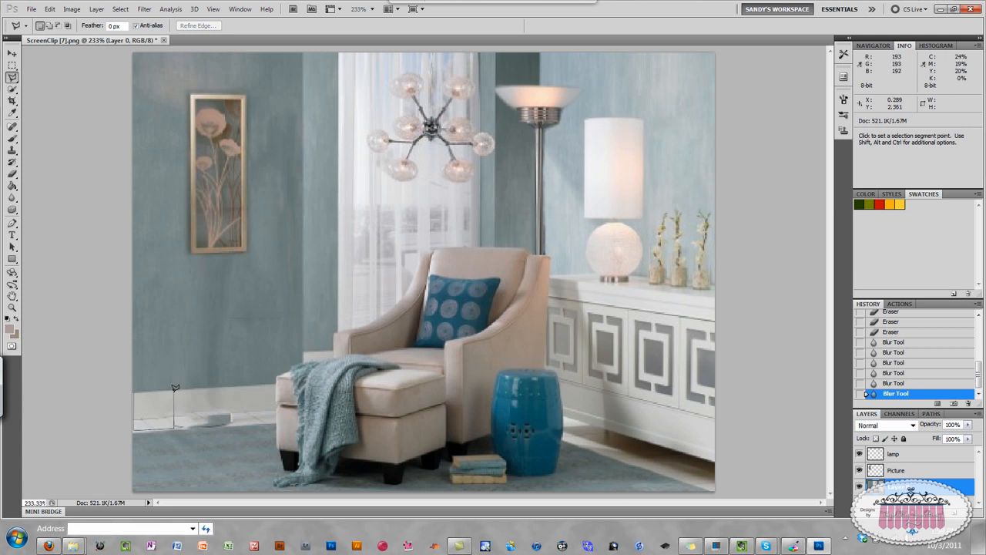
{"action": "mouse_move", "coordinate": [136, 387]}
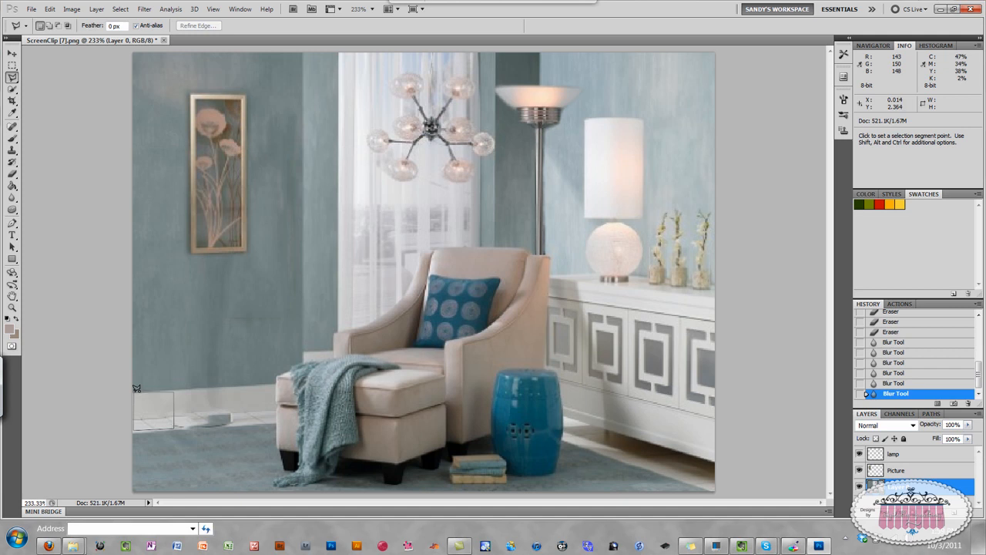
Close the polygonal outline around the lower-left baseboard piece.
{"action": "left_click_drag", "start_coordinate": [137, 387], "coordinate": [175, 428]}
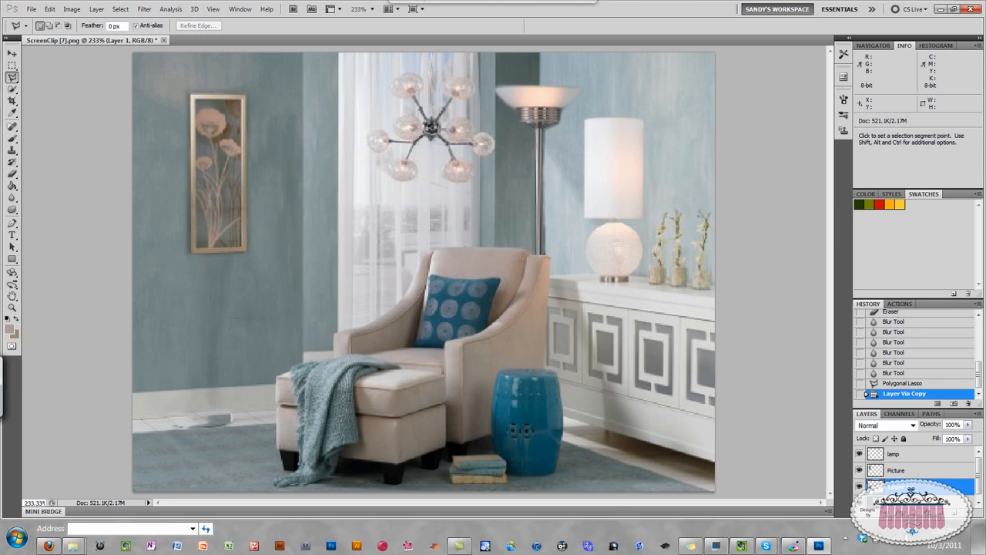
{"action": "mouse_move", "coordinate": [870, 489]}
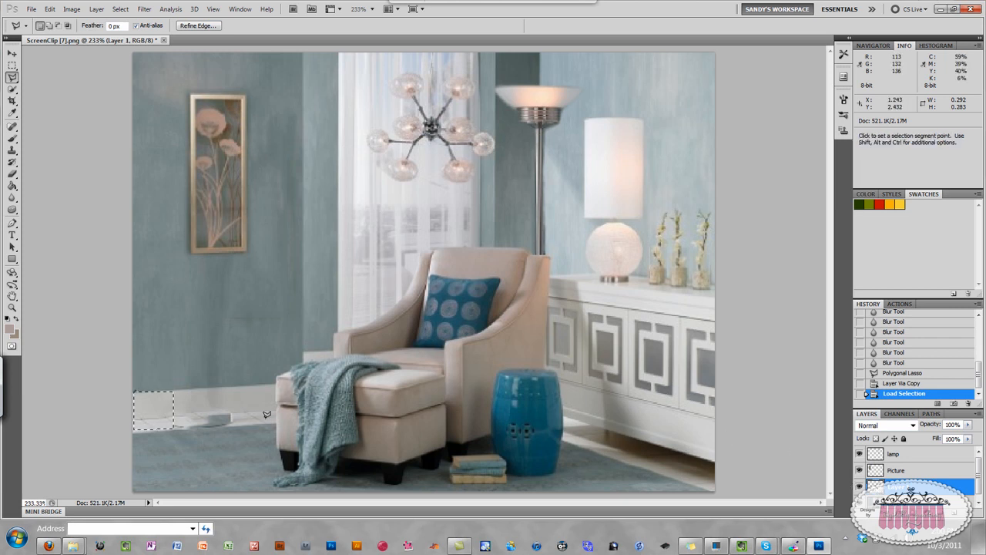
{"action": "mouse_move", "coordinate": [789, 391]}
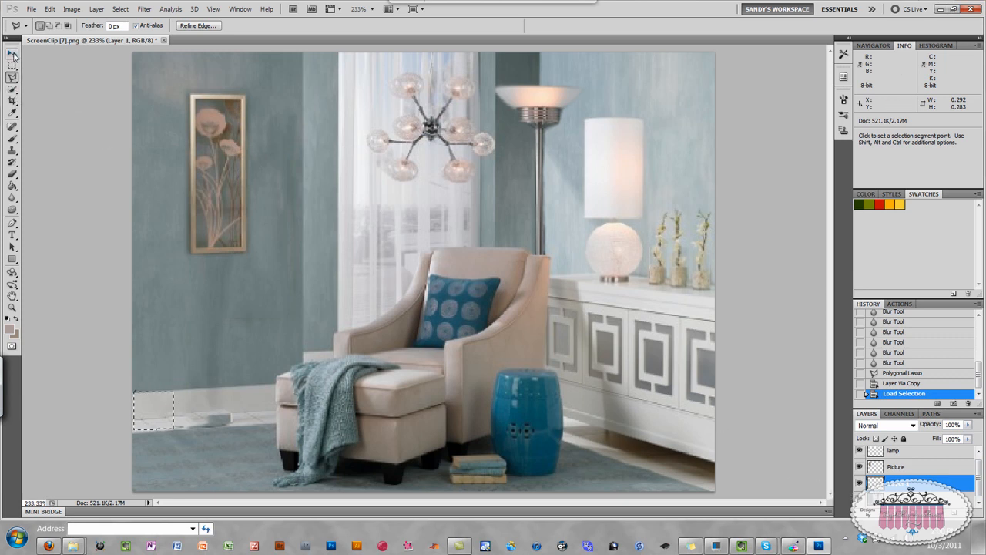
Slide the baseboard patch right, duplicate it twice toward the ottoman, then deselect.
{"action": "left_click", "coordinate": [13, 54]}
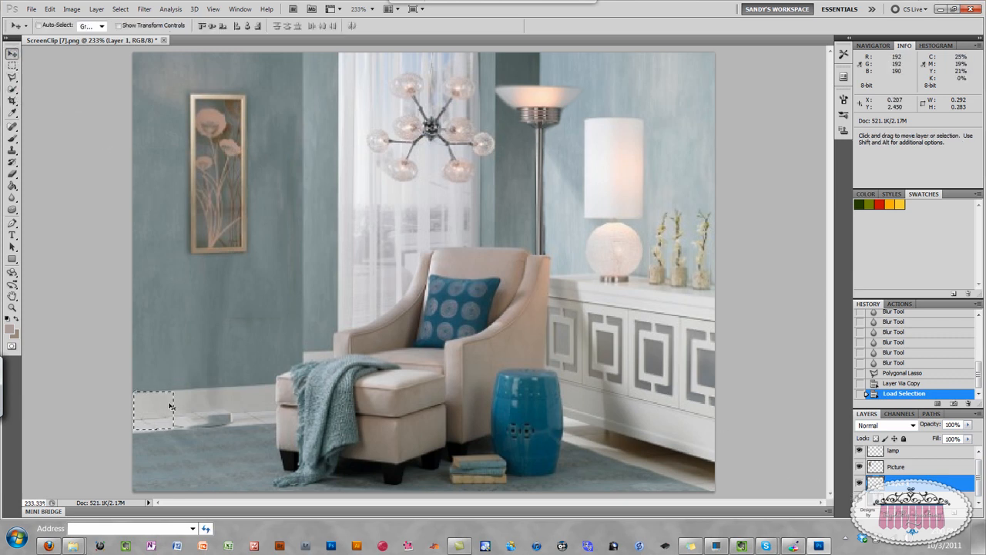
{"action": "left_click_drag", "start_coordinate": [154, 409], "coordinate": [212, 408]}
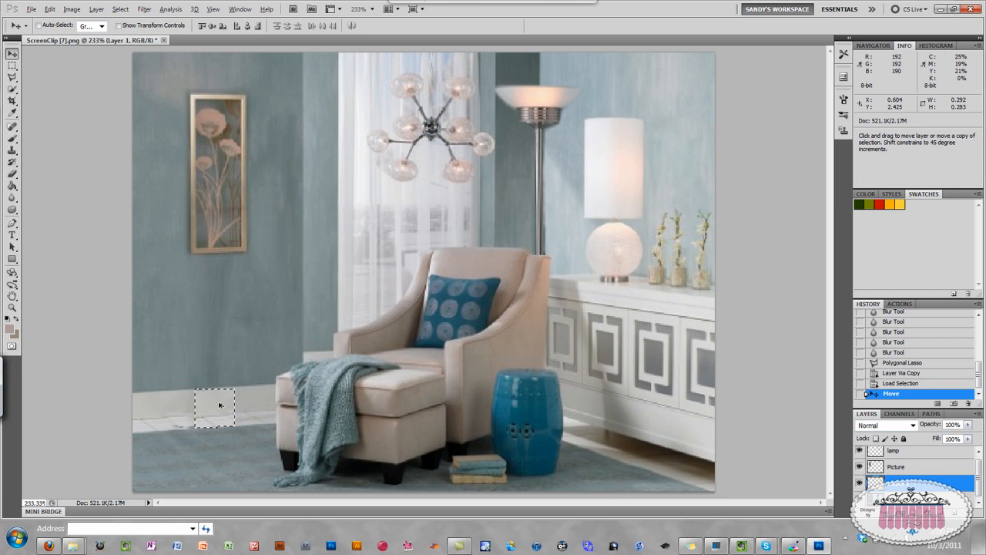
{"action": "left_click_drag", "start_coordinate": [220, 406], "coordinate": [175, 406]}
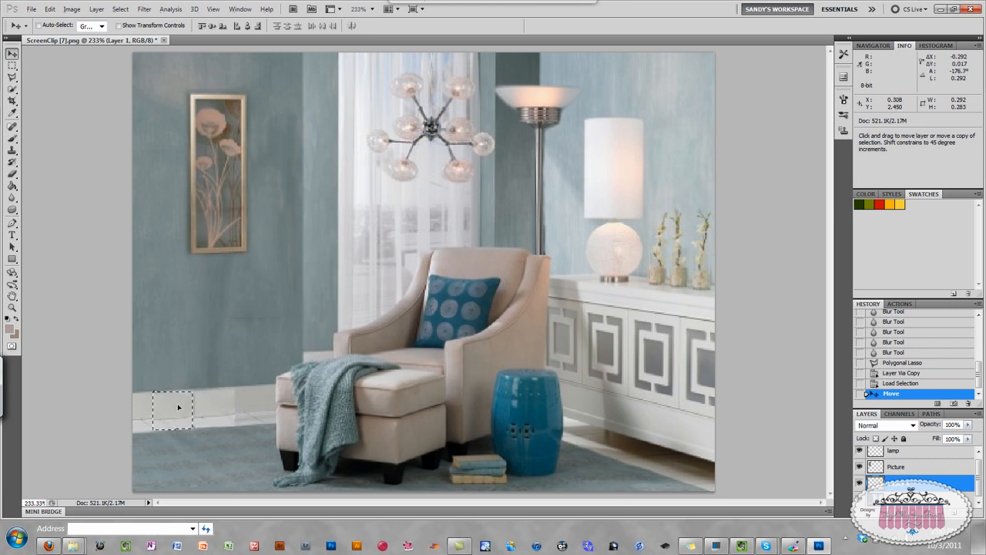
{"action": "left_click_drag", "start_coordinate": [177, 407], "coordinate": [206, 407]}
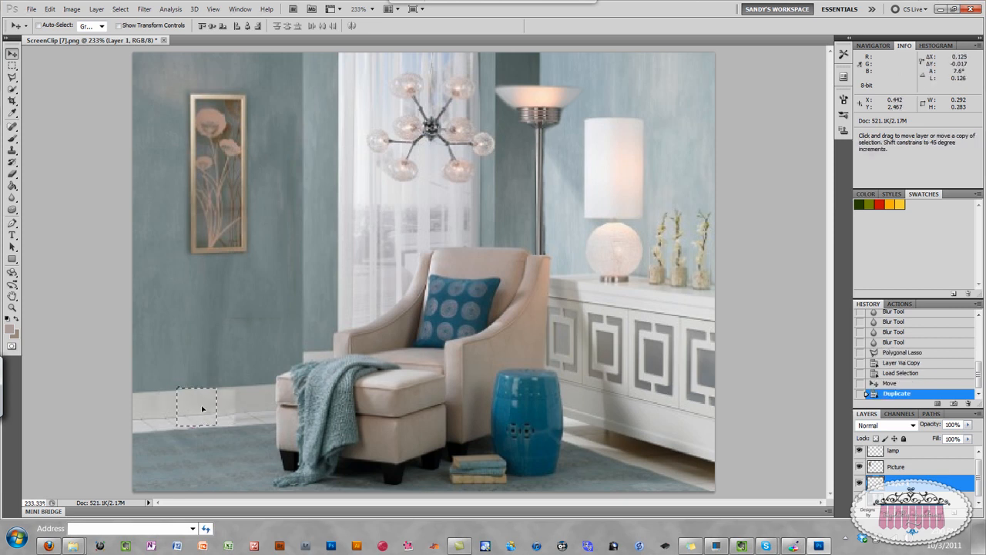
{"action": "left_click_drag", "start_coordinate": [197, 407], "coordinate": [255, 404]}
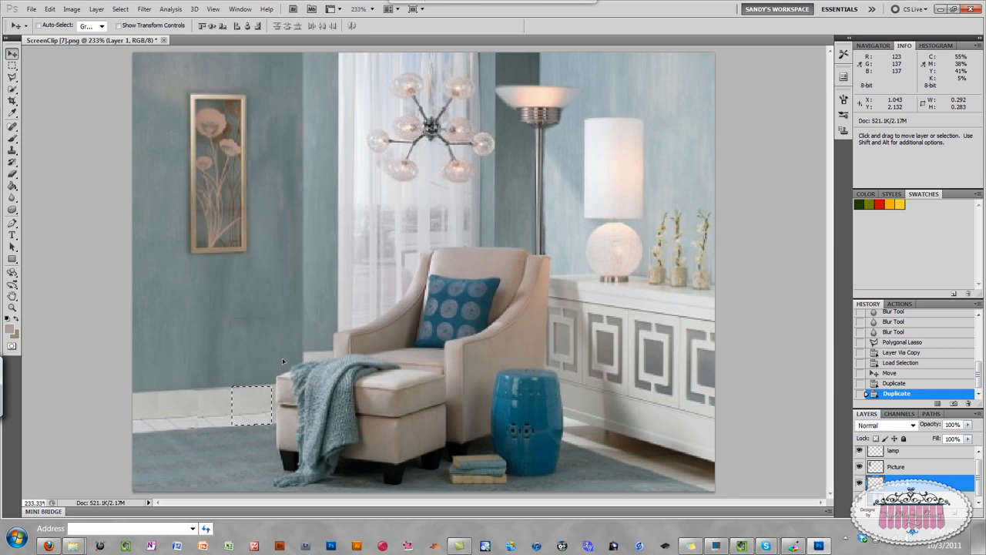
{"action": "key", "text": "ctrl+d"}
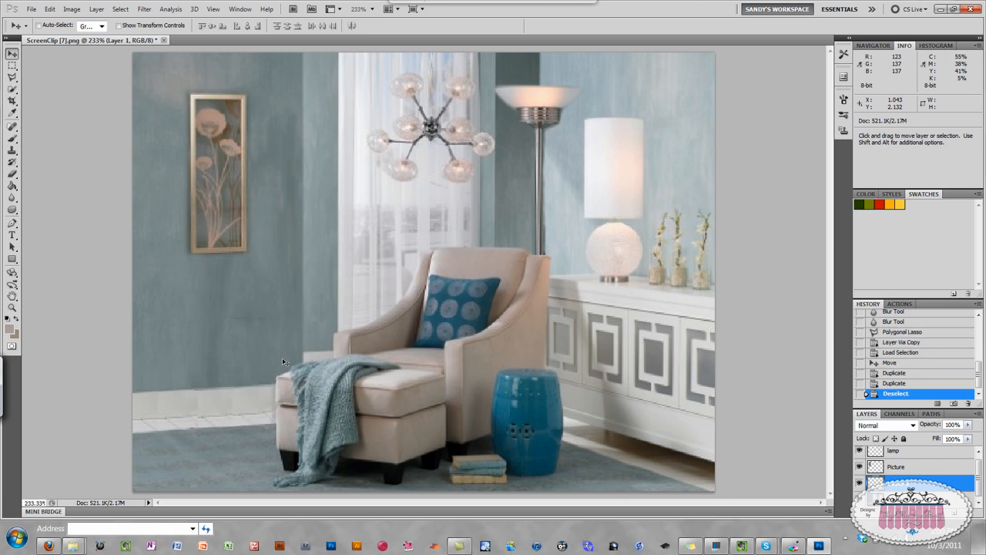
{"action": "mouse_move", "coordinate": [162, 357]}
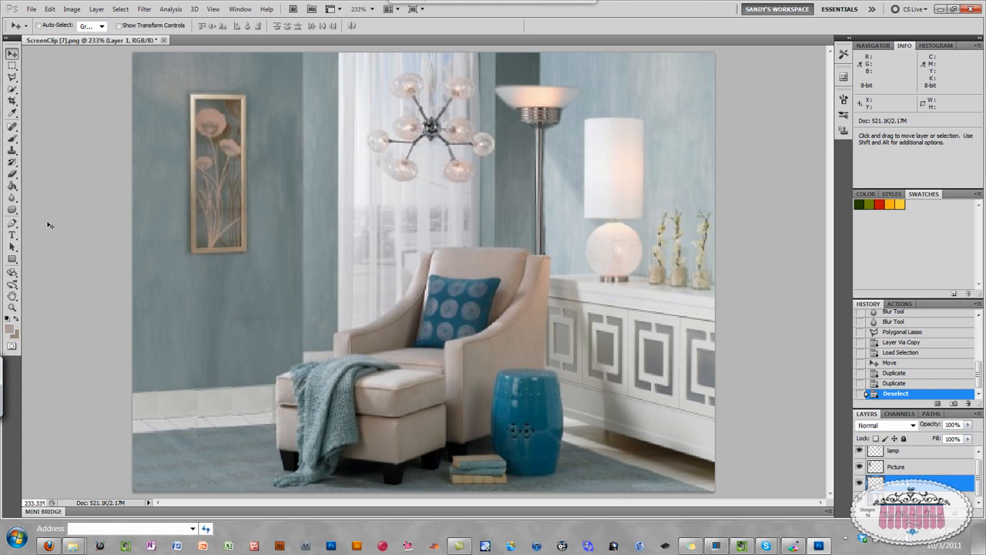
{"action": "mouse_move", "coordinate": [26, 233]}
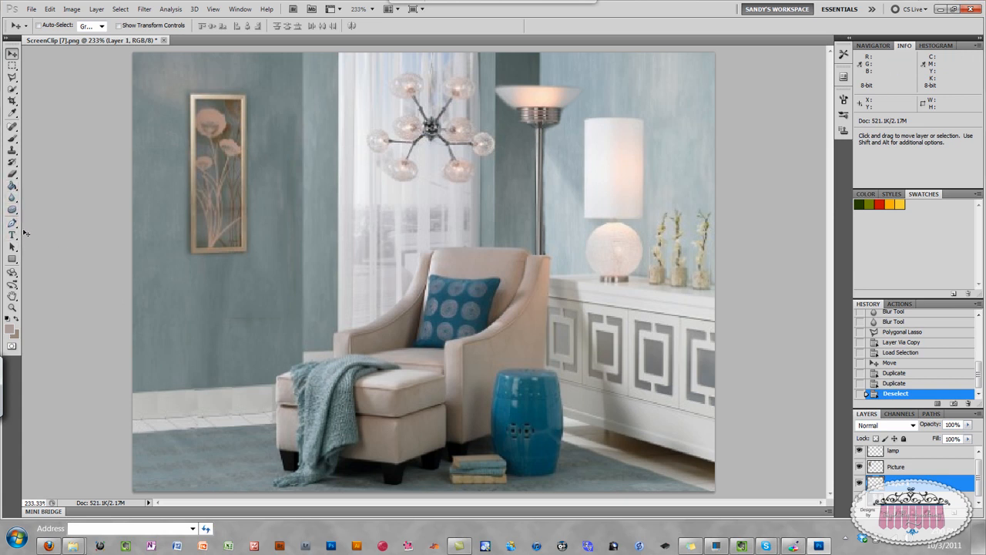
{"action": "mouse_move", "coordinate": [77, 308]}
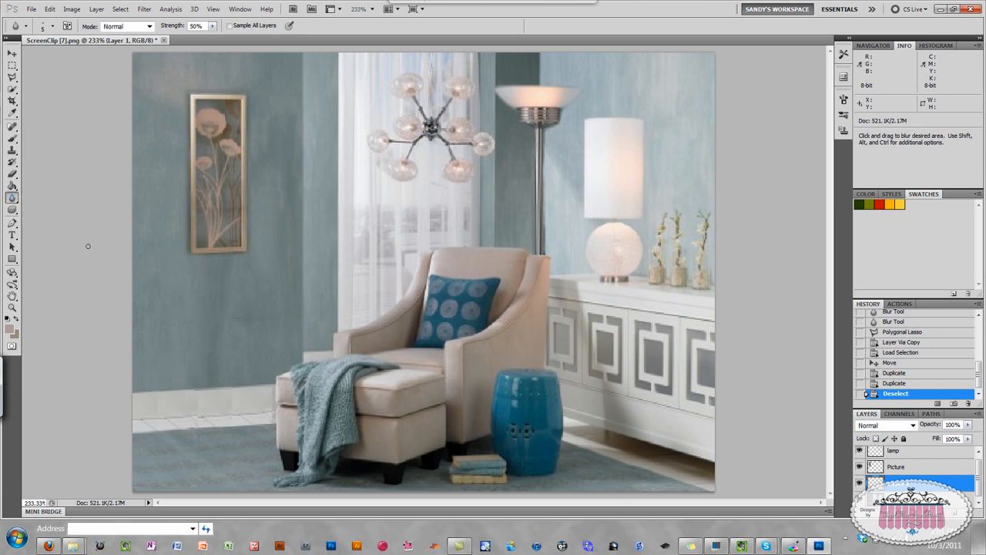
{"action": "mouse_move", "coordinate": [147, 419]}
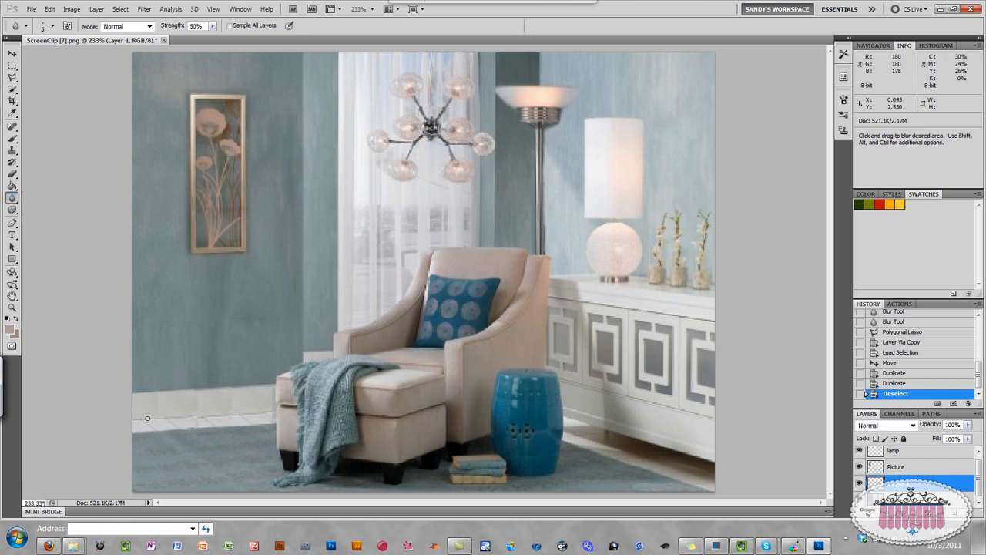